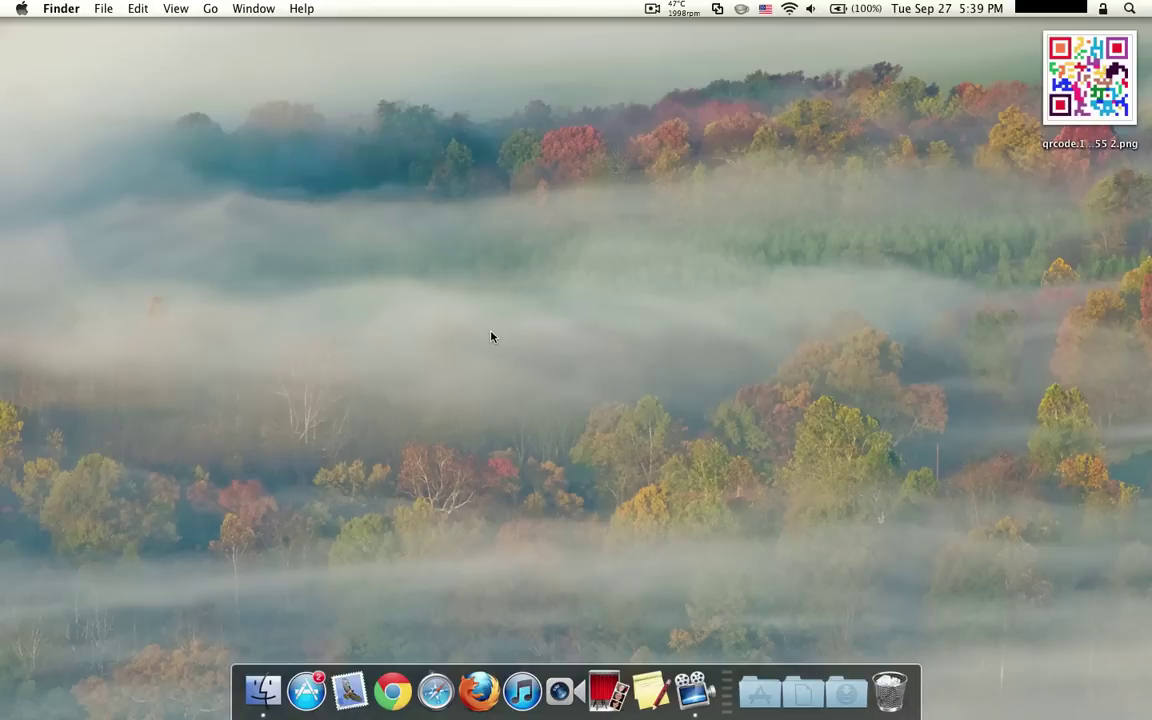
mouse_move(428, 268)
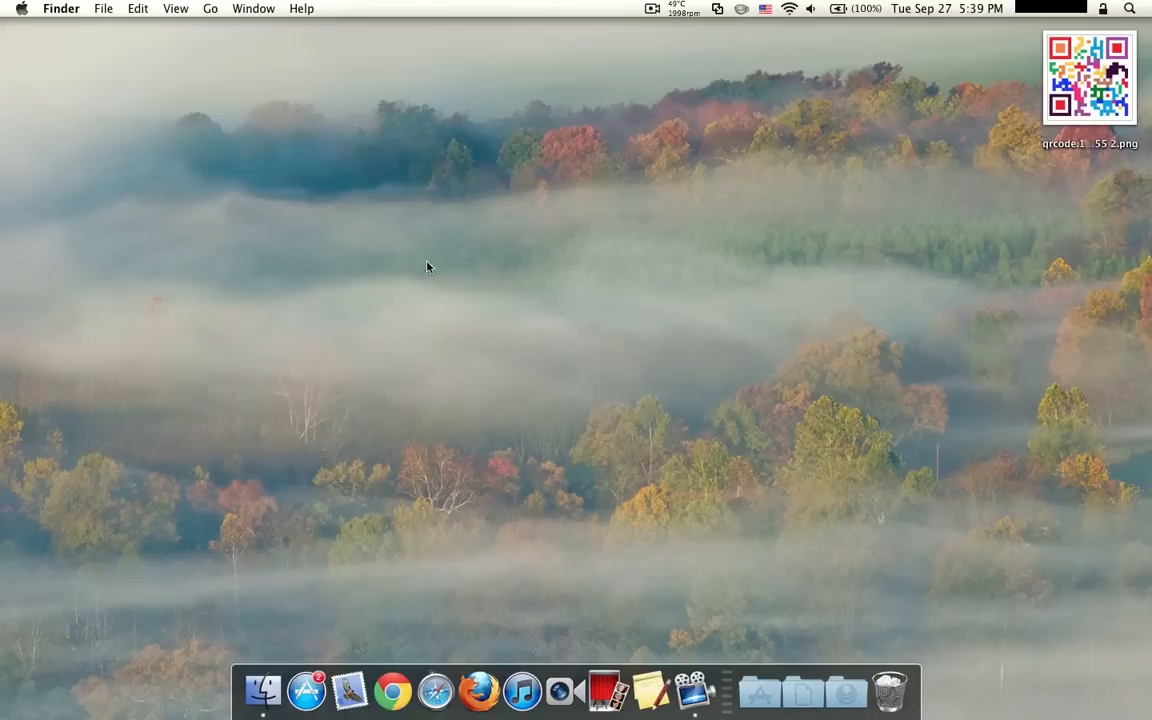
mouse_move(402, 234)
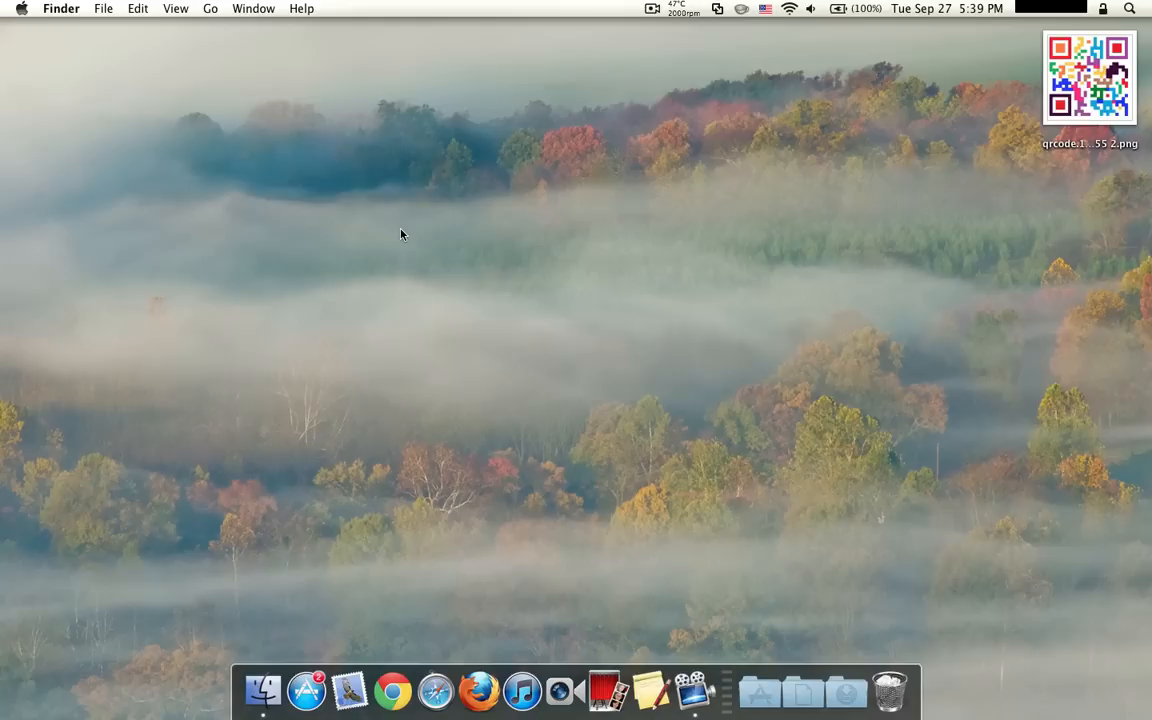
mouse_move(398, 238)
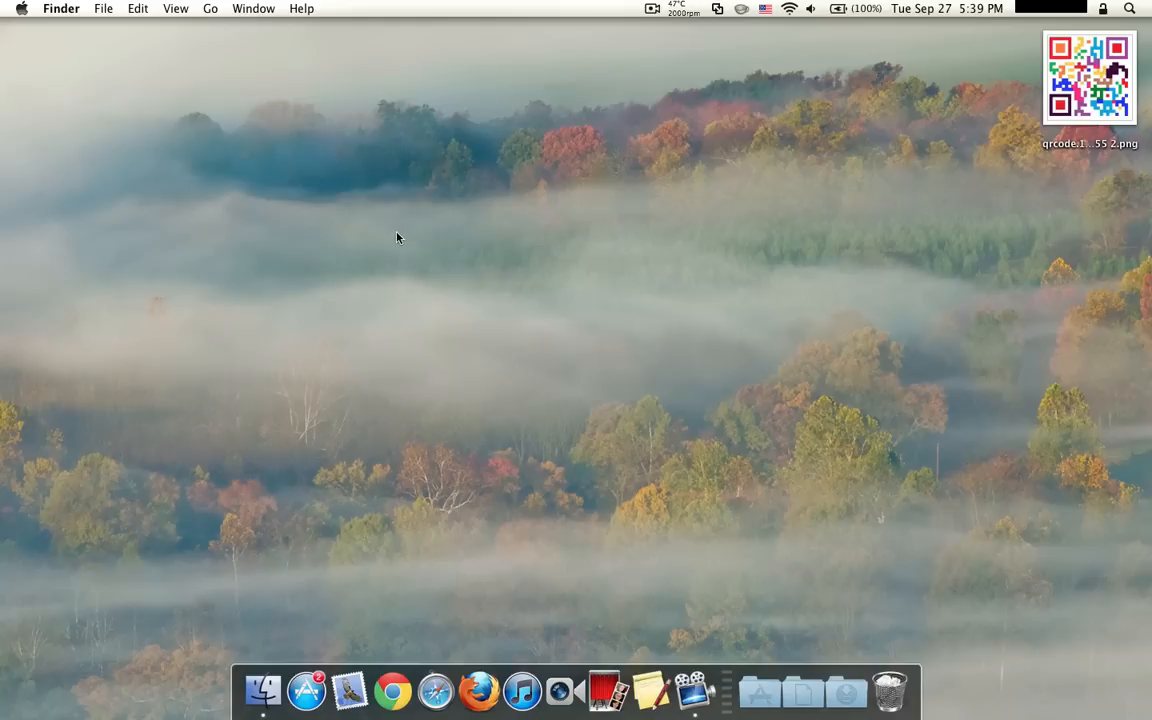
mouse_move(144, 256)
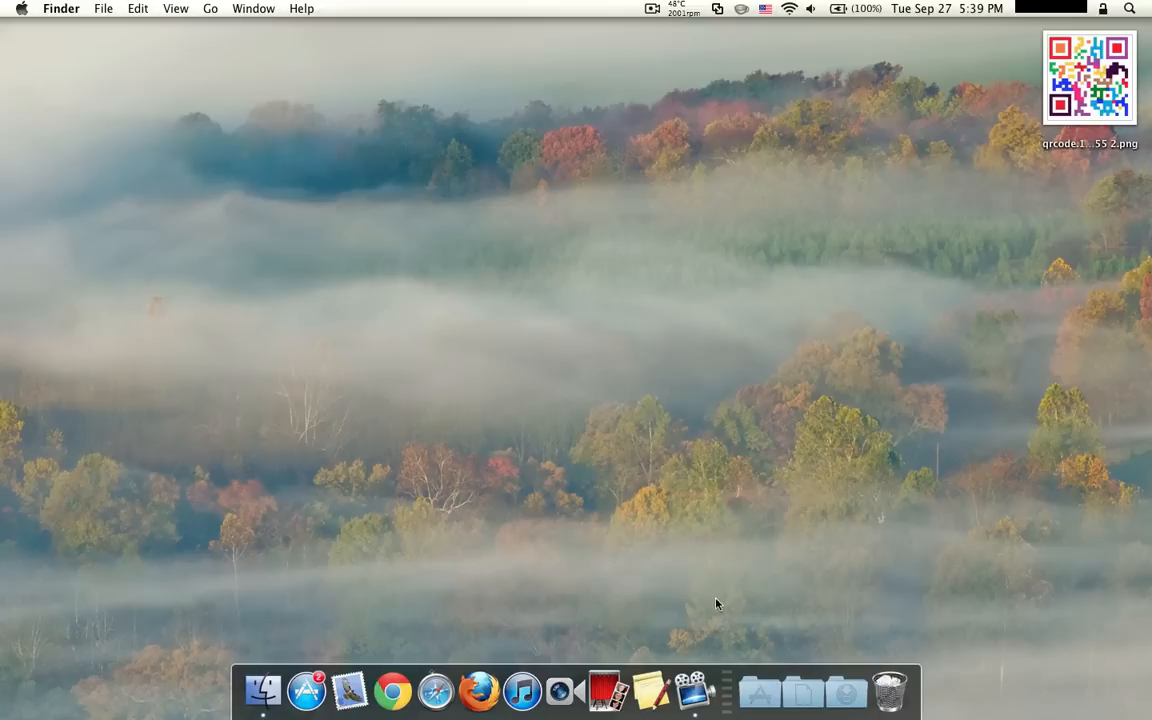
Launch QuickMark from the Dock's Applications stack and position its start window.
click(752, 700)
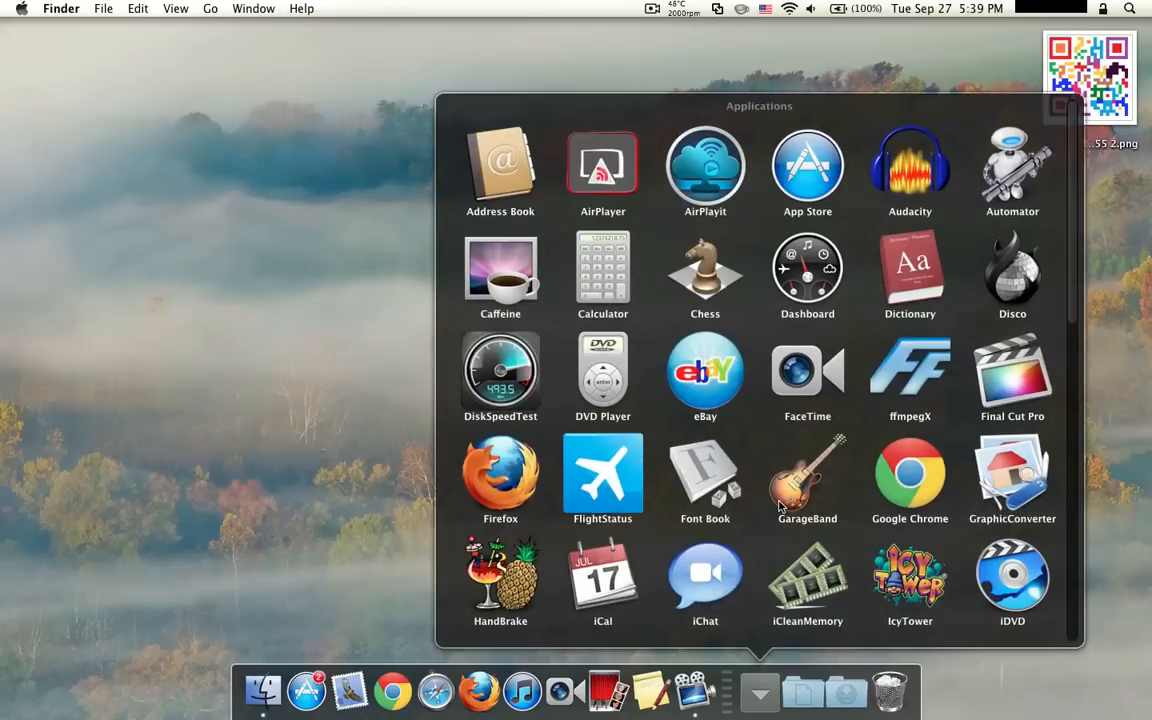
scroll(down, 3)
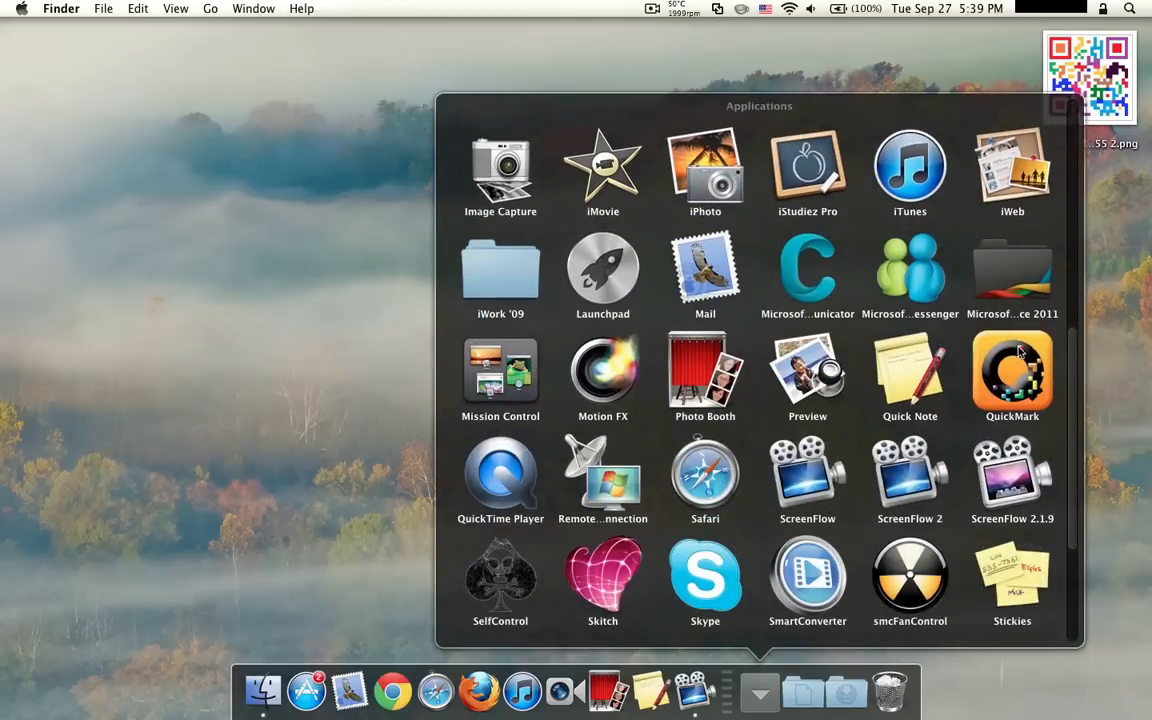
double_click(1008, 376)
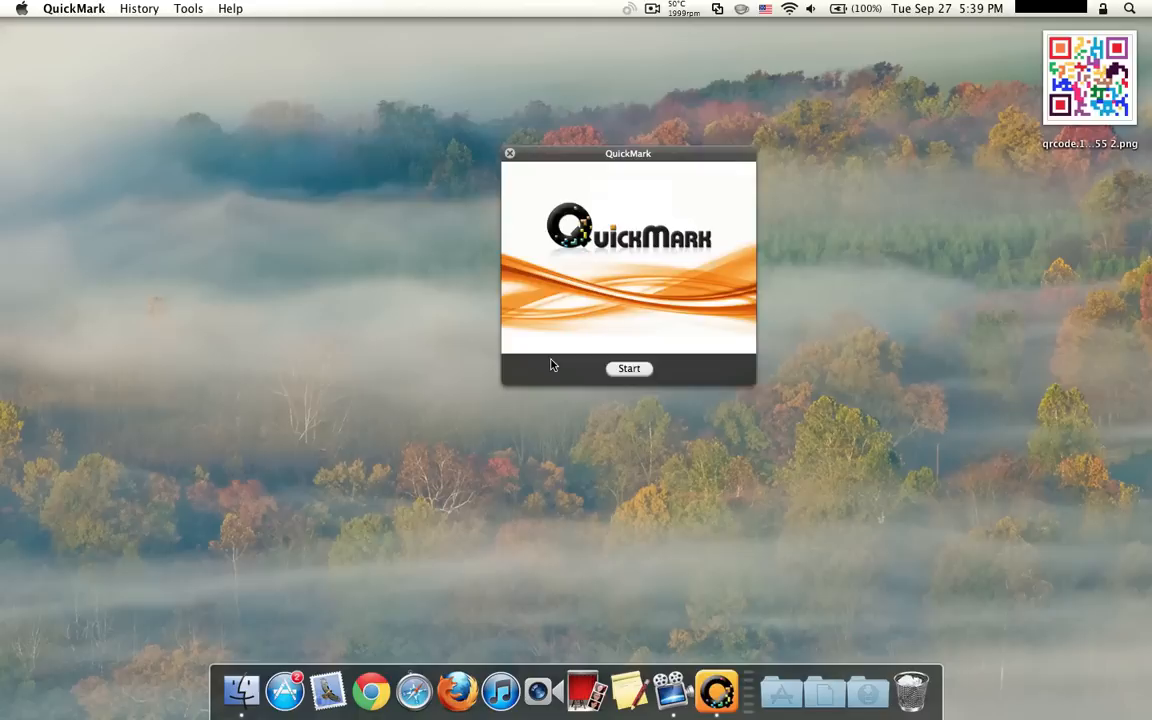
drag(628, 152, 592, 184)
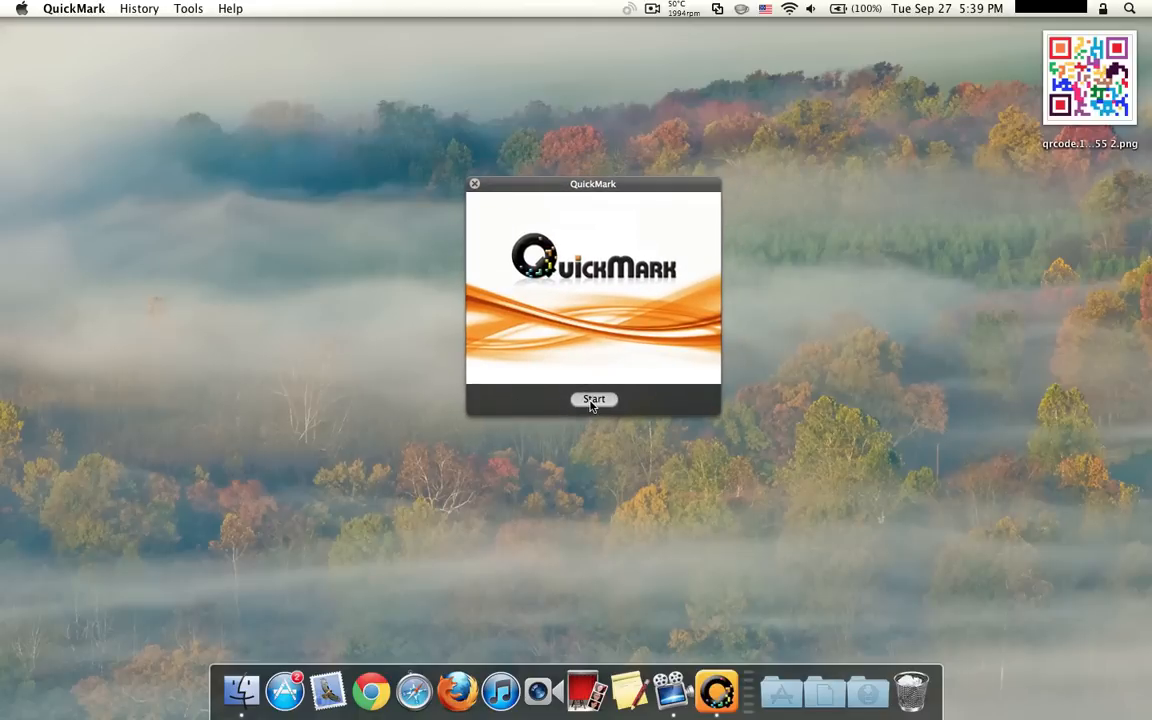
Scan a printed QR code via the webcam so Google opens in Chrome, then stop scanning.
click(592, 400)
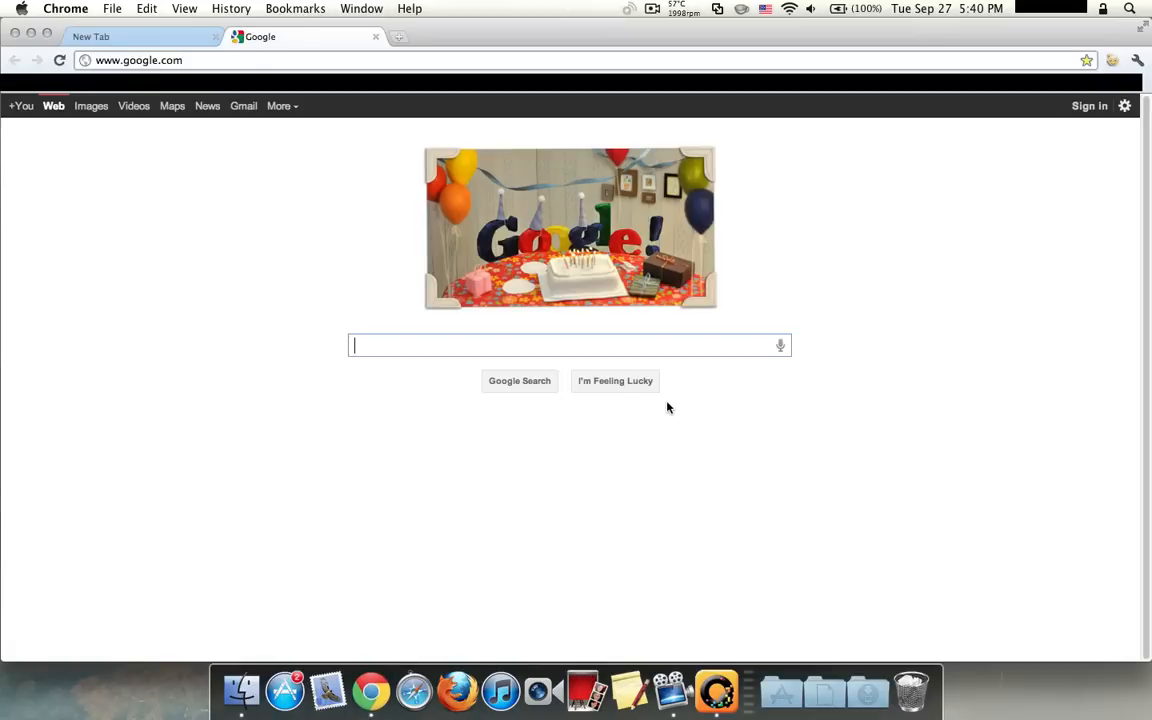
click(140, 60)
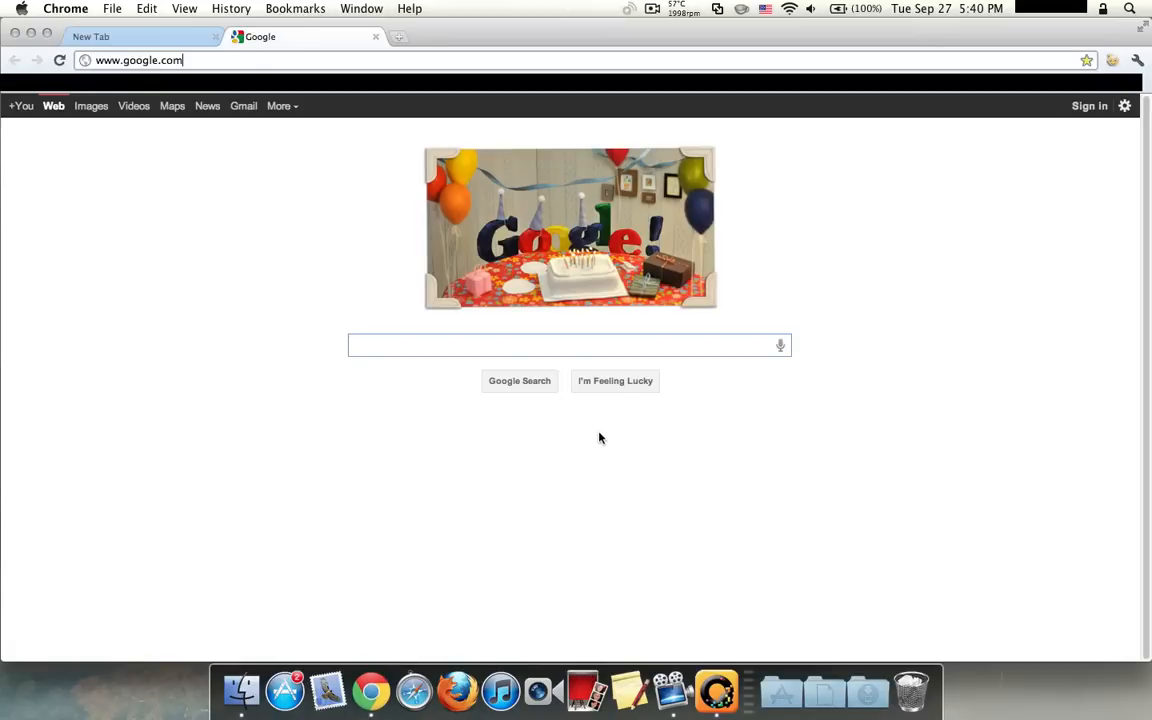
mouse_move(560, 386)
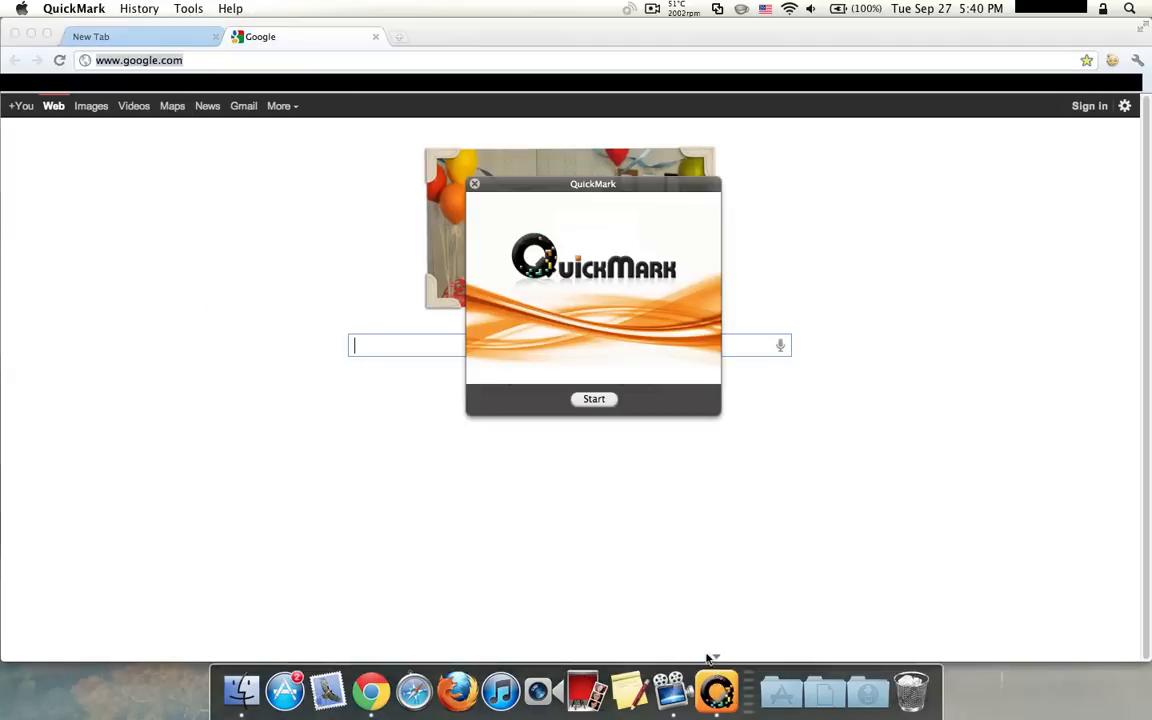
click(592, 400)
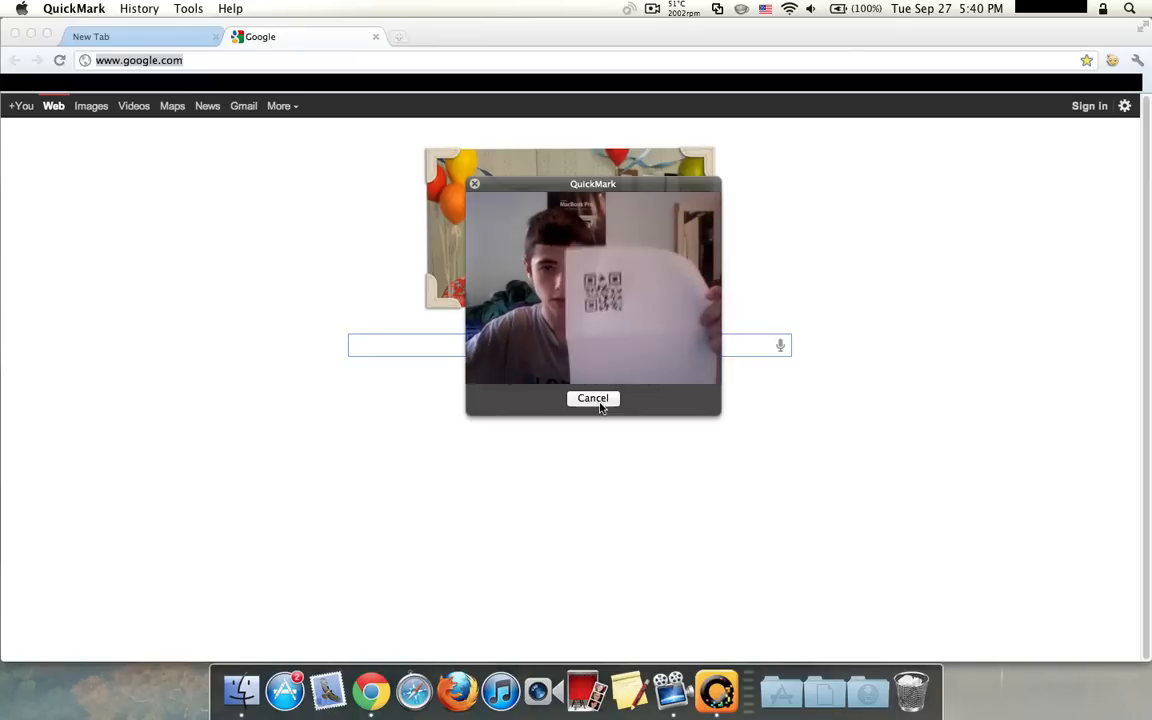
click(592, 398)
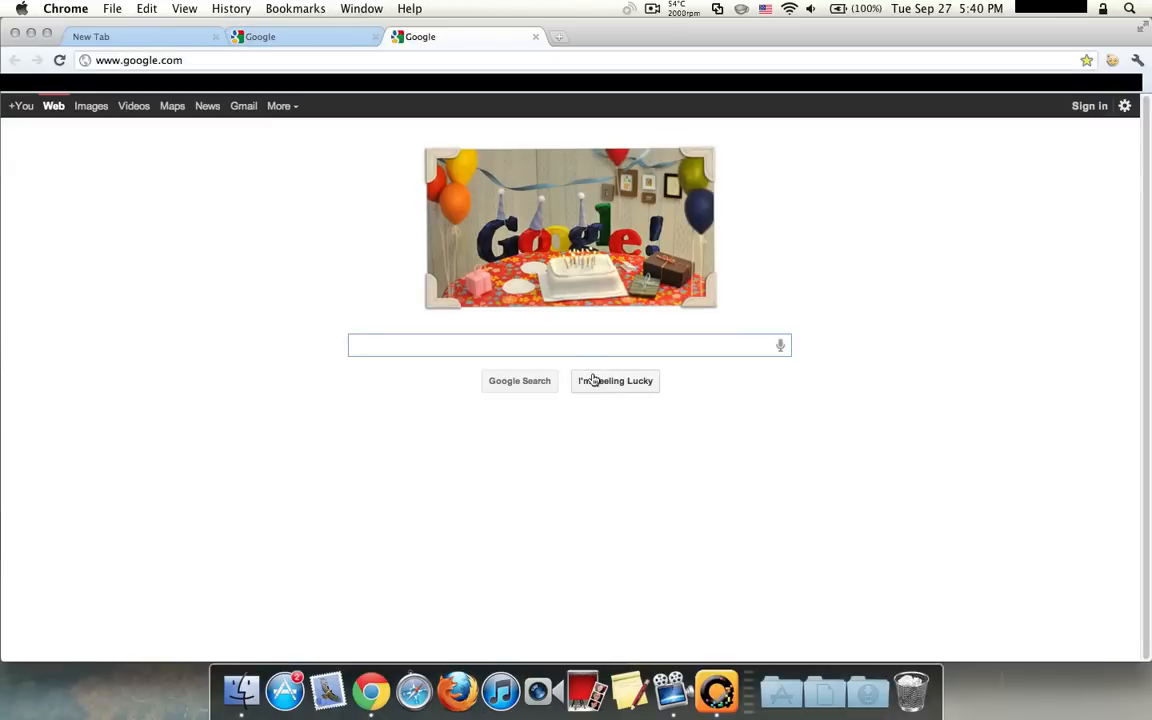
click(560, 344)
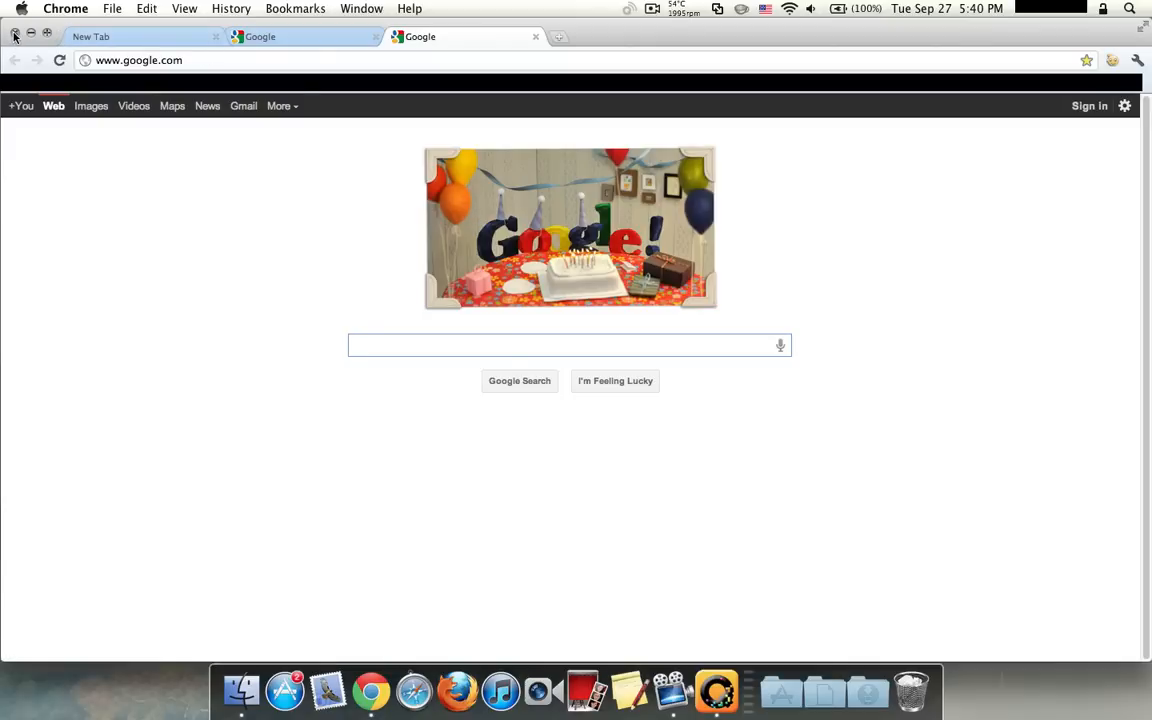
Close Chrome and bring up QuickMark's Tools menu from the menu bar.
click(716, 686)
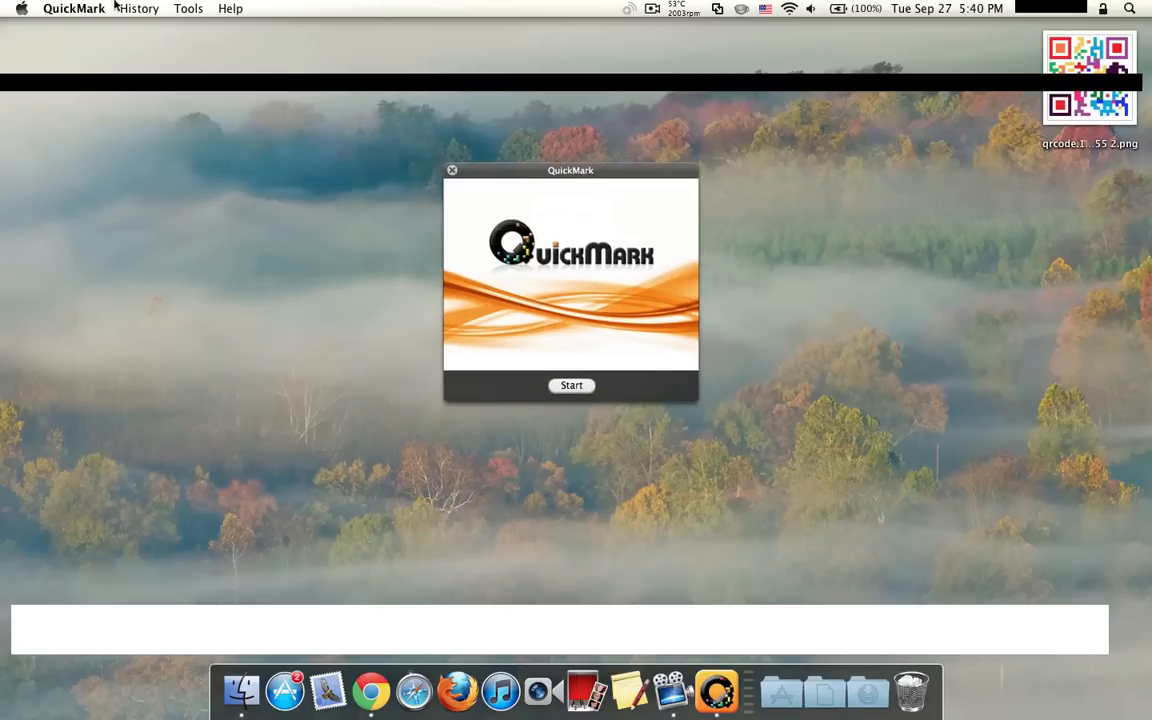
click(138, 8)
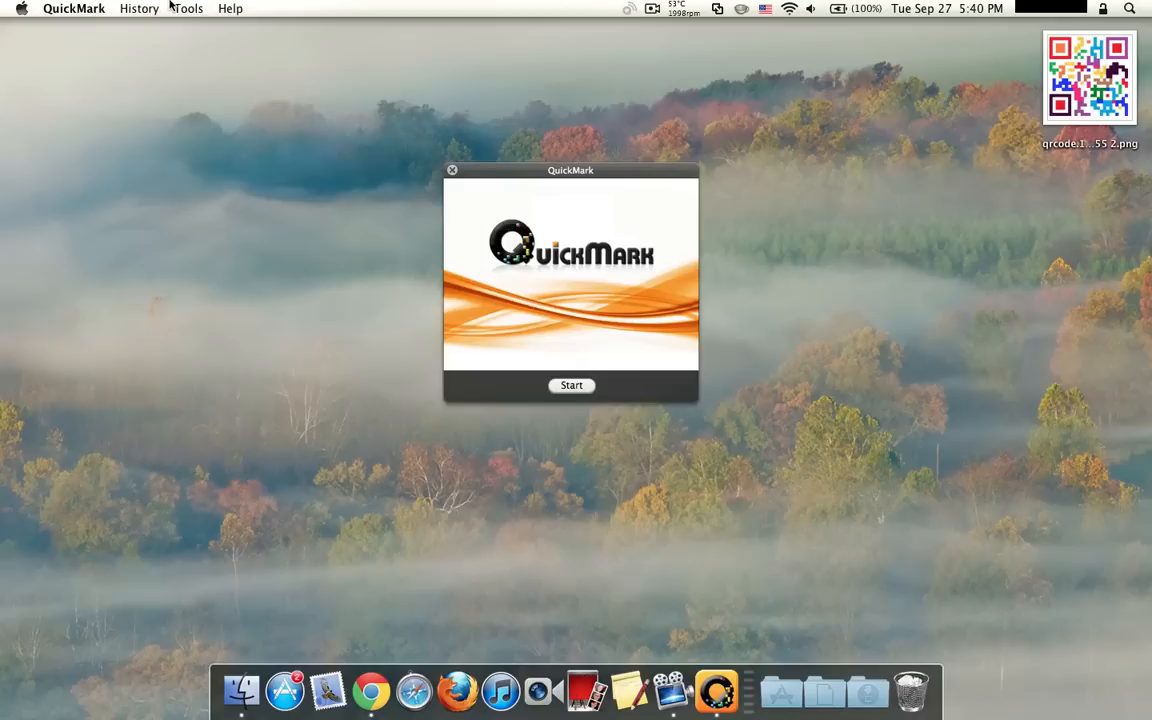
click(188, 8)
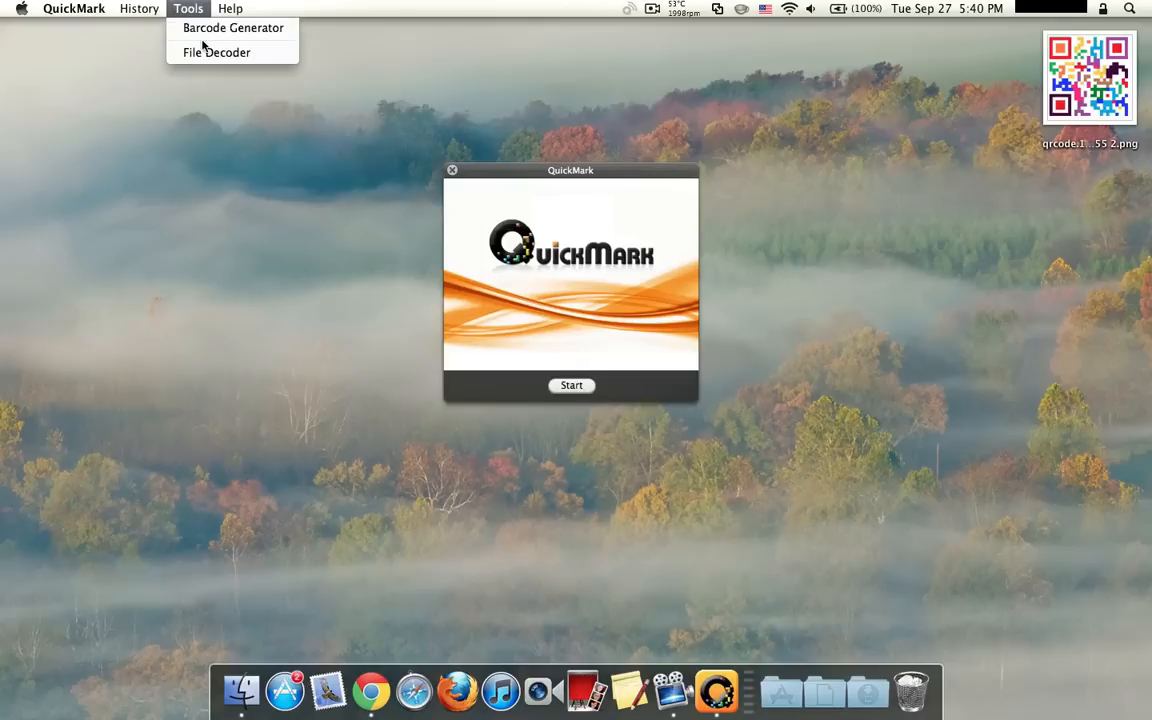
mouse_move(208, 30)
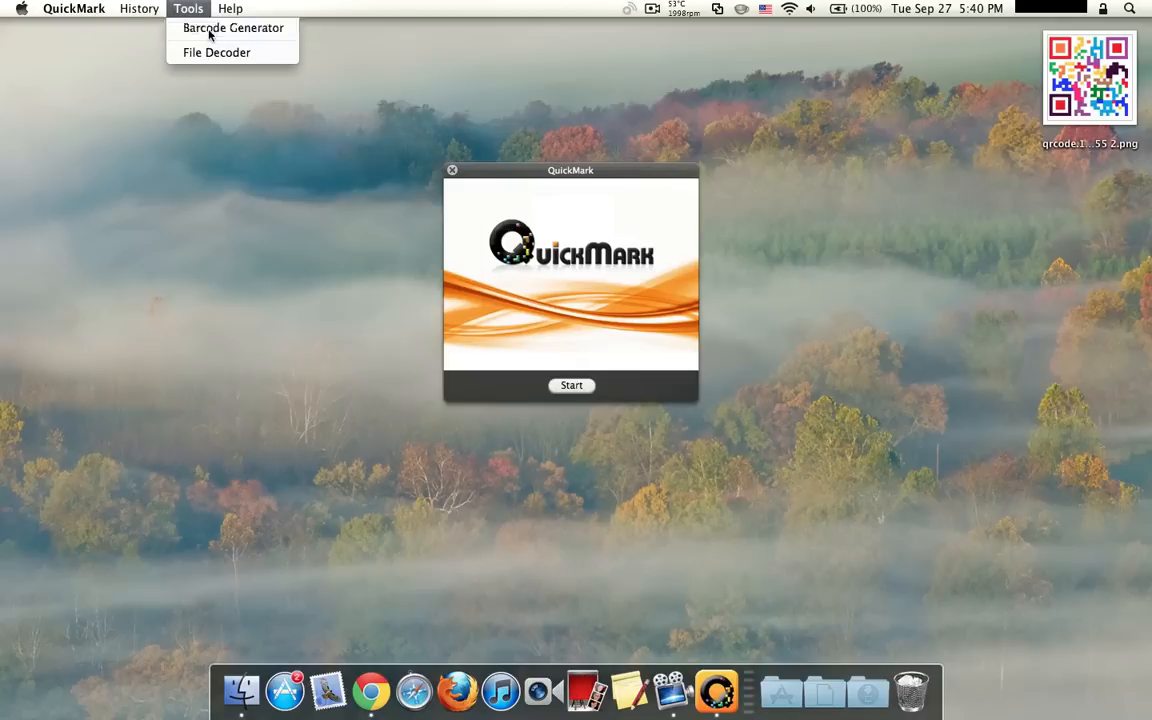
Bring up the Barcode Generator and browse its Contact, Email, SMS and Text forms.
click(232, 28)
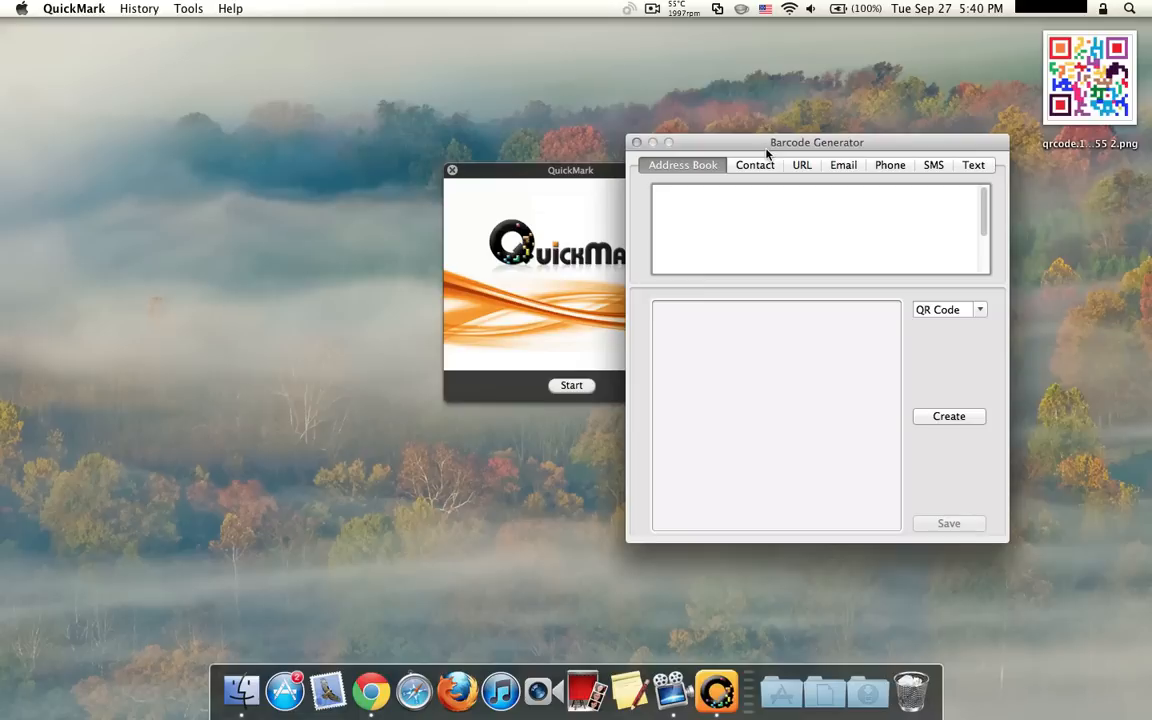
drag(816, 142, 864, 138)
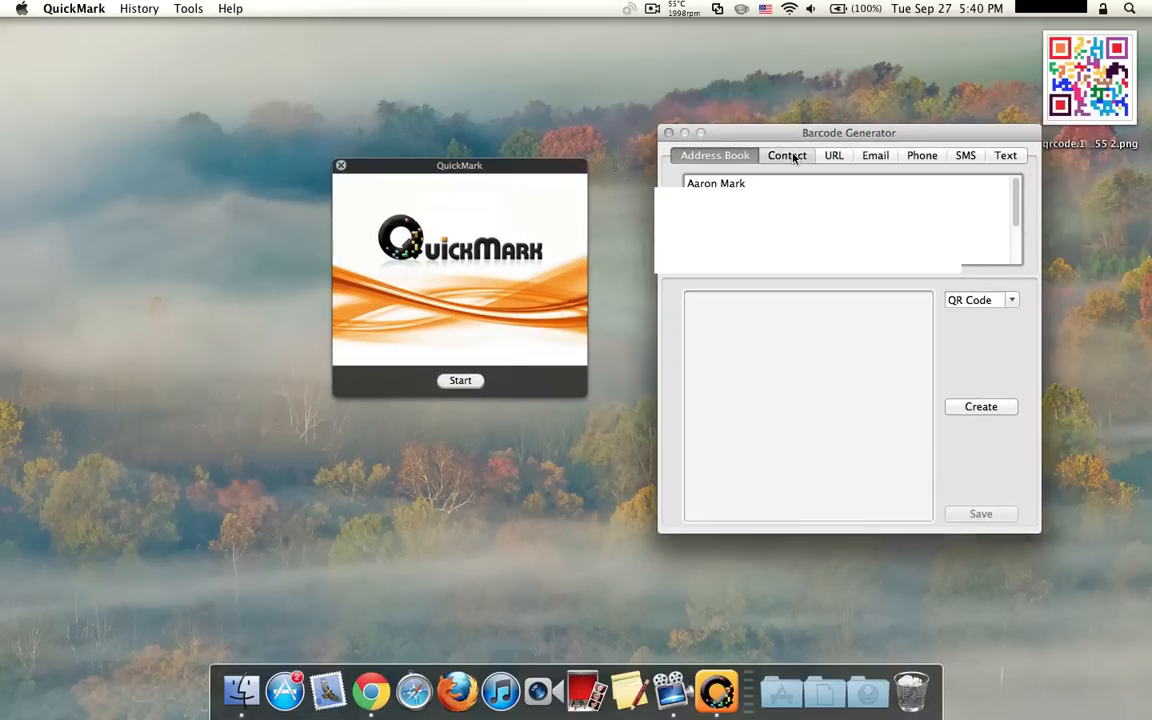
click(786, 156)
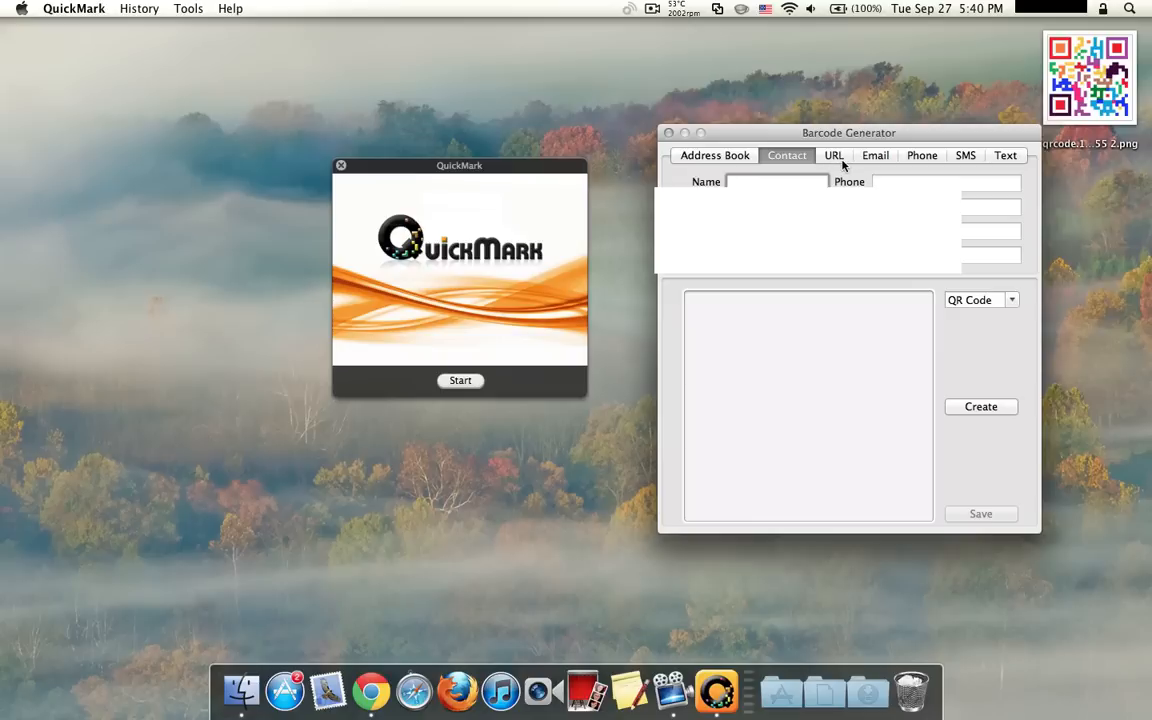
click(876, 156)
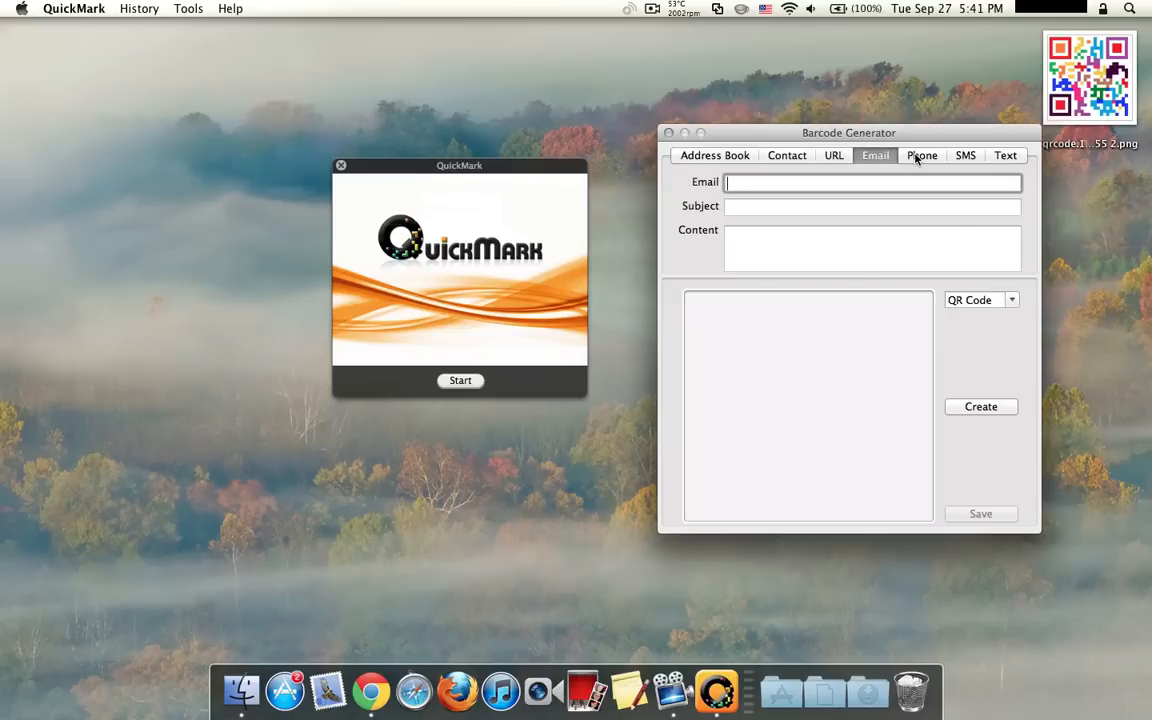
click(964, 156)
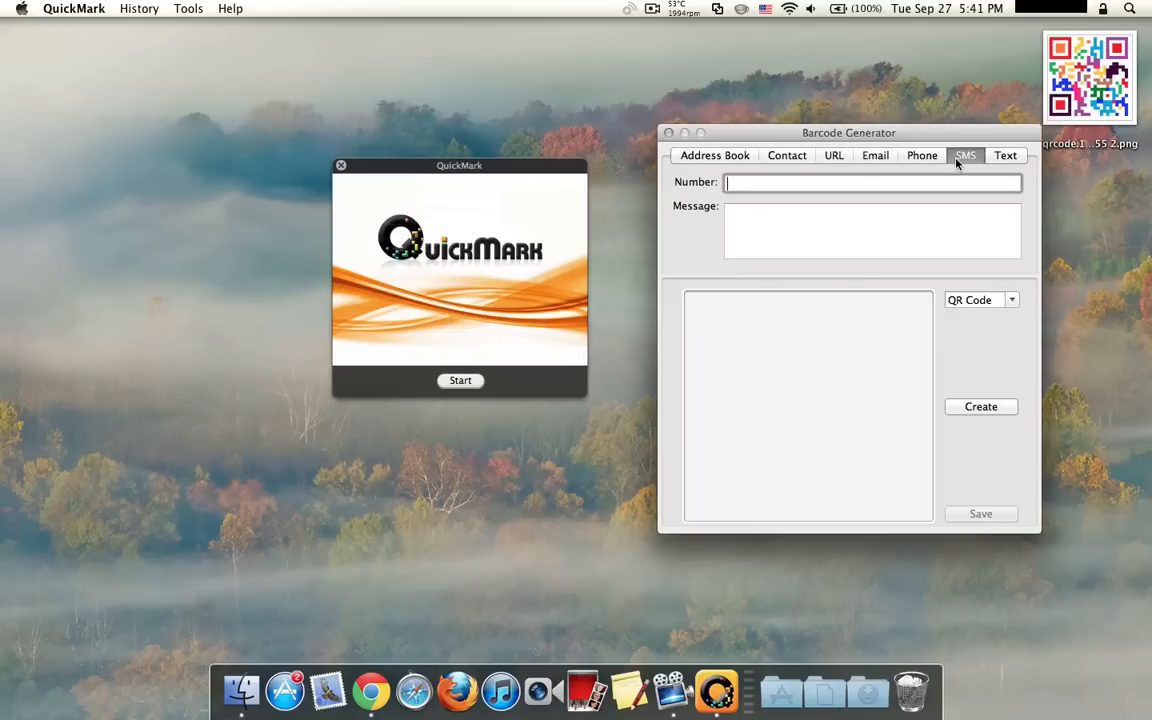
click(1004, 156)
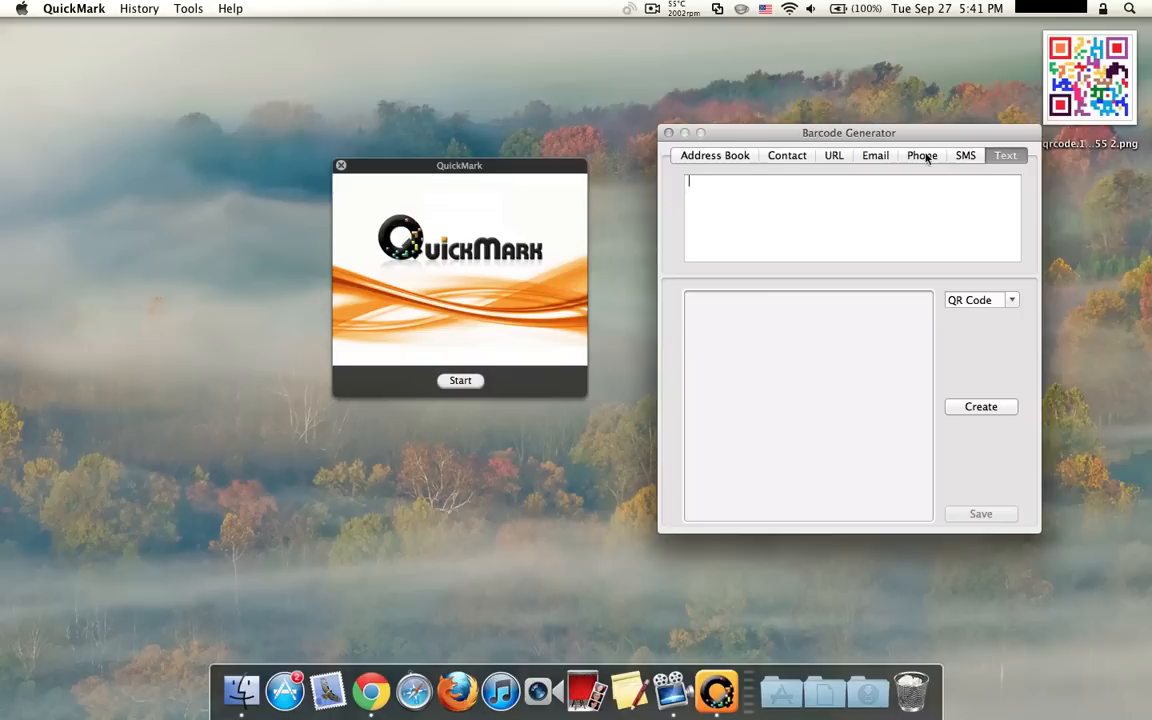
click(788, 156)
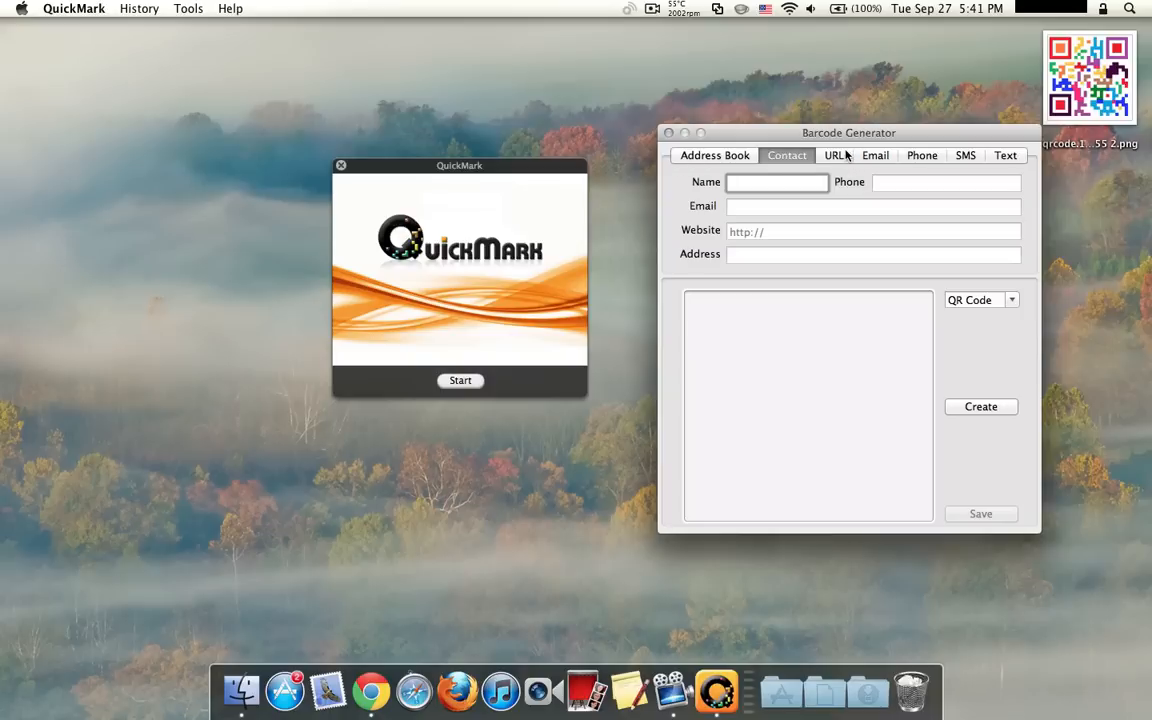
Generate a QR code for the web address apple.com.
click(834, 156)
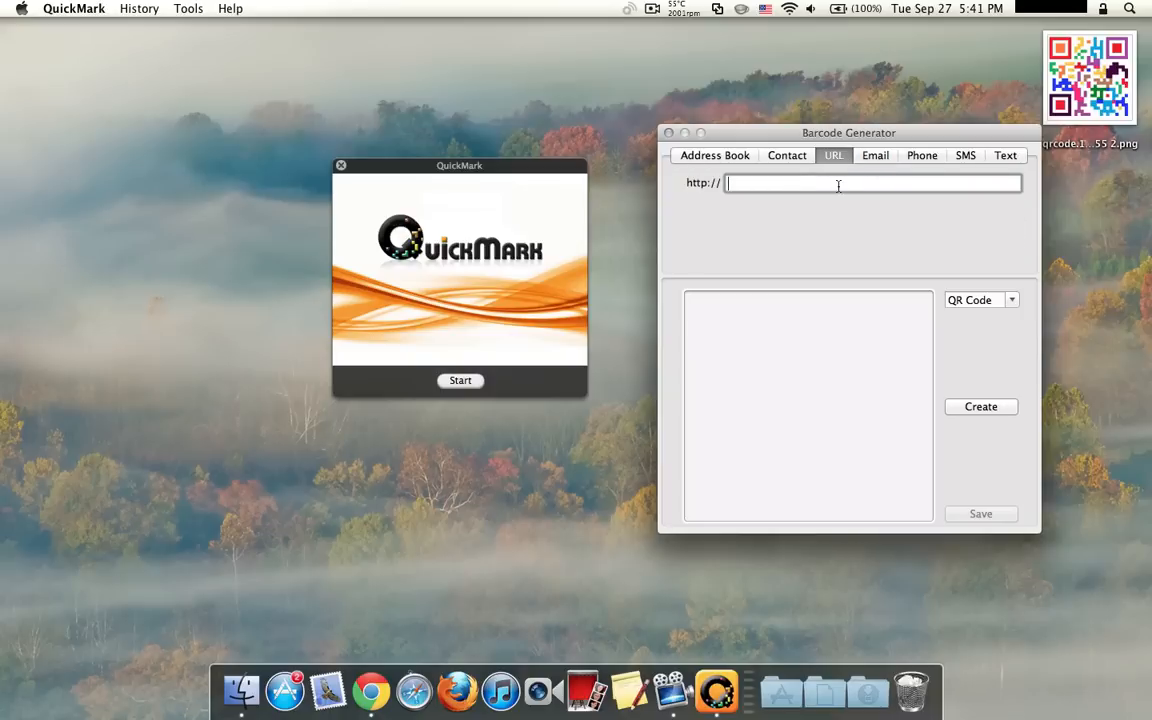
mouse_move(804, 162)
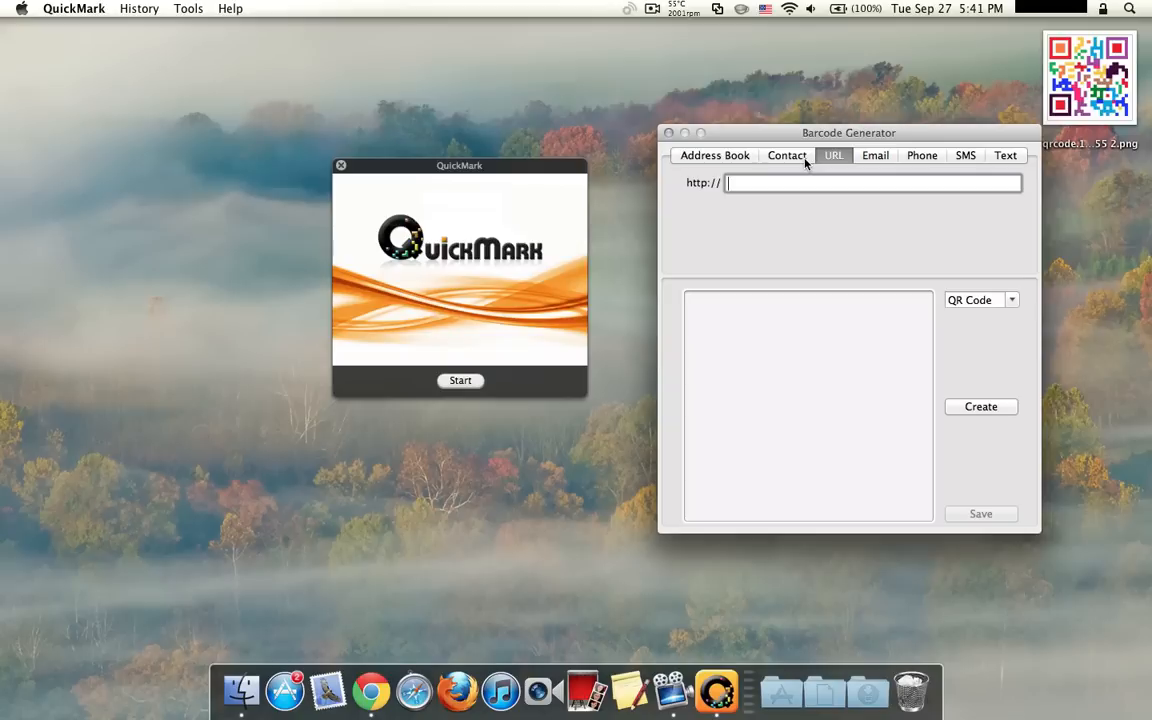
text(apple)
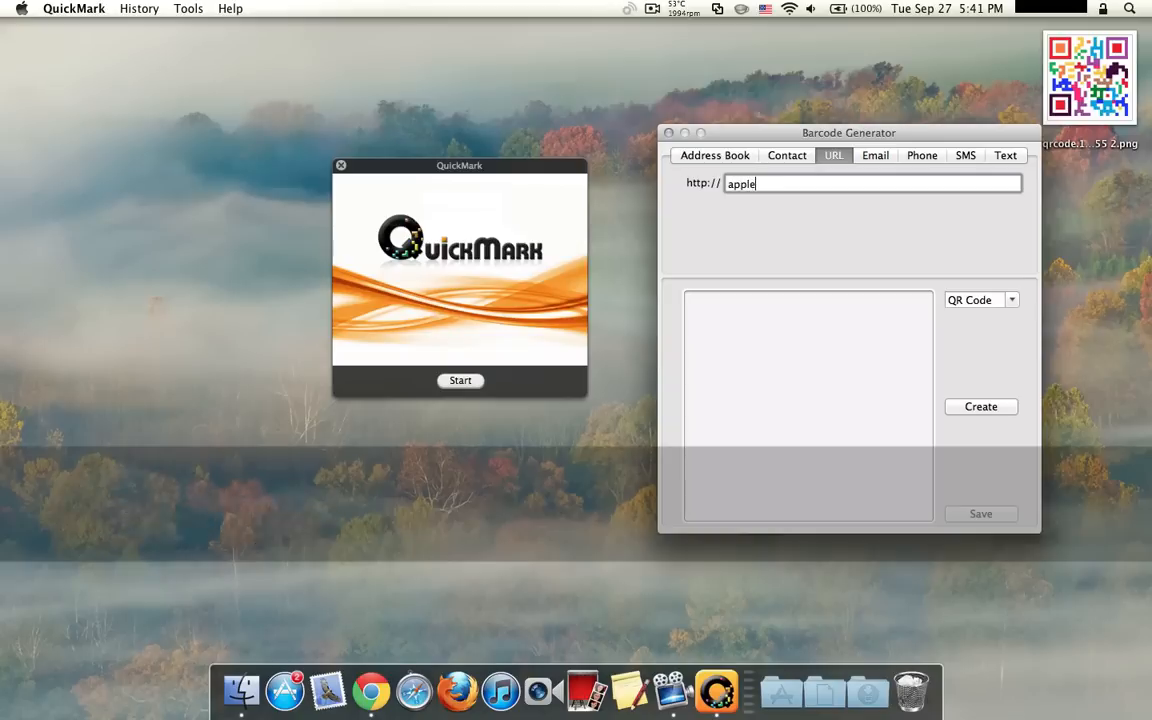
text(.com)
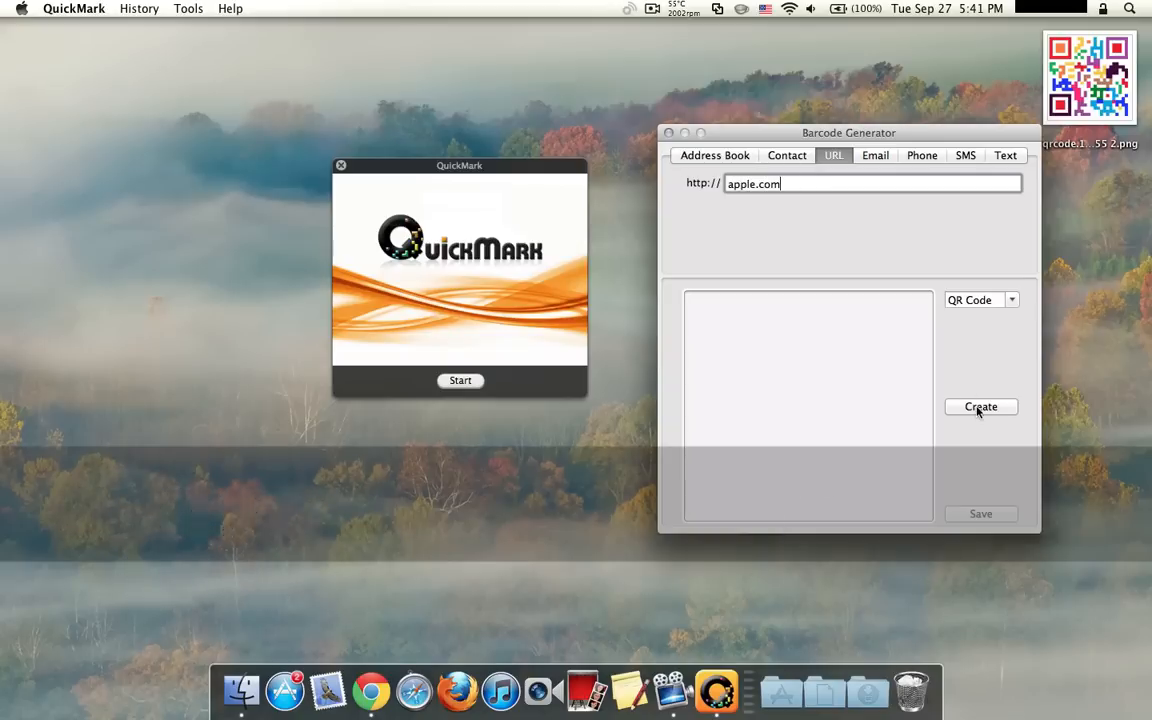
click(980, 408)
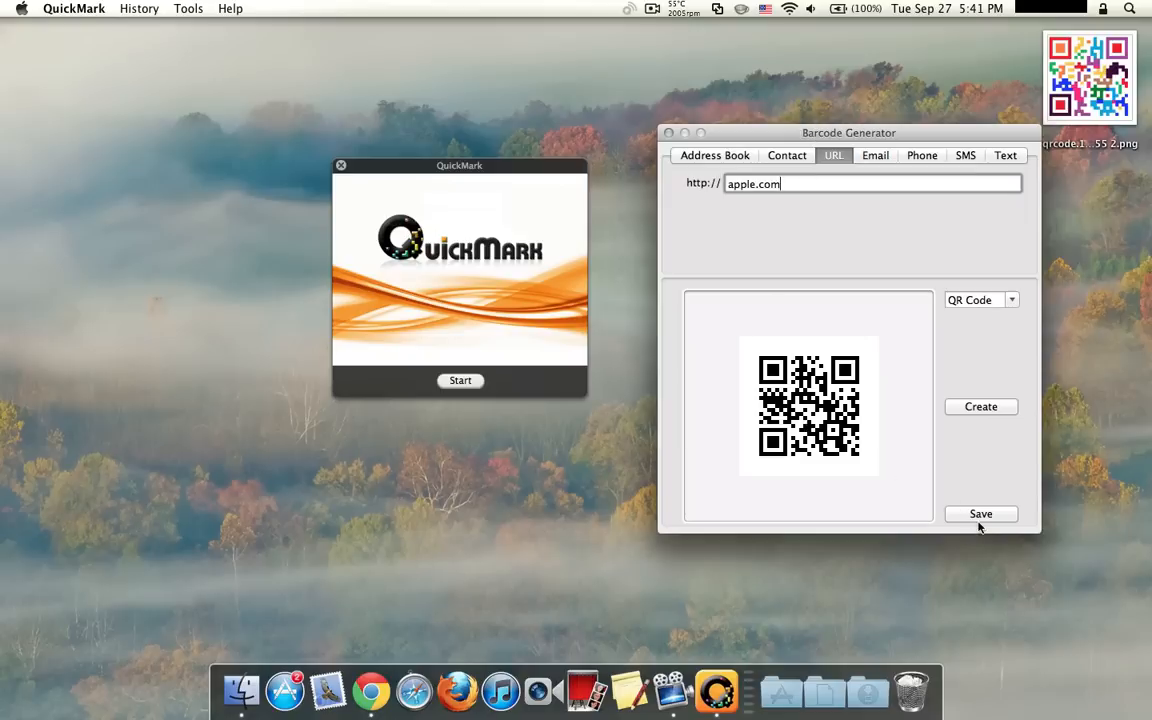
Save the apple.com QR code to the Desktop as an image named 'a'.
click(980, 514)
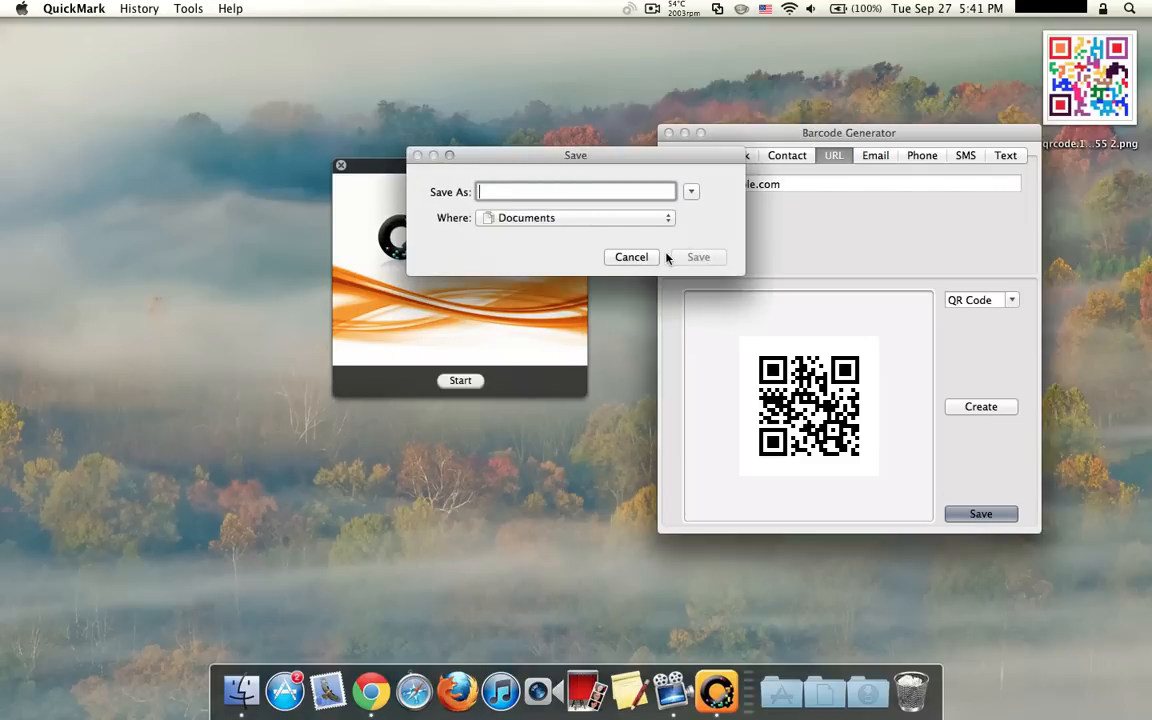
click(632, 256)
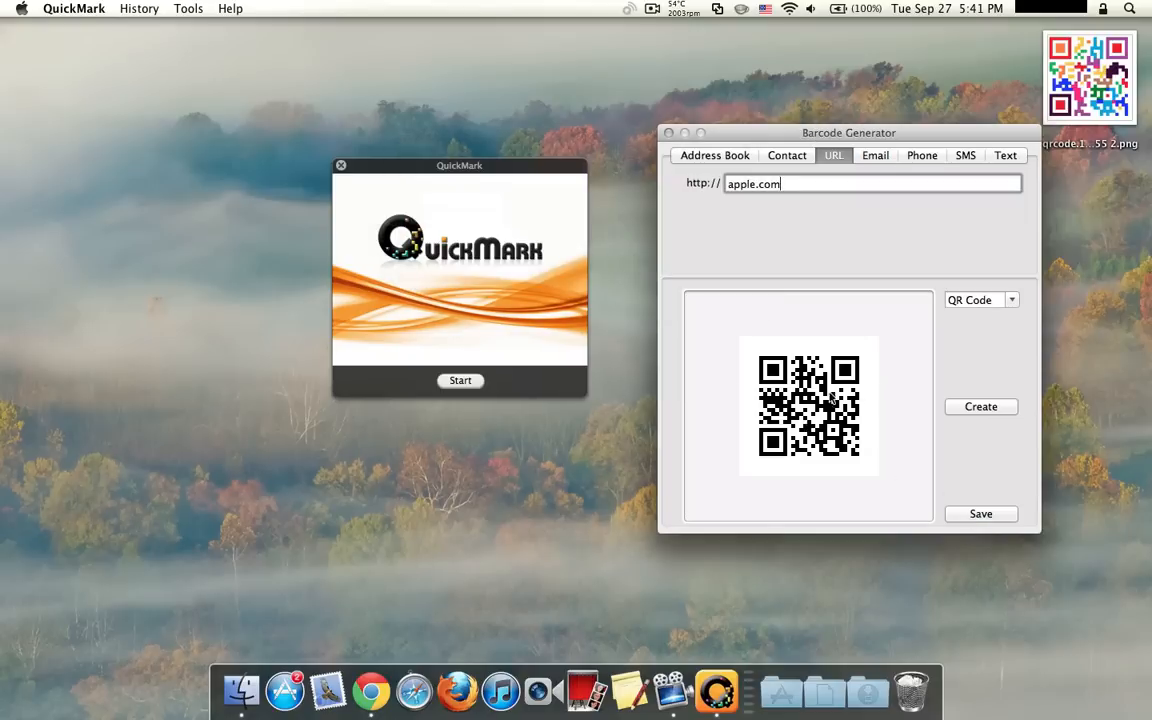
drag(848, 132, 824, 112)
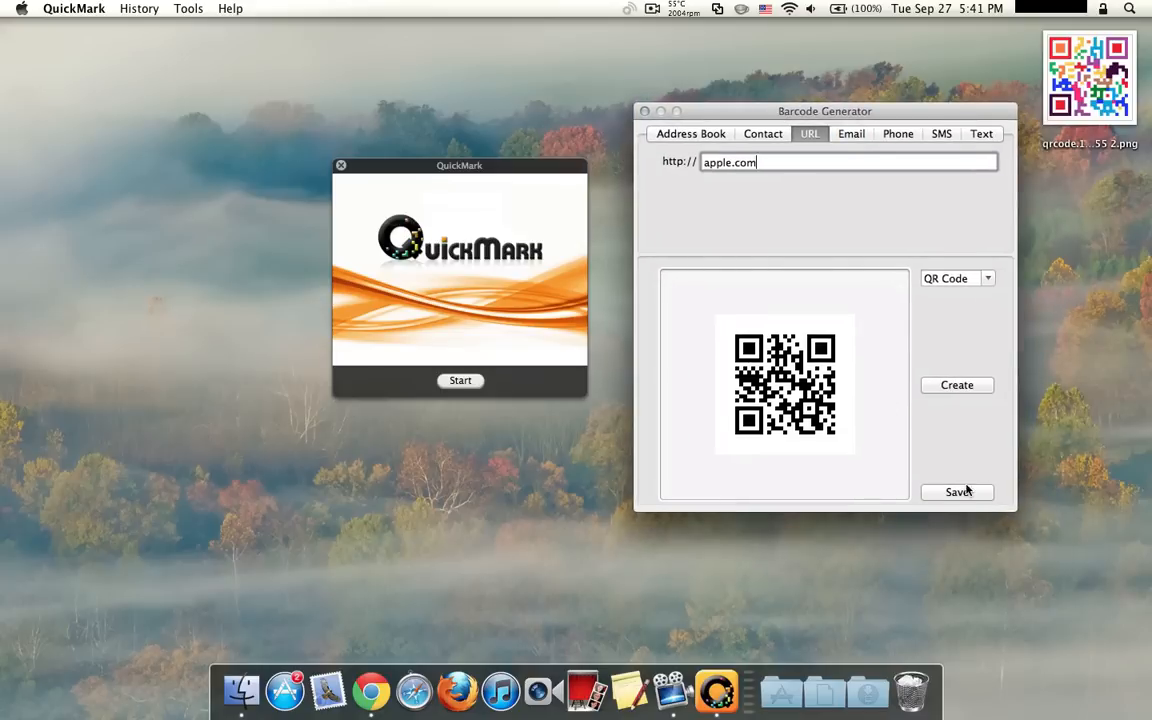
click(956, 492)
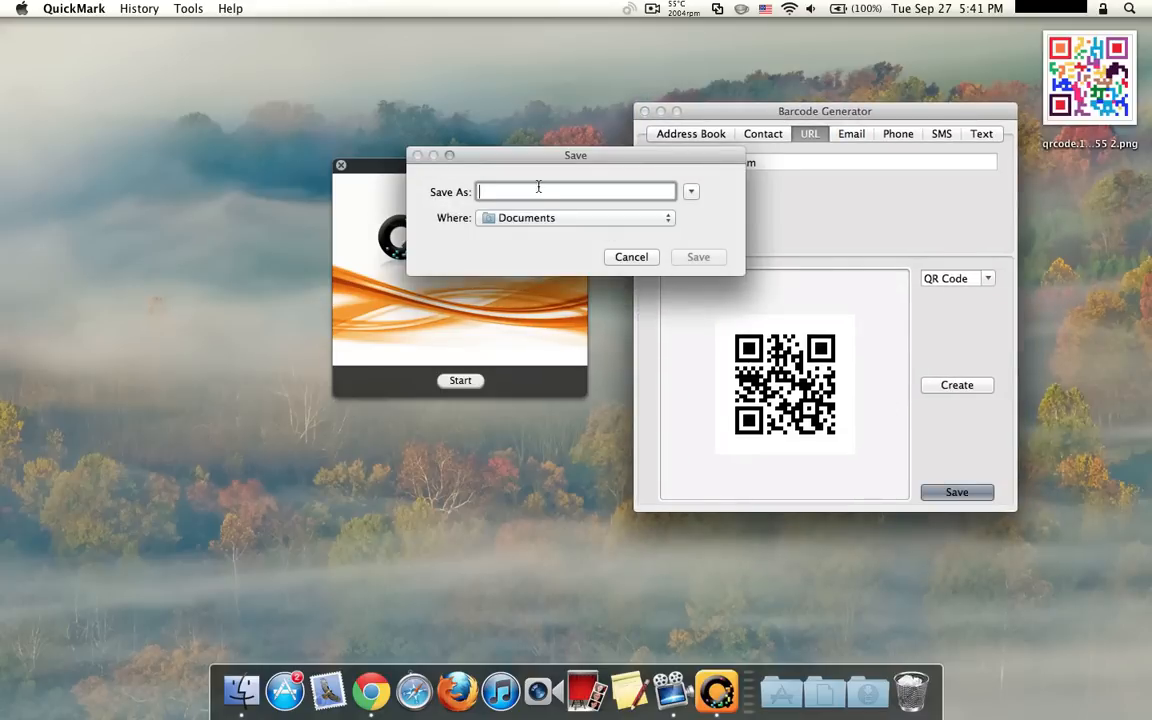
text(a)
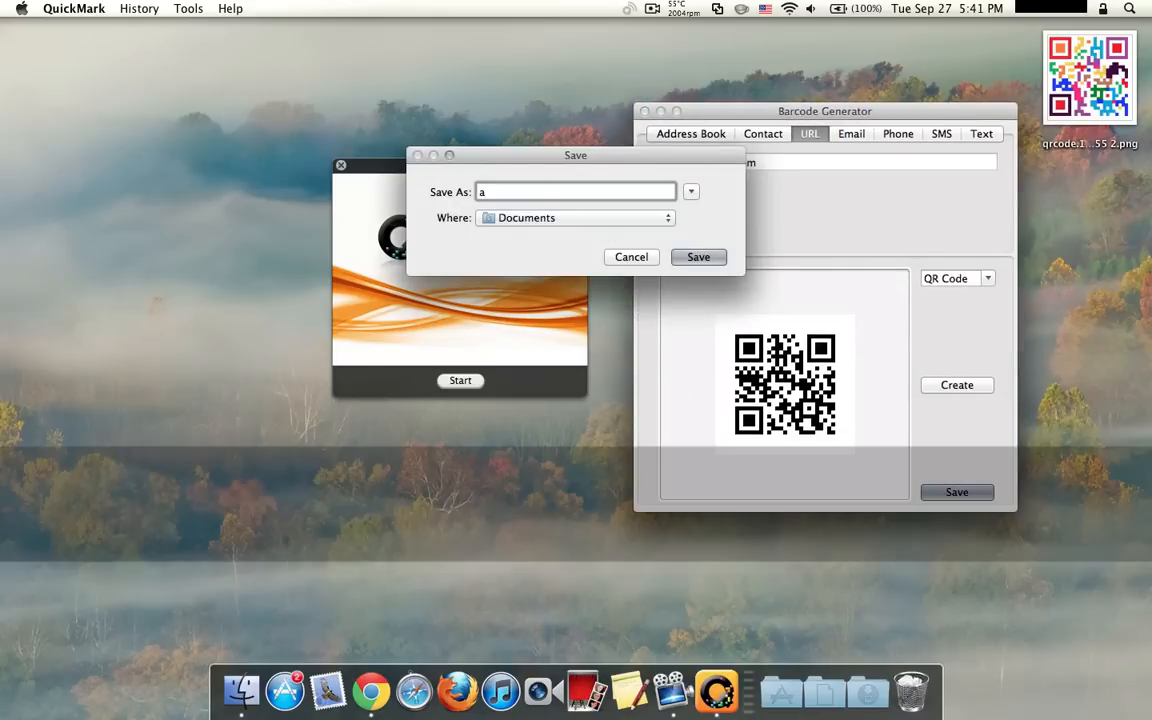
click(574, 216)
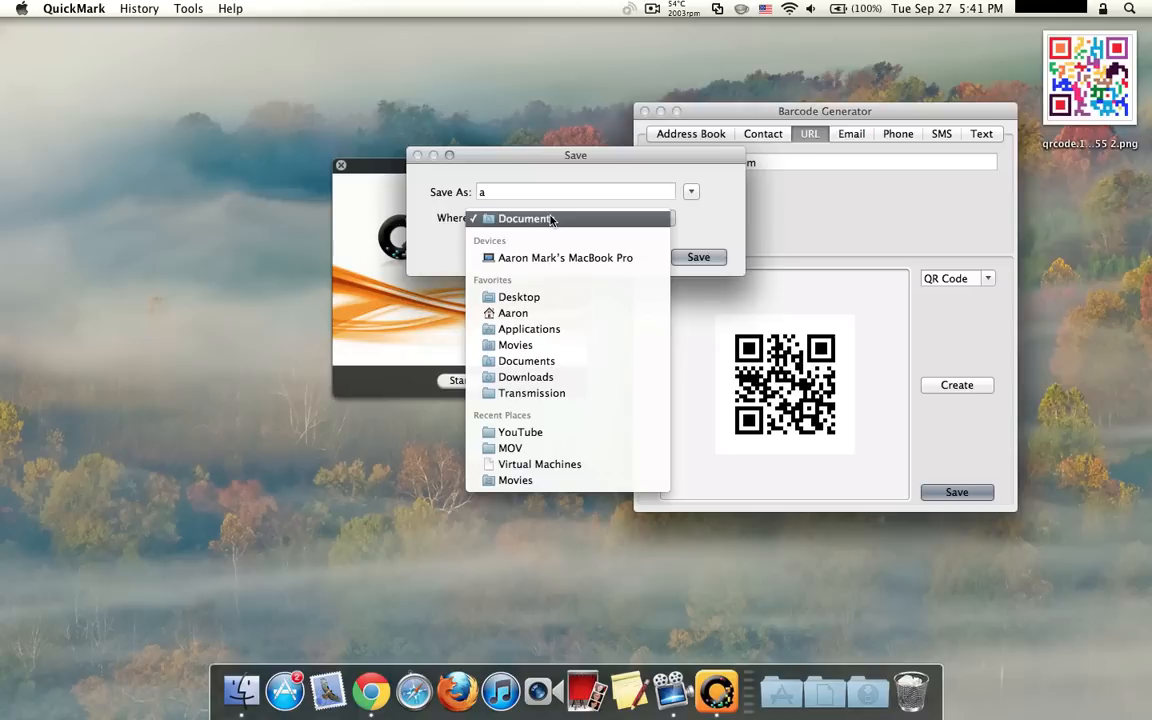
click(518, 296)
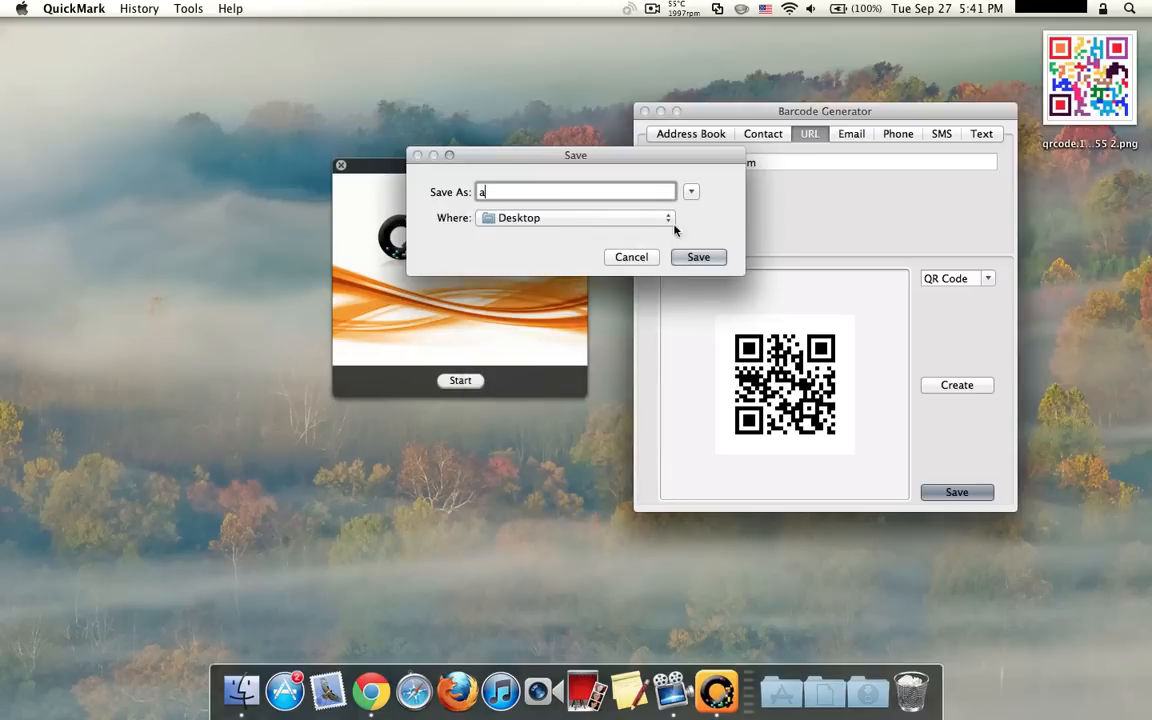
click(696, 256)
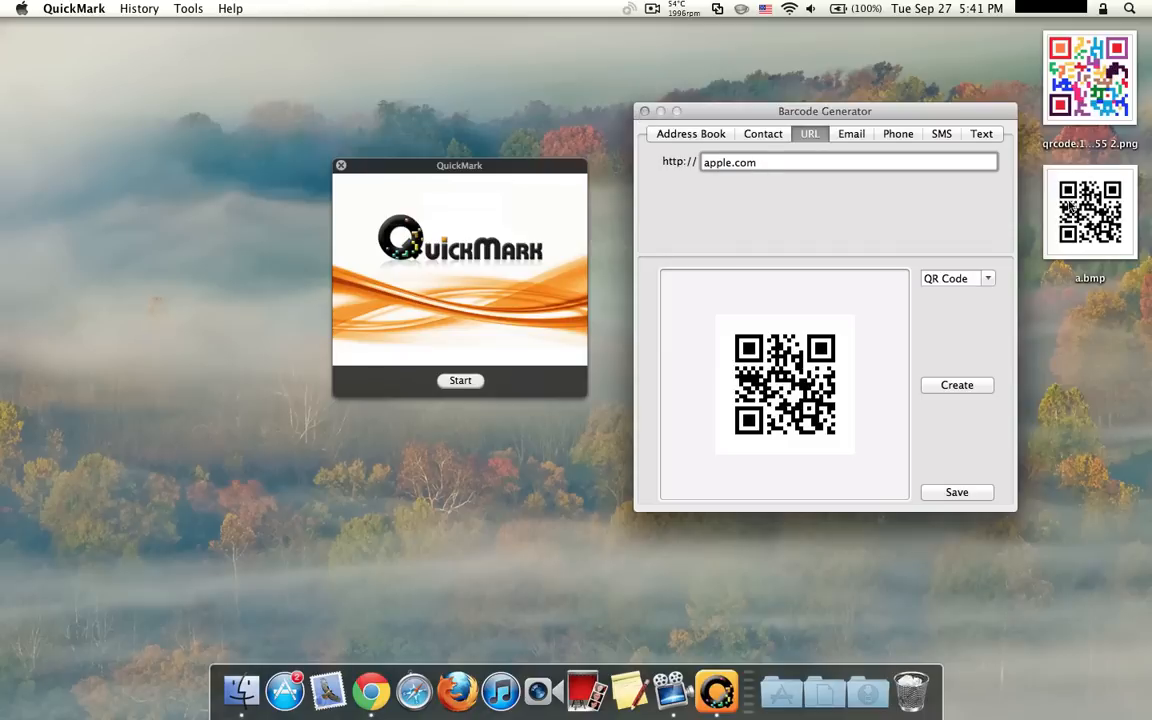
mouse_move(624, 116)
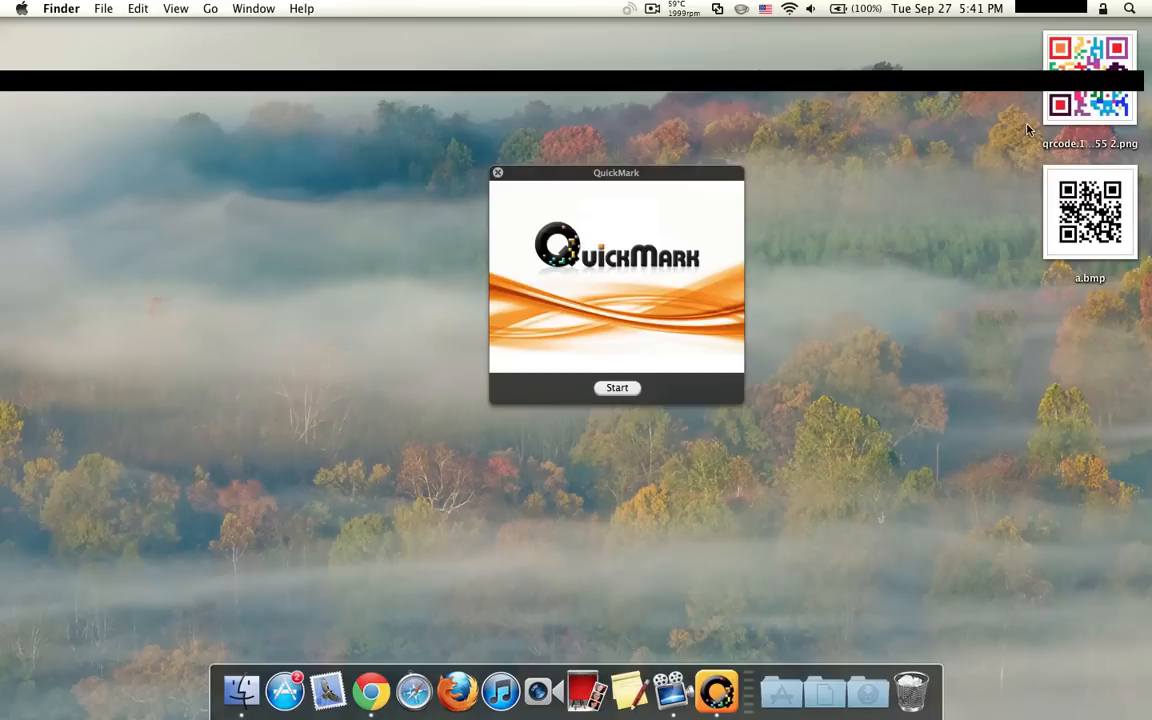
mouse_move(712, 688)
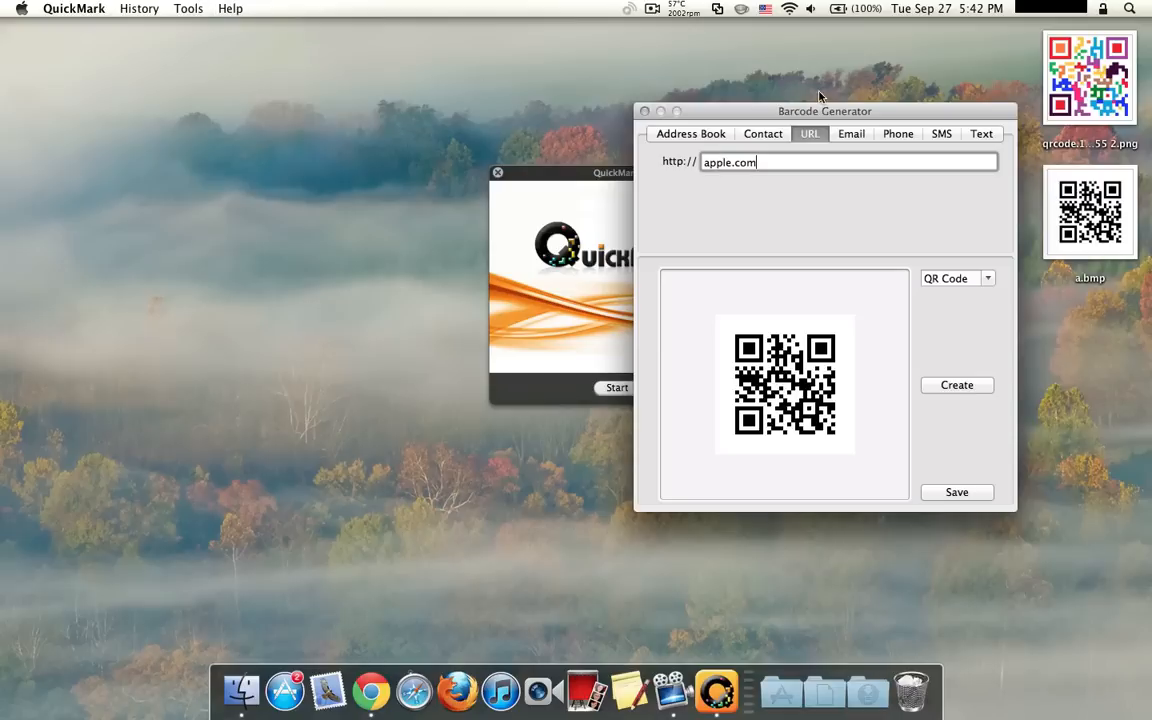
click(798, 114)
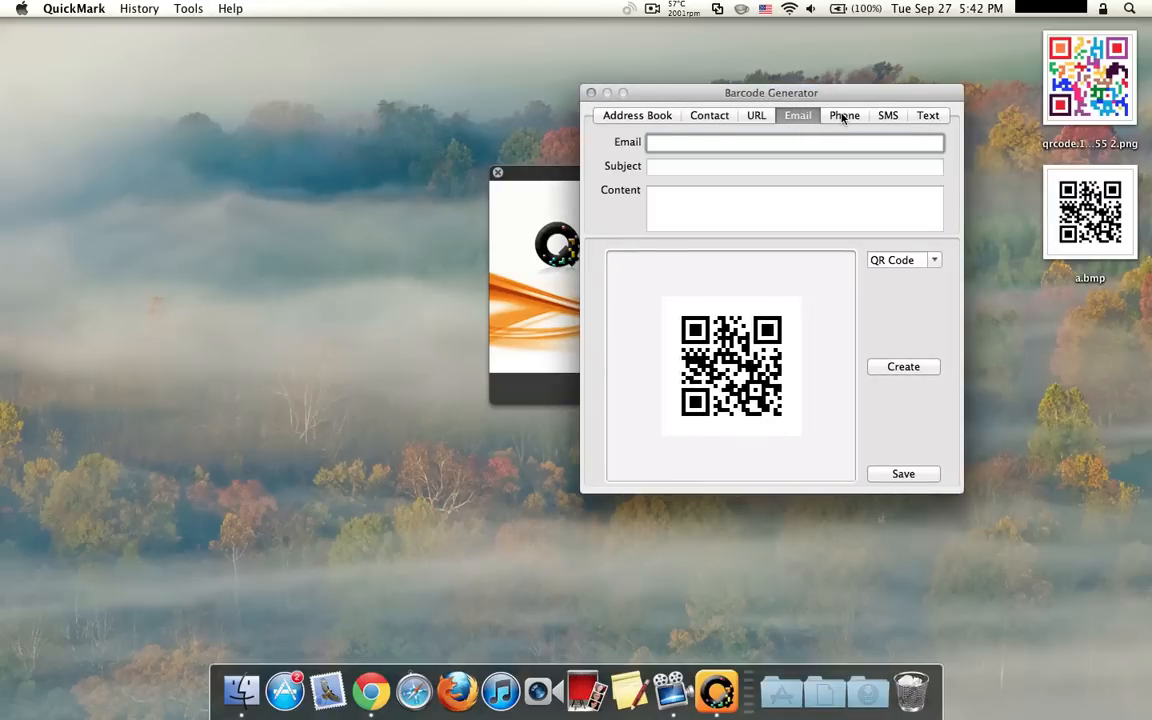
click(844, 114)
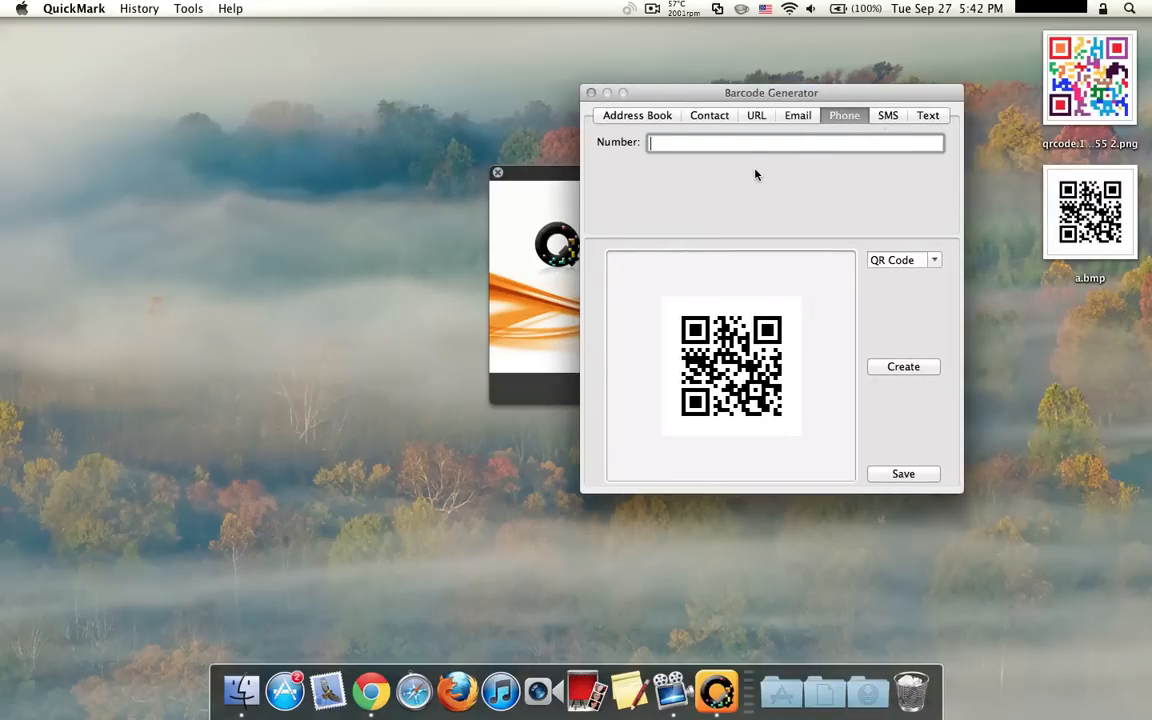
text(+1-395-)
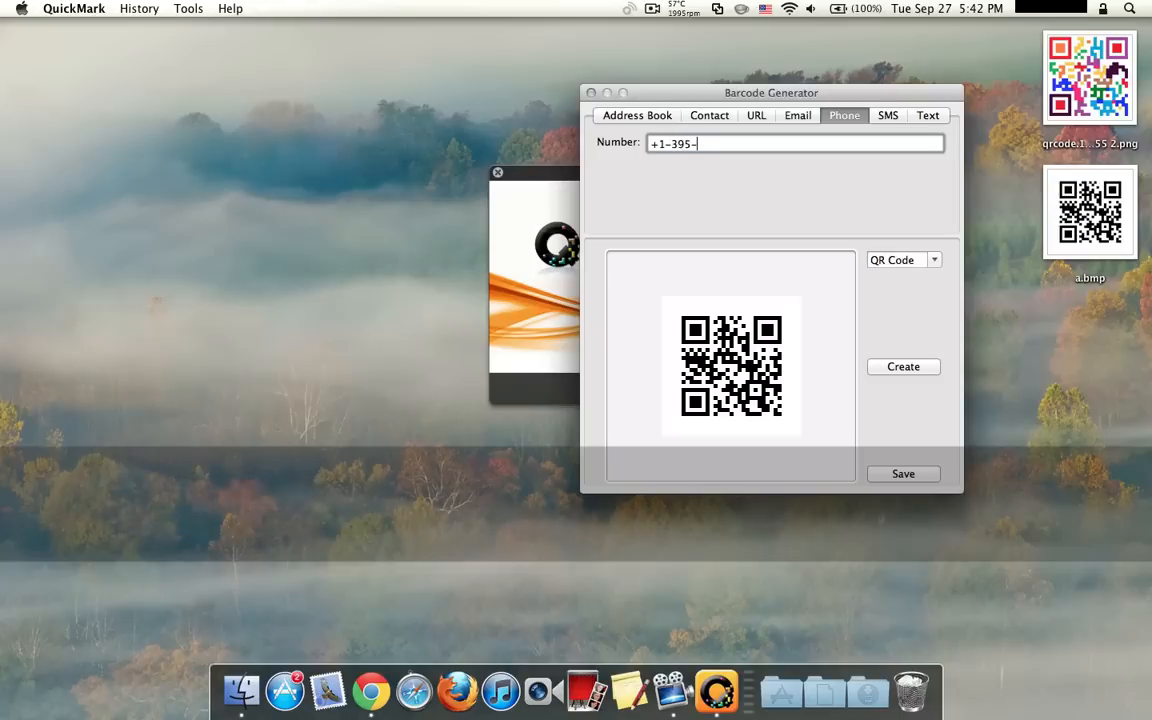
text(543-354)
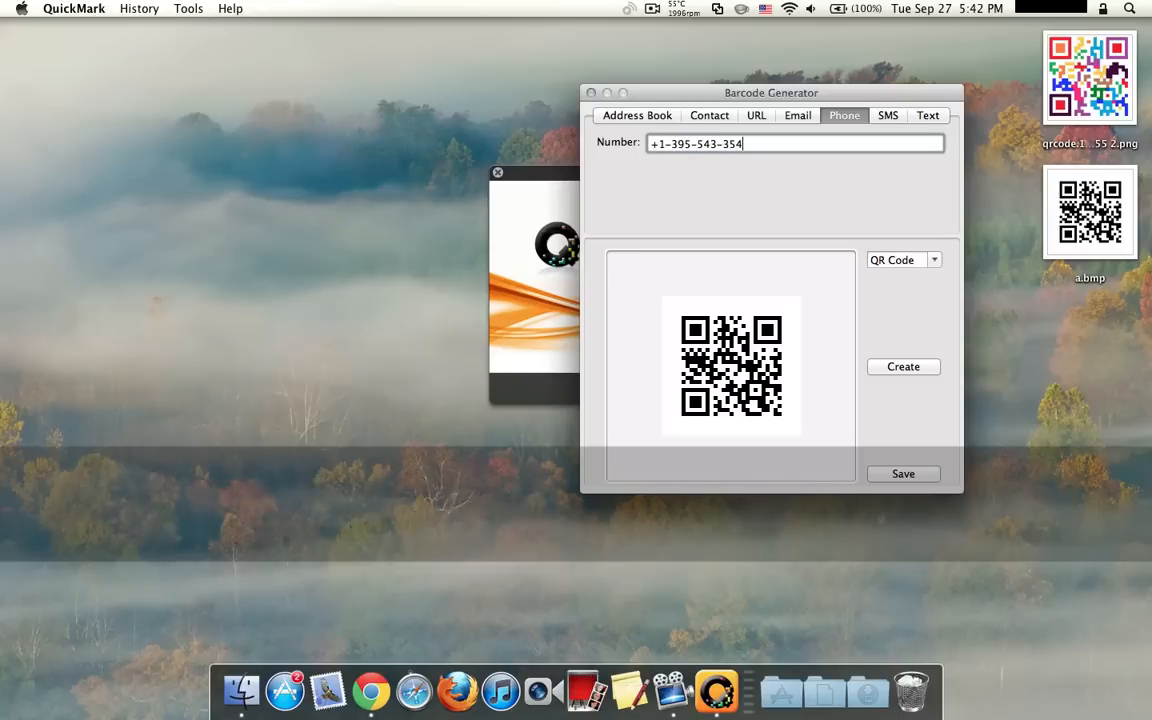
text(6)
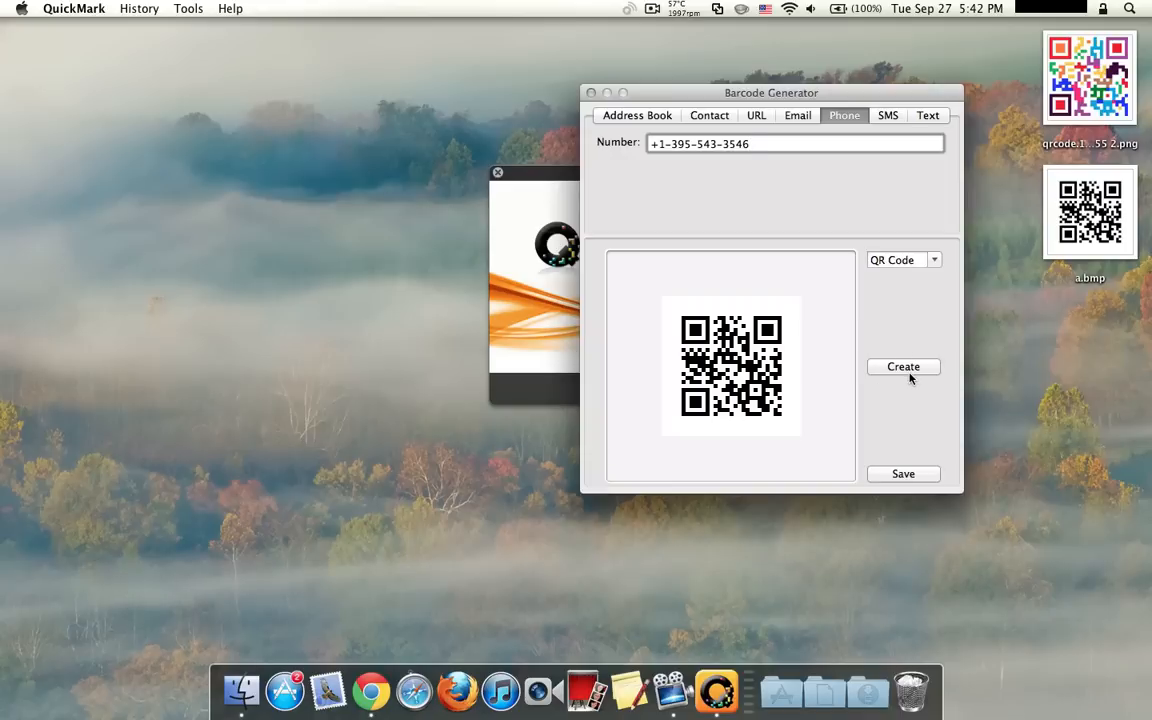
click(904, 368)
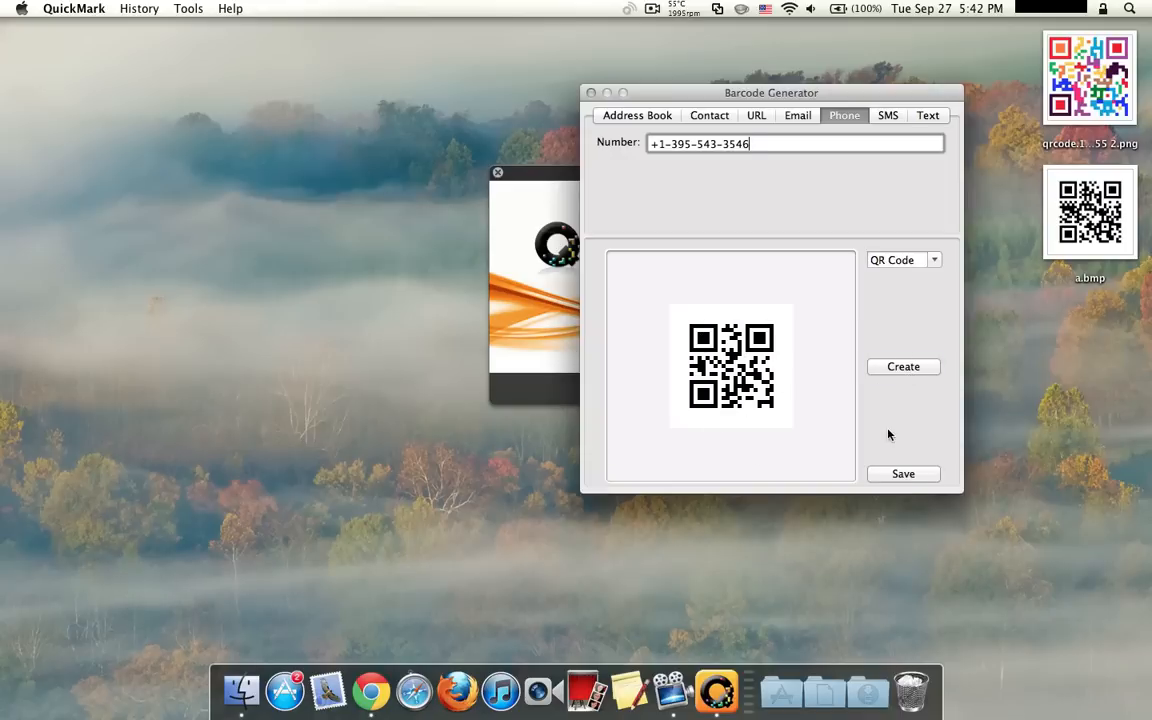
Save the phone-number code to the Desktop as 'b' and move its decode result aside.
click(904, 474)
text(b)
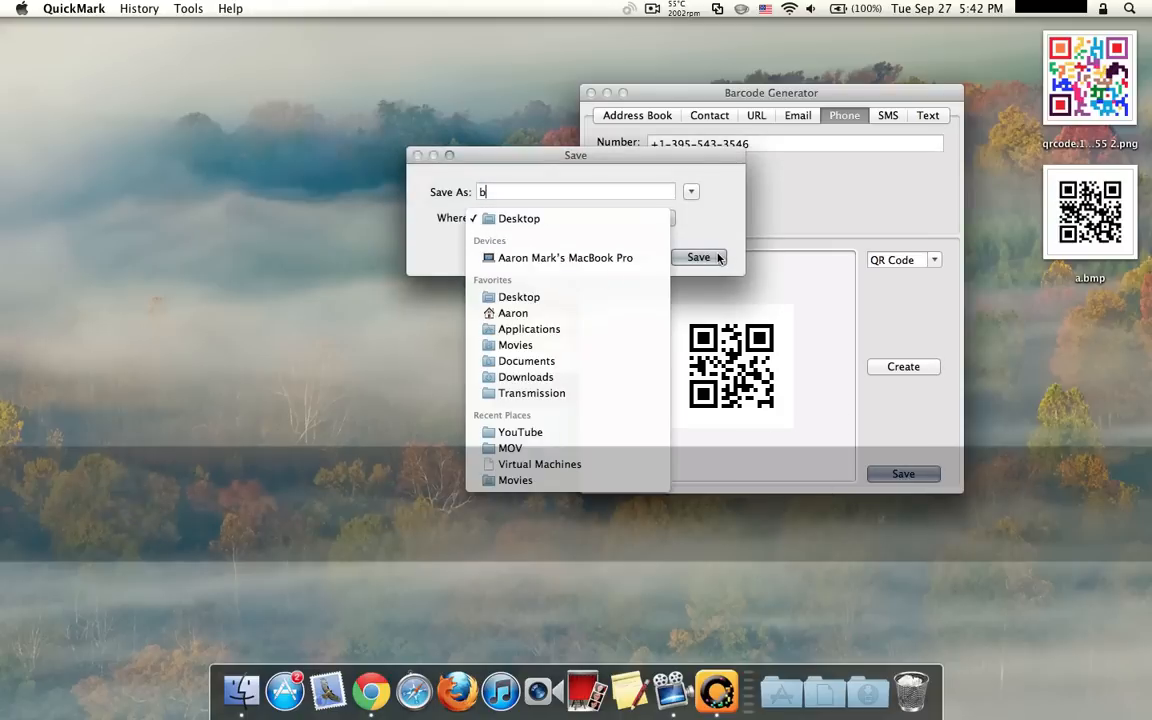
click(698, 256)
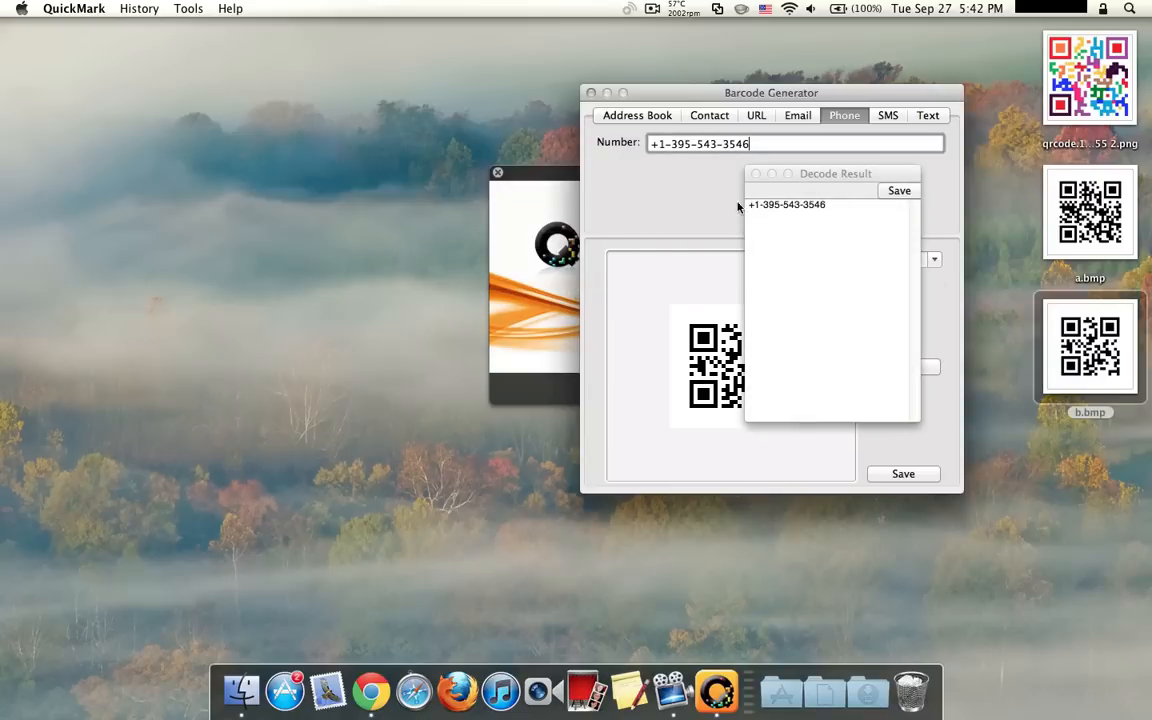
drag(836, 172, 328, 164)
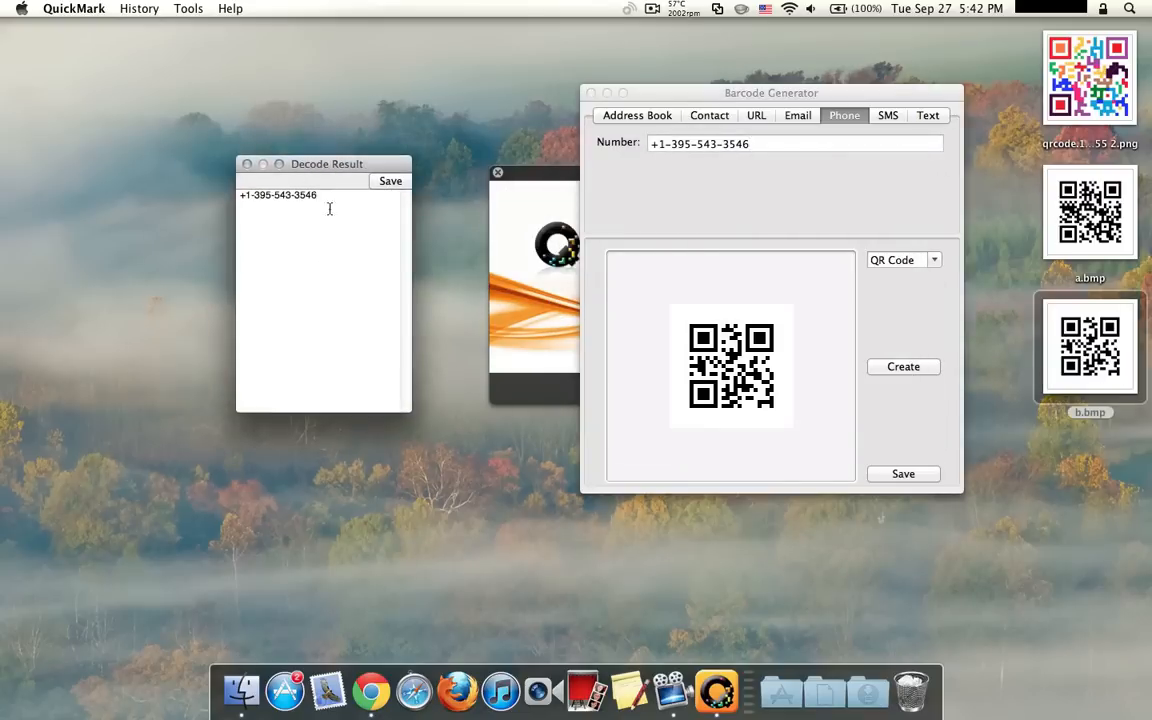
mouse_move(328, 216)
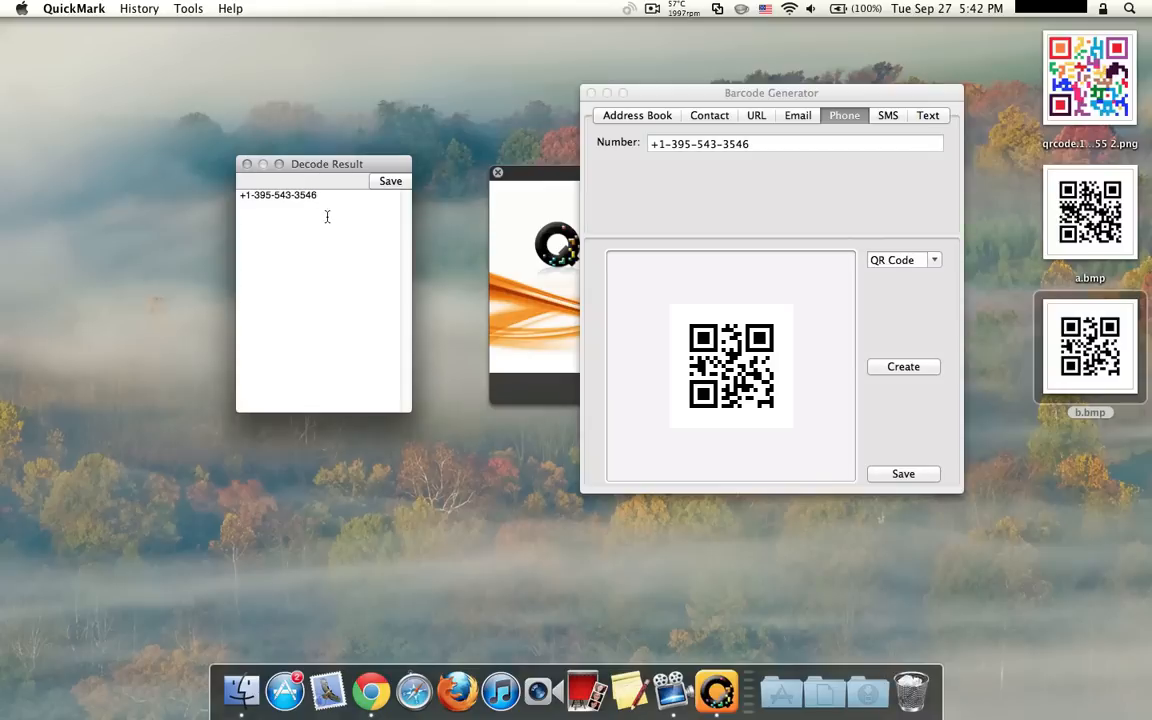
mouse_move(256, 170)
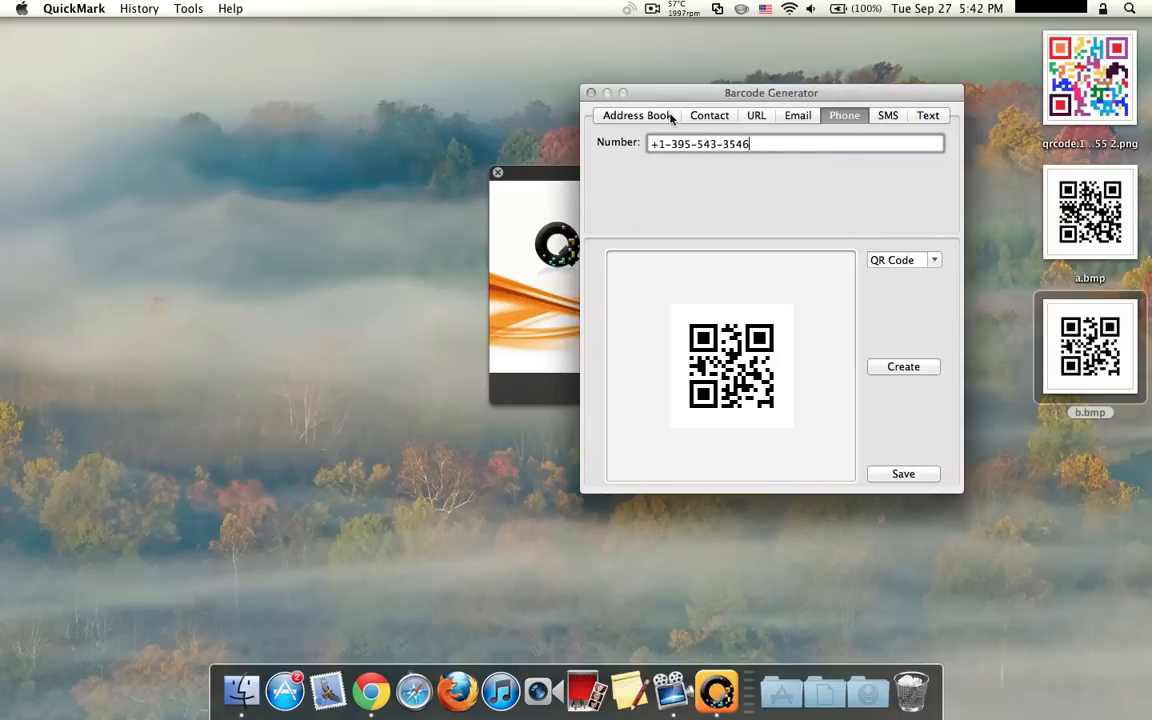
Regenerate the phone number as a Quick Code instead of a QR Code.
click(756, 114)
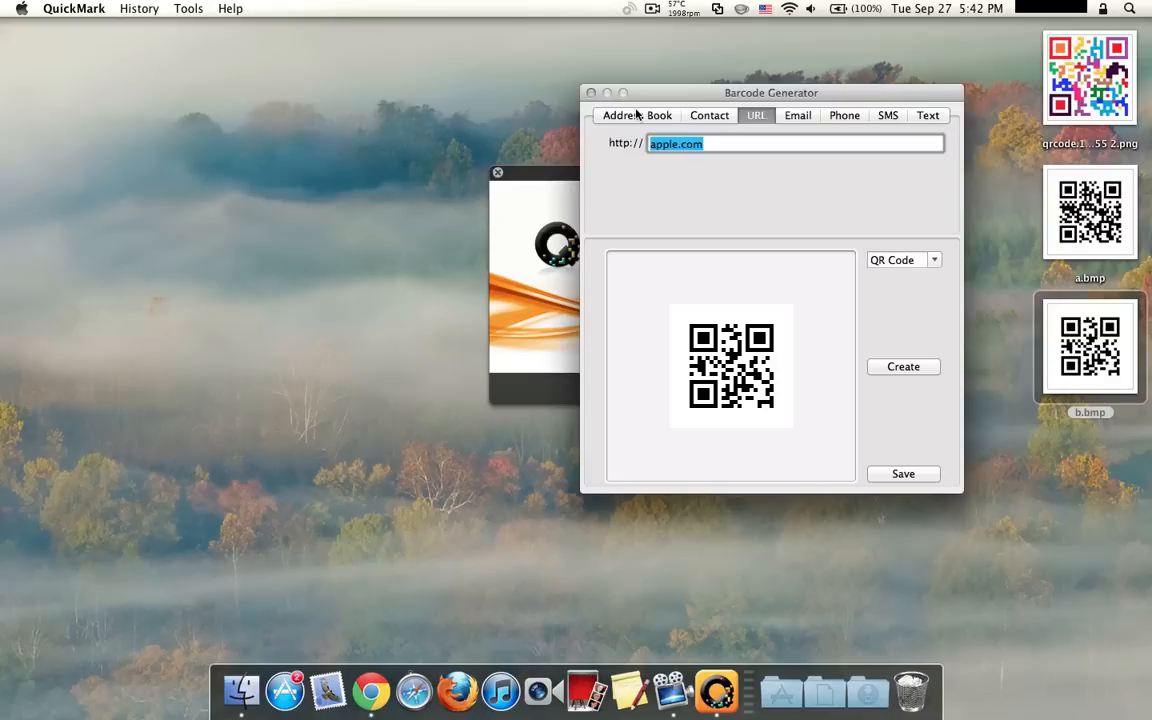
mouse_move(664, 128)
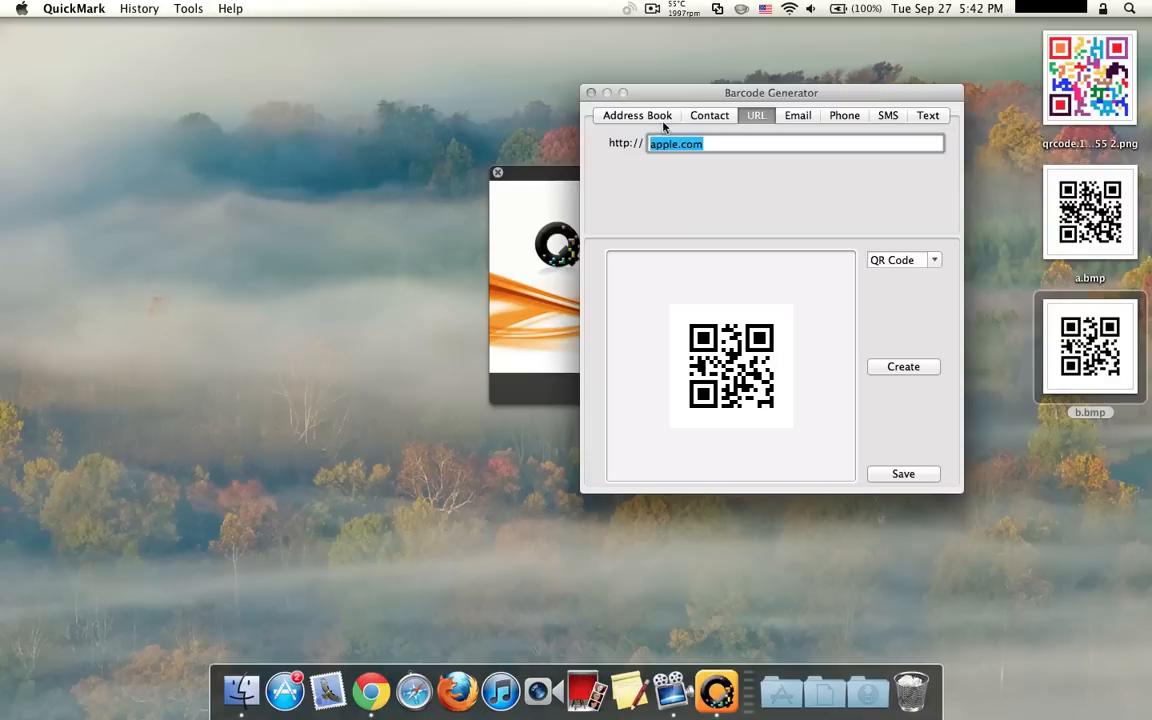
click(708, 114)
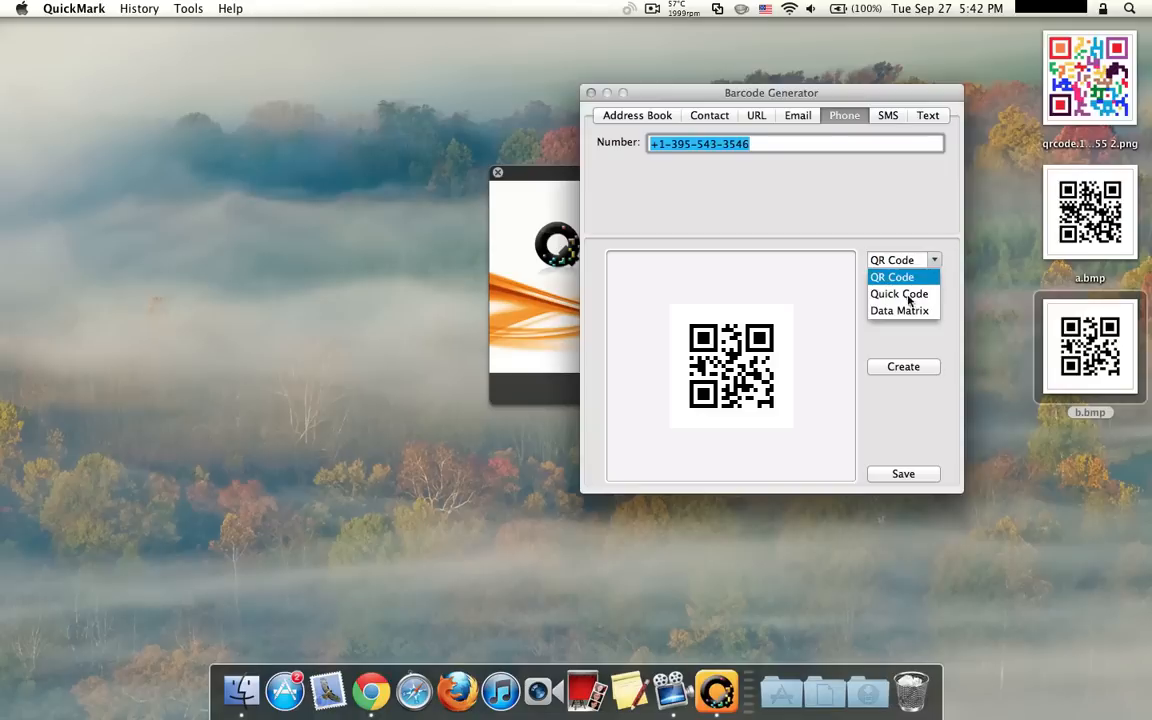
mouse_move(930, 298)
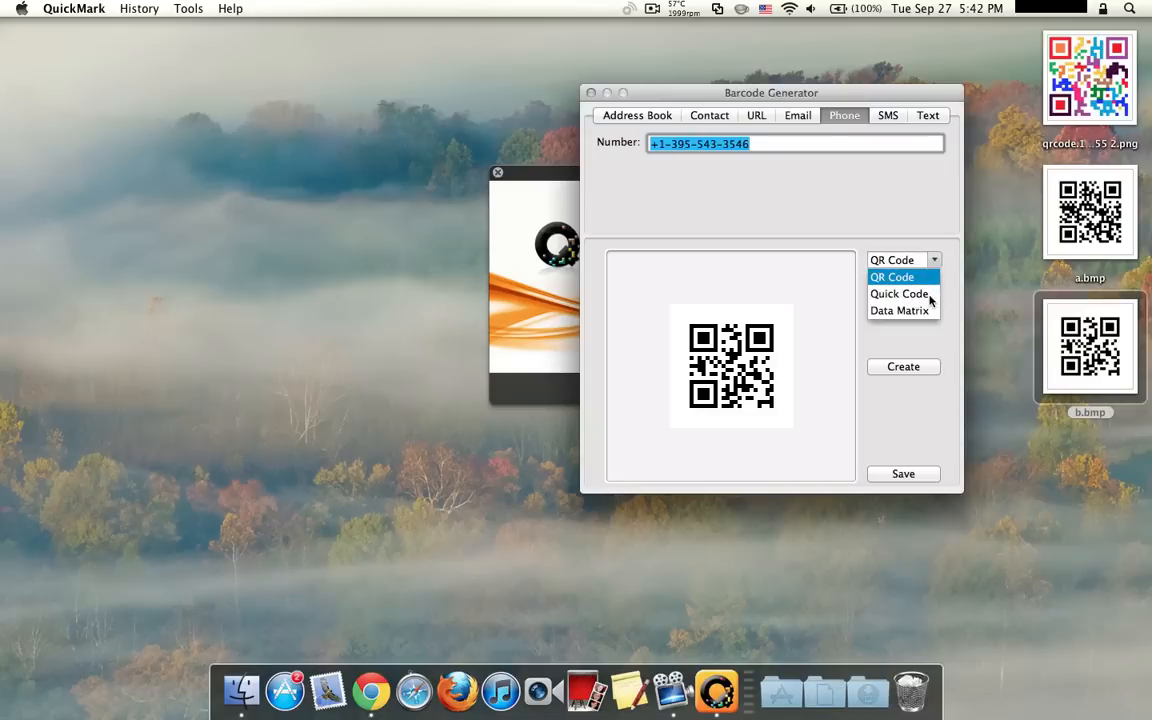
click(900, 292)
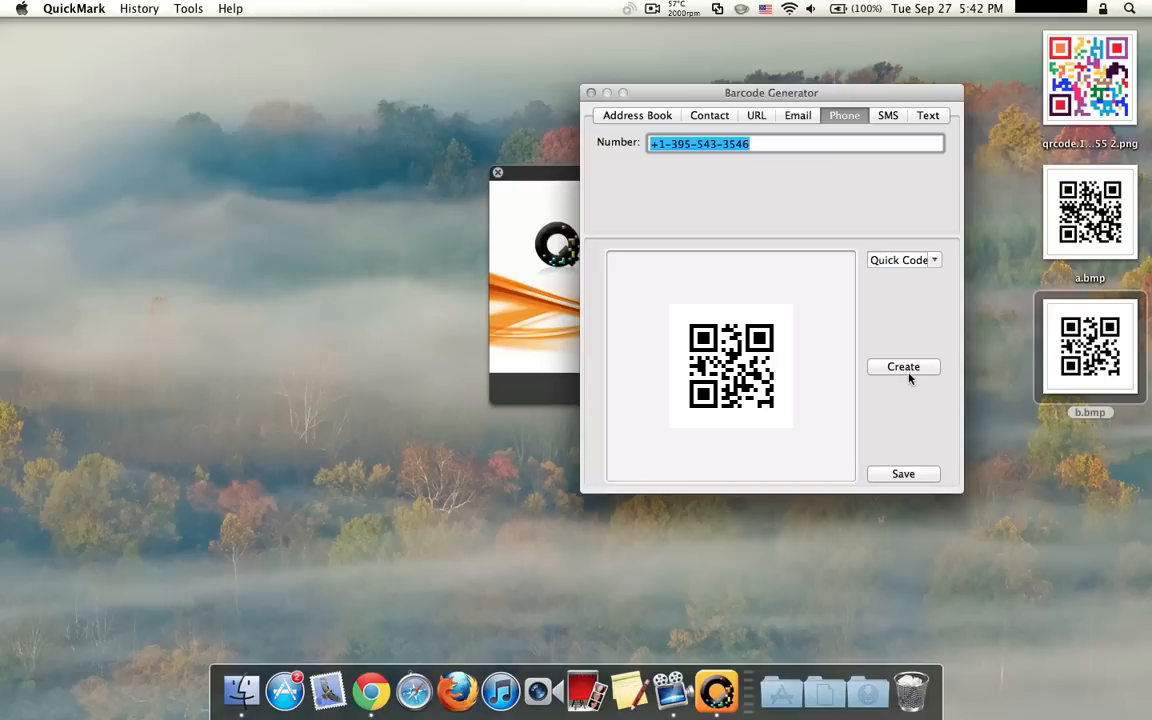
click(904, 366)
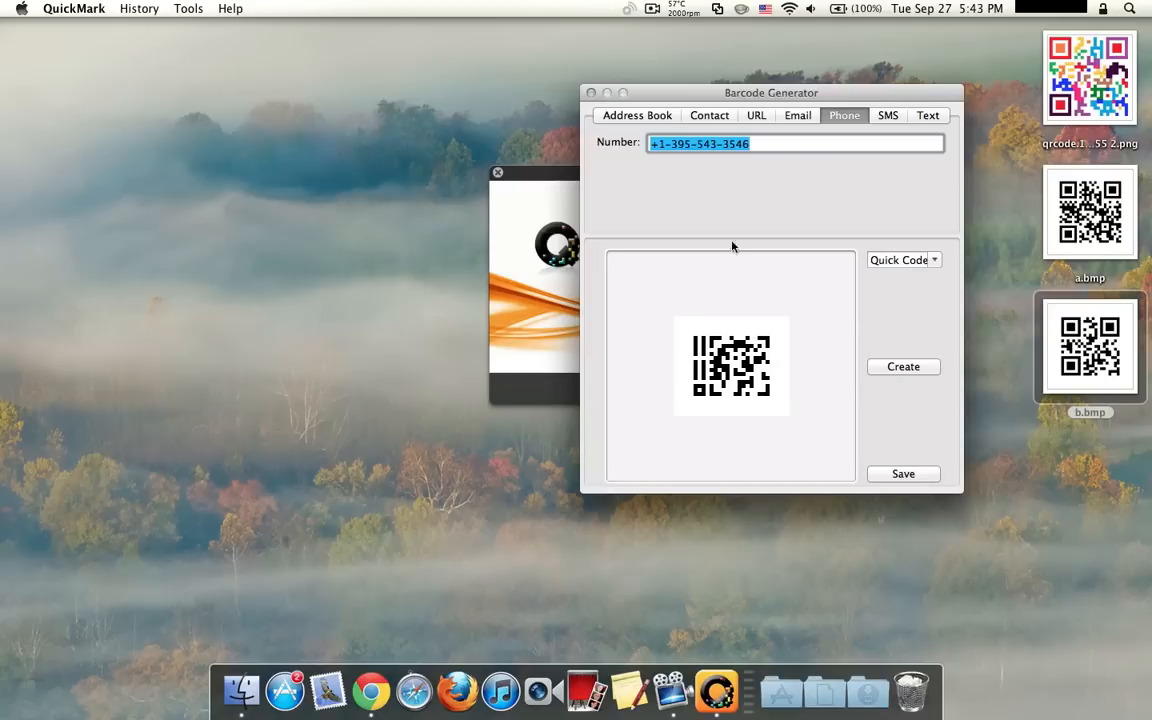
mouse_move(966, 450)
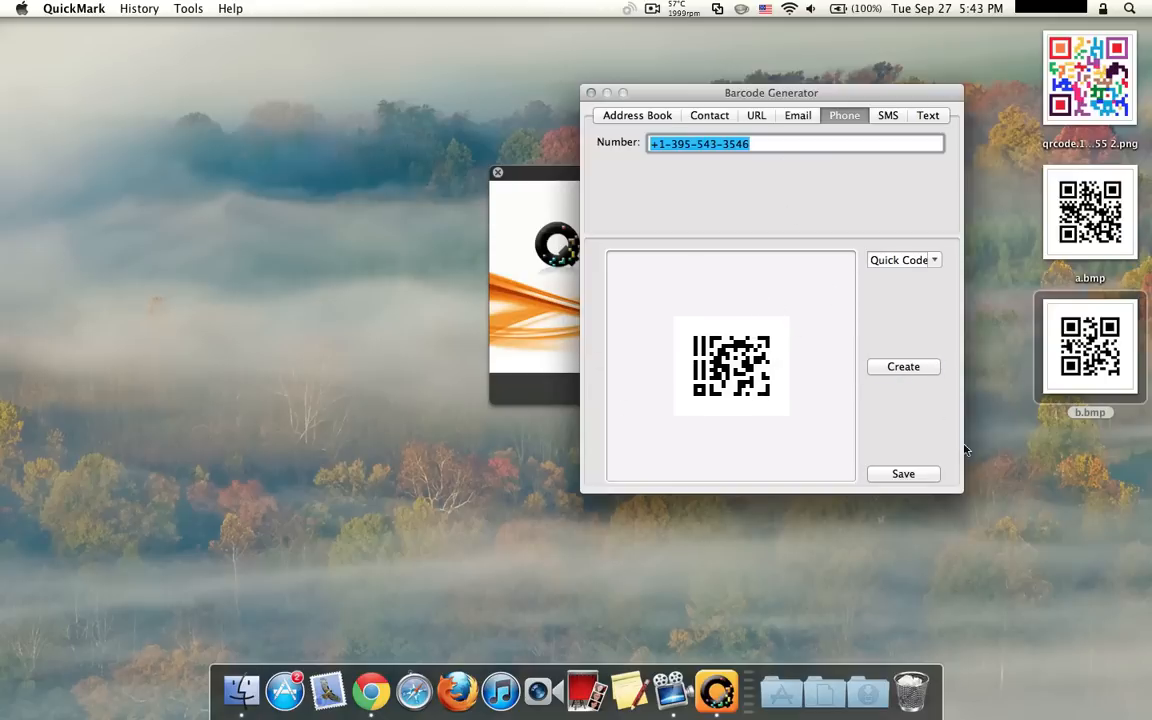
Save the Quick Code to the Desktop as 'c' and dismiss the cannot-be-decoded warning.
click(904, 472)
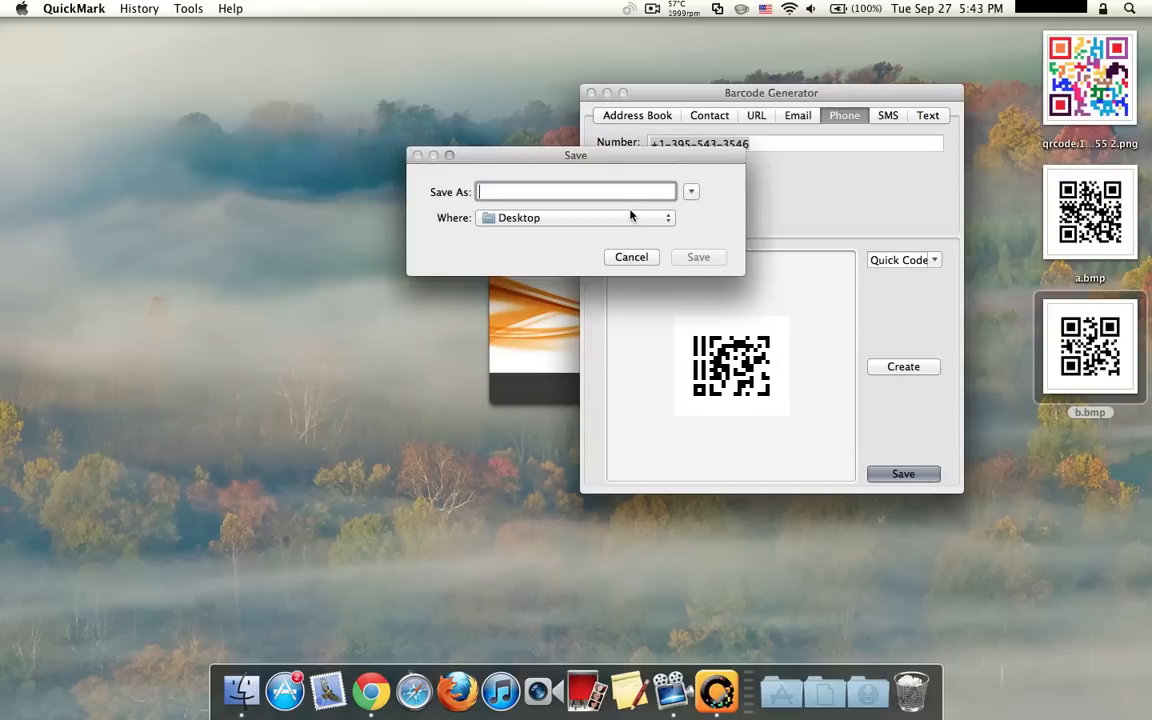
click(632, 256)
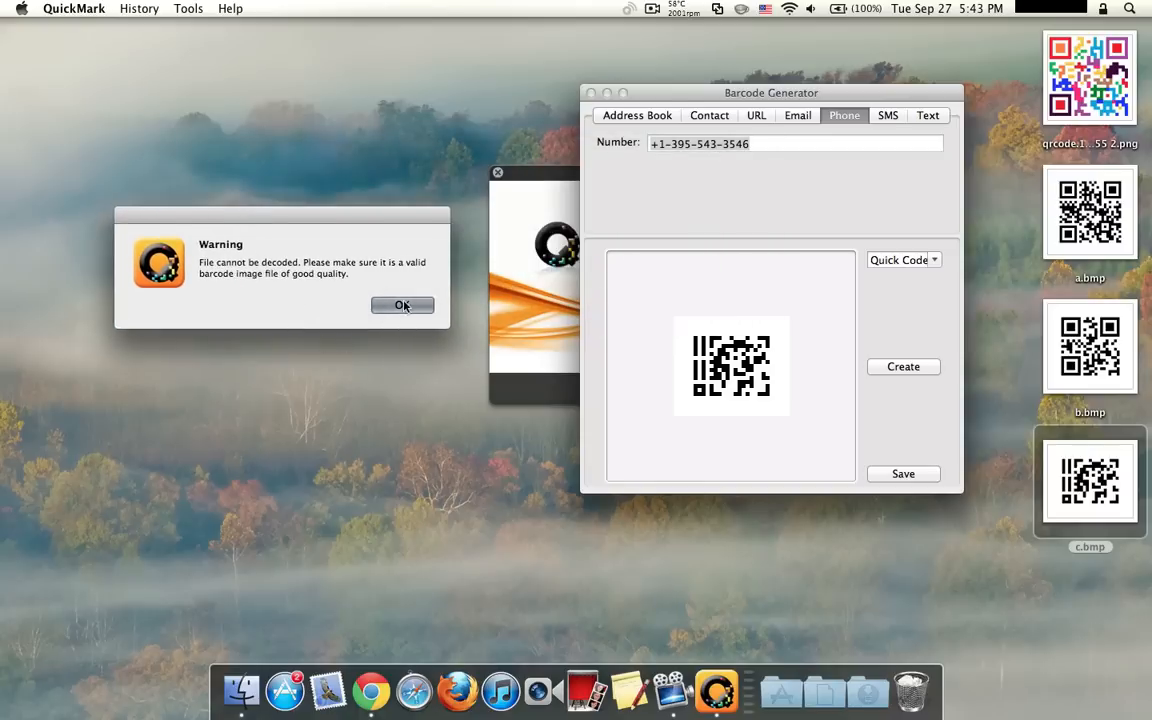
click(402, 304)
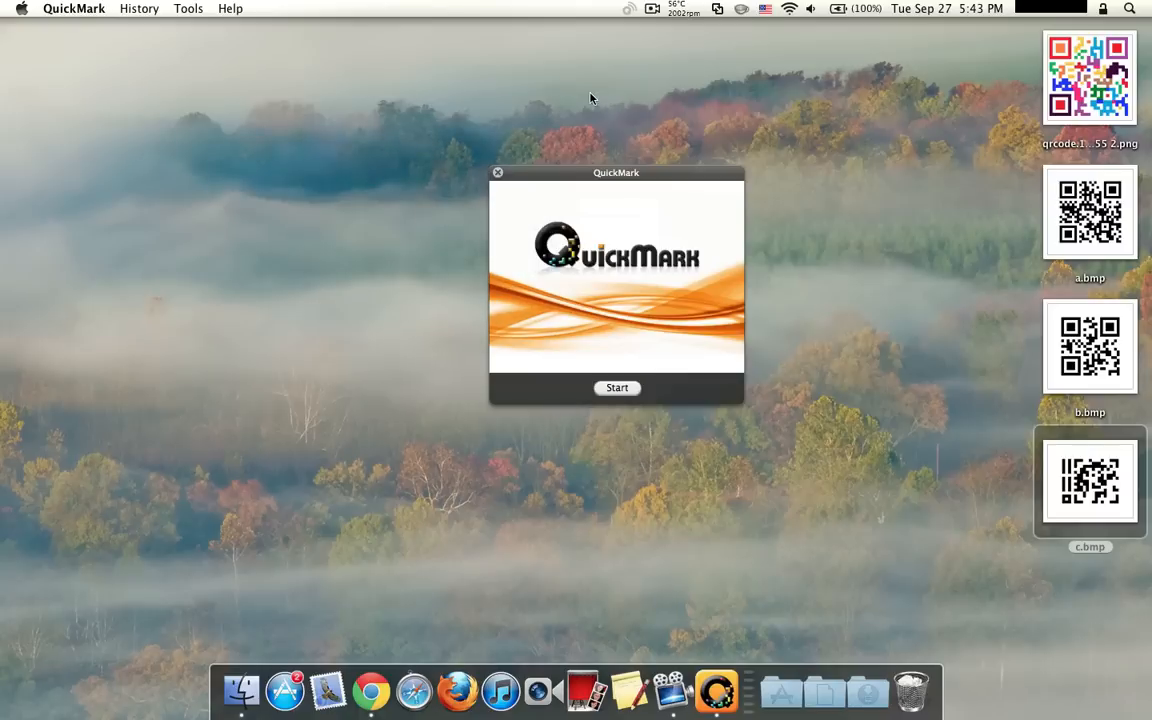
click(952, 498)
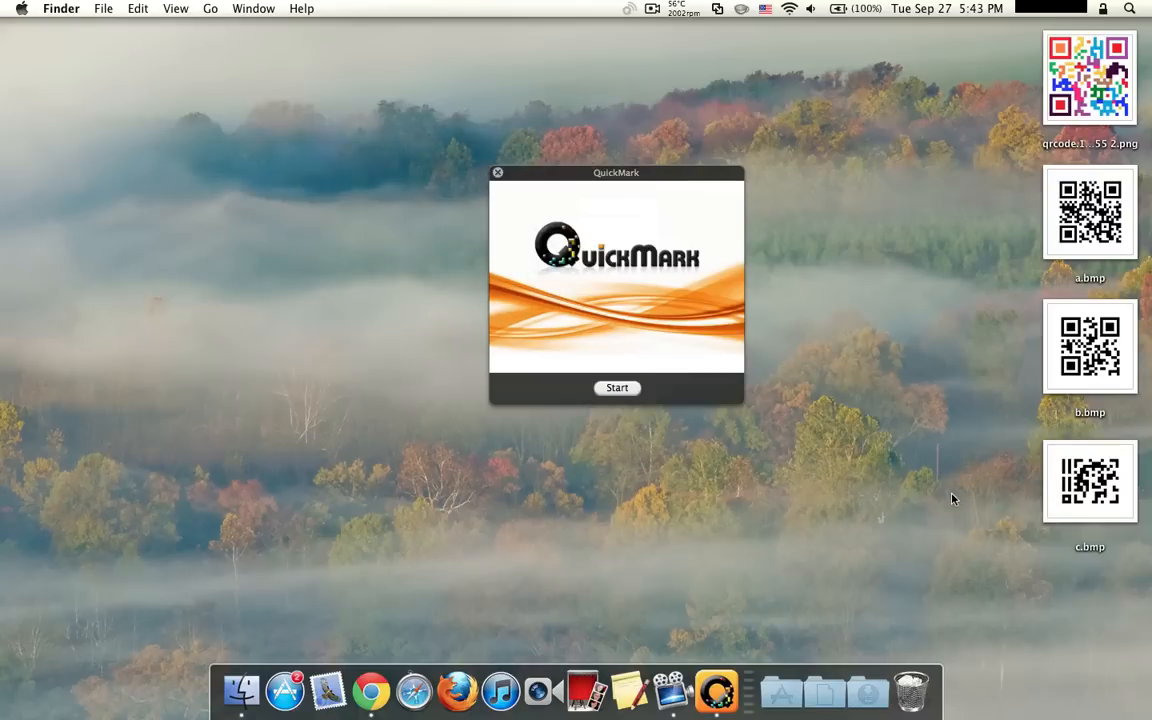
mouse_move(716, 684)
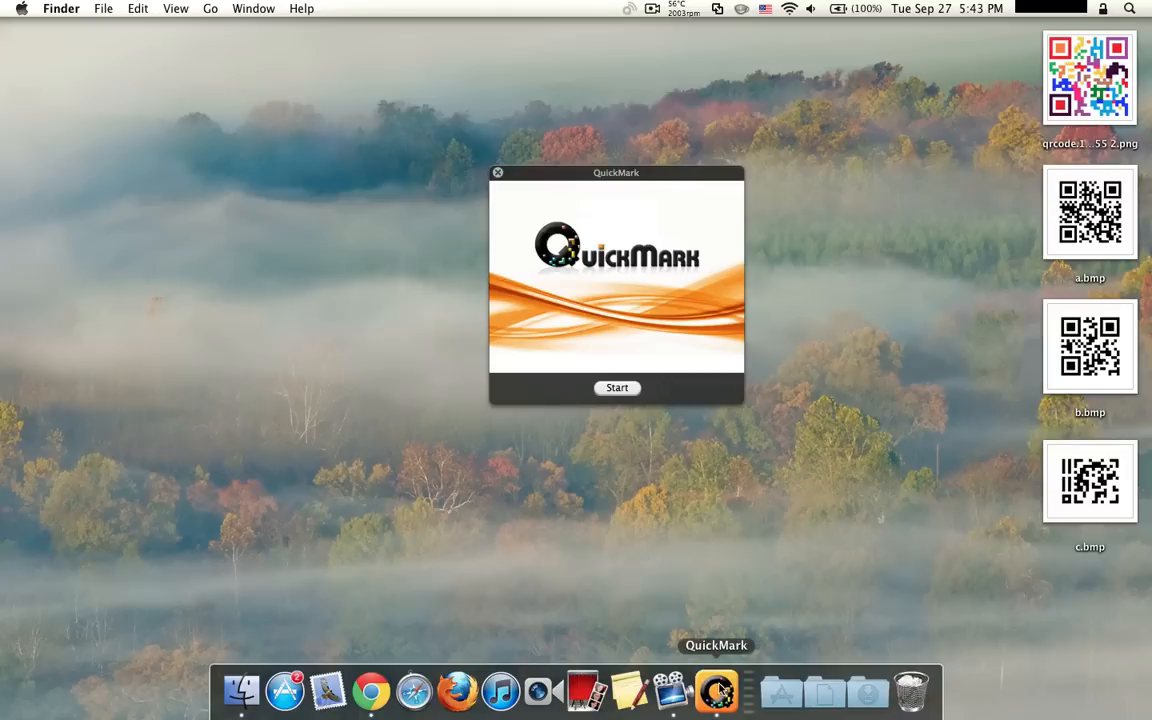
Reopen the Barcode Generator from the Tools menu and bring up its code-type list.
click(188, 8)
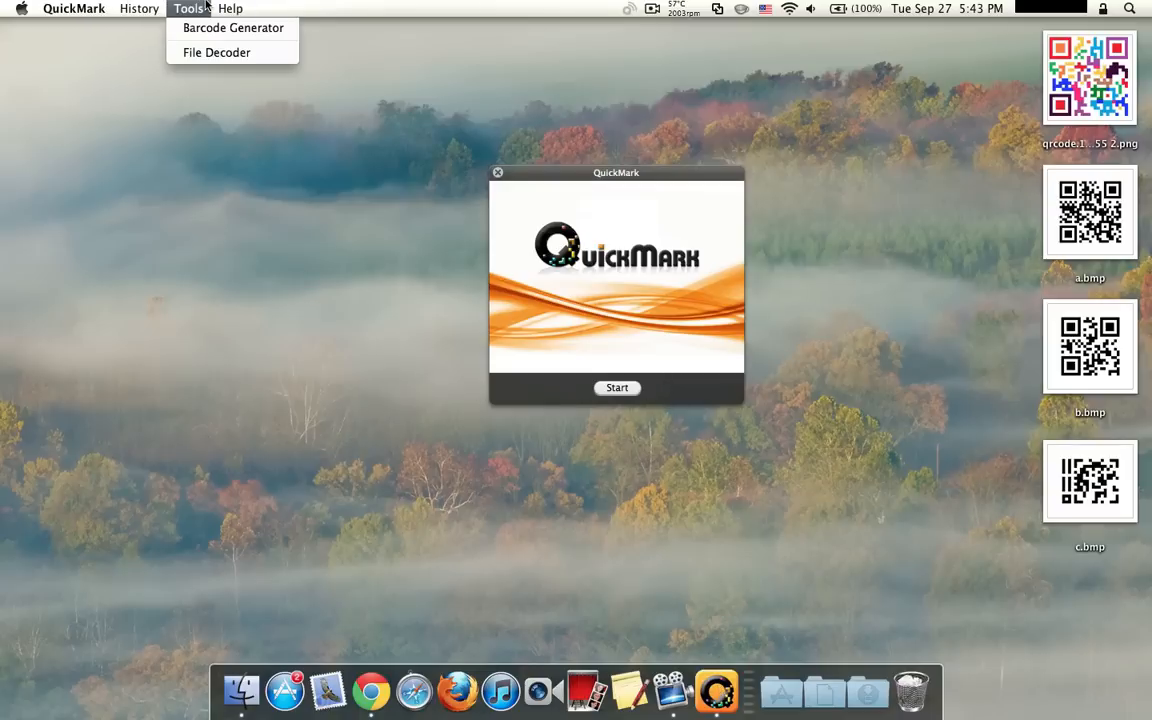
click(232, 28)
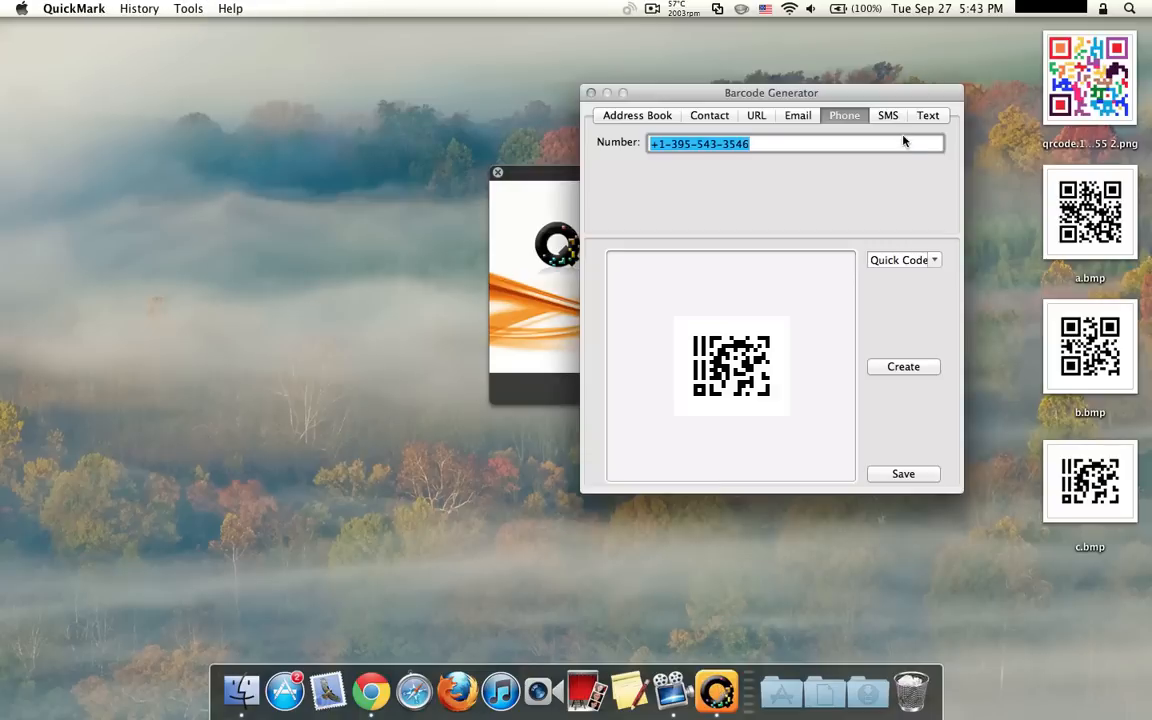
click(888, 114)
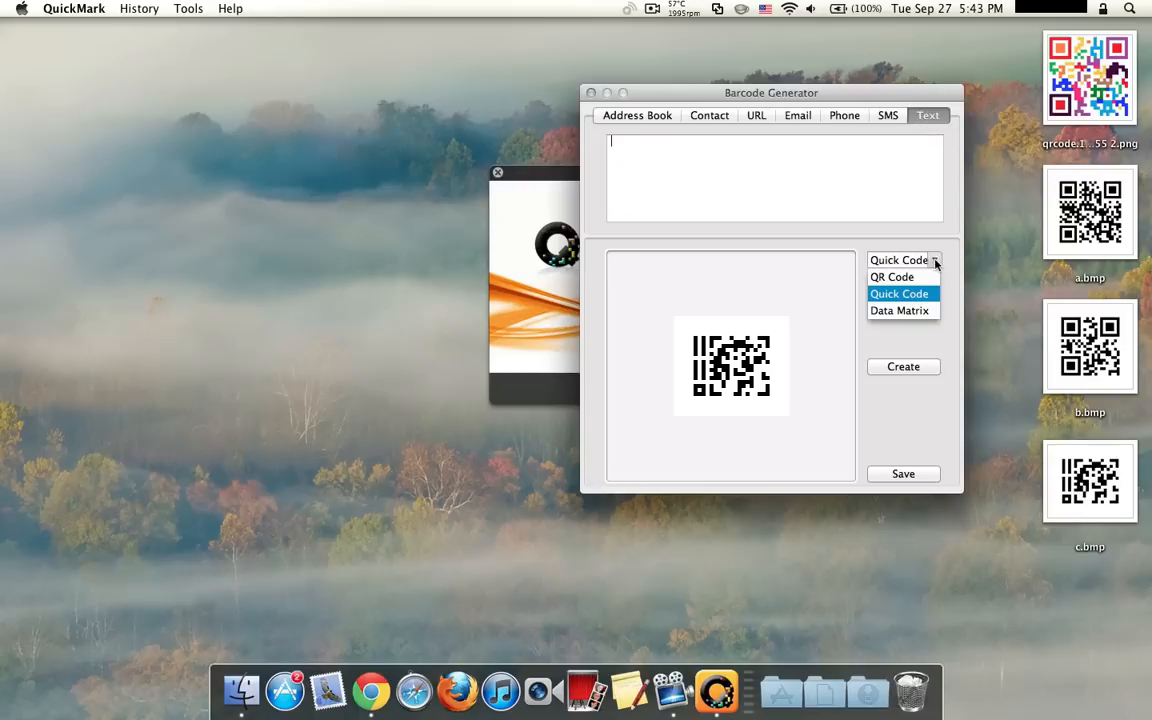
Switch to a Data Matrix code for free text and save the barcode file.
click(888, 114)
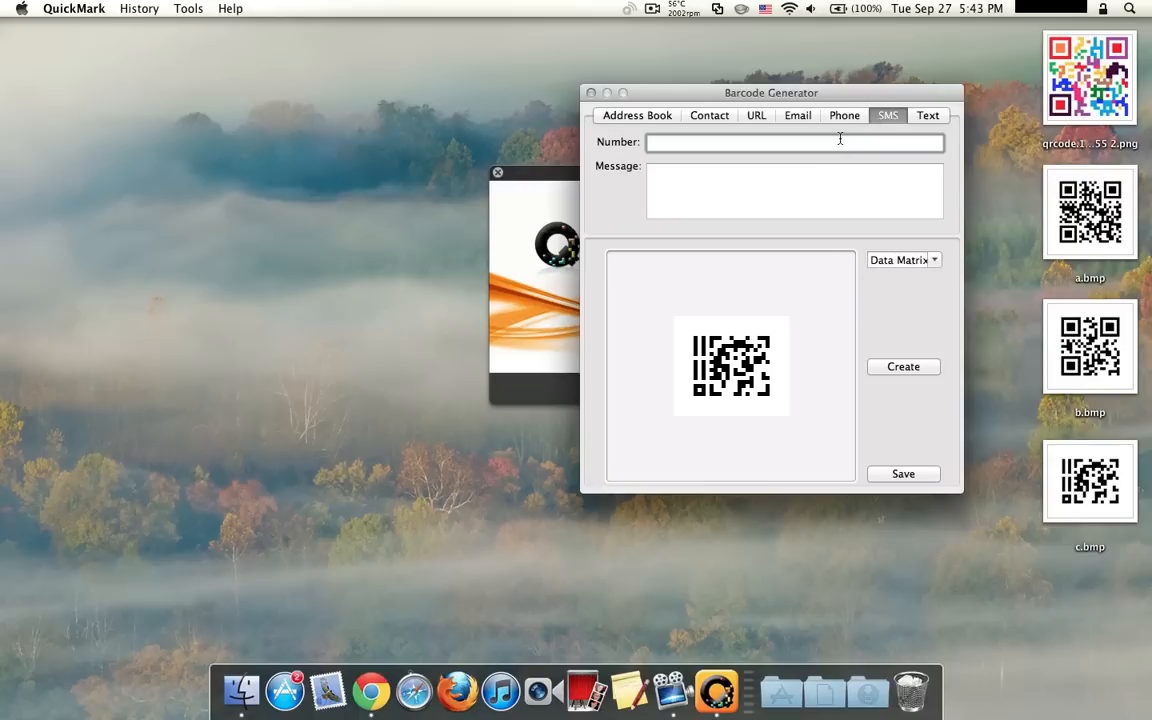
click(928, 114)
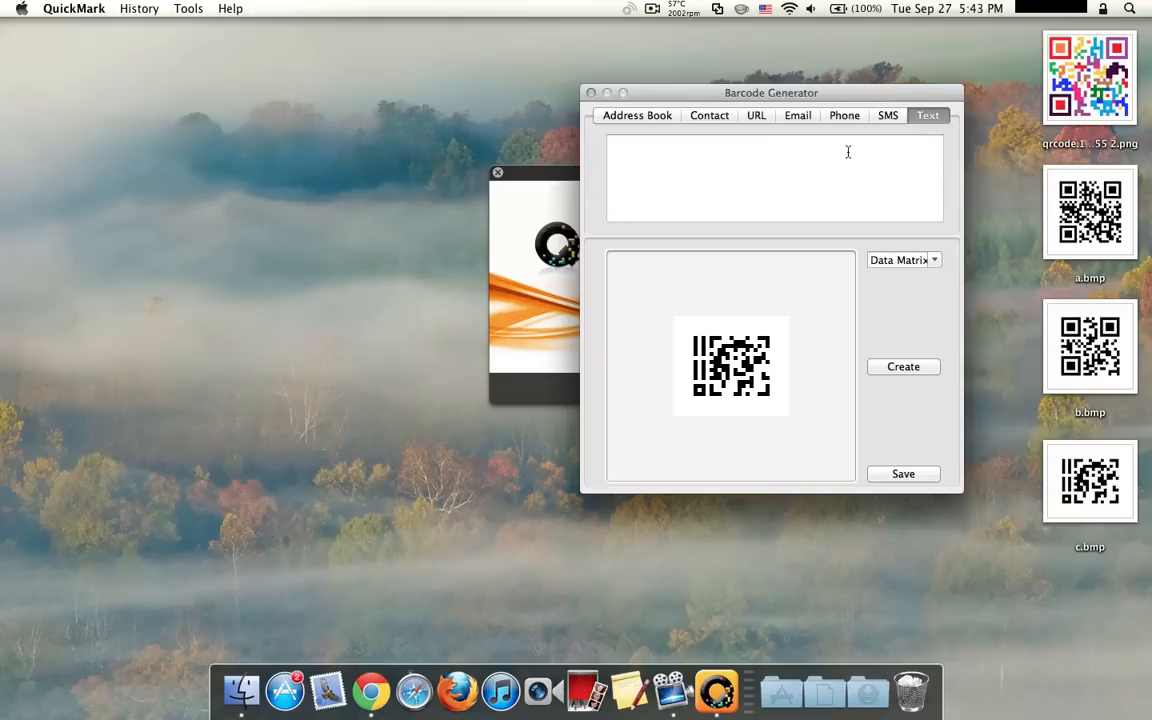
click(904, 472)
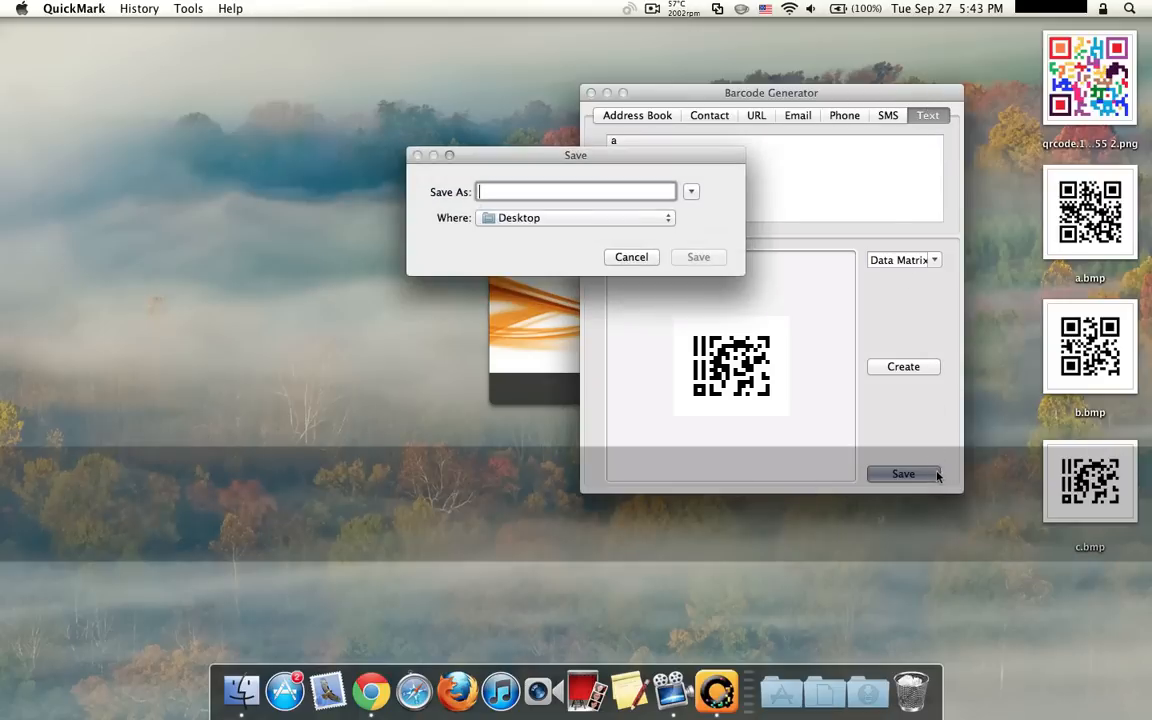
click(632, 256)
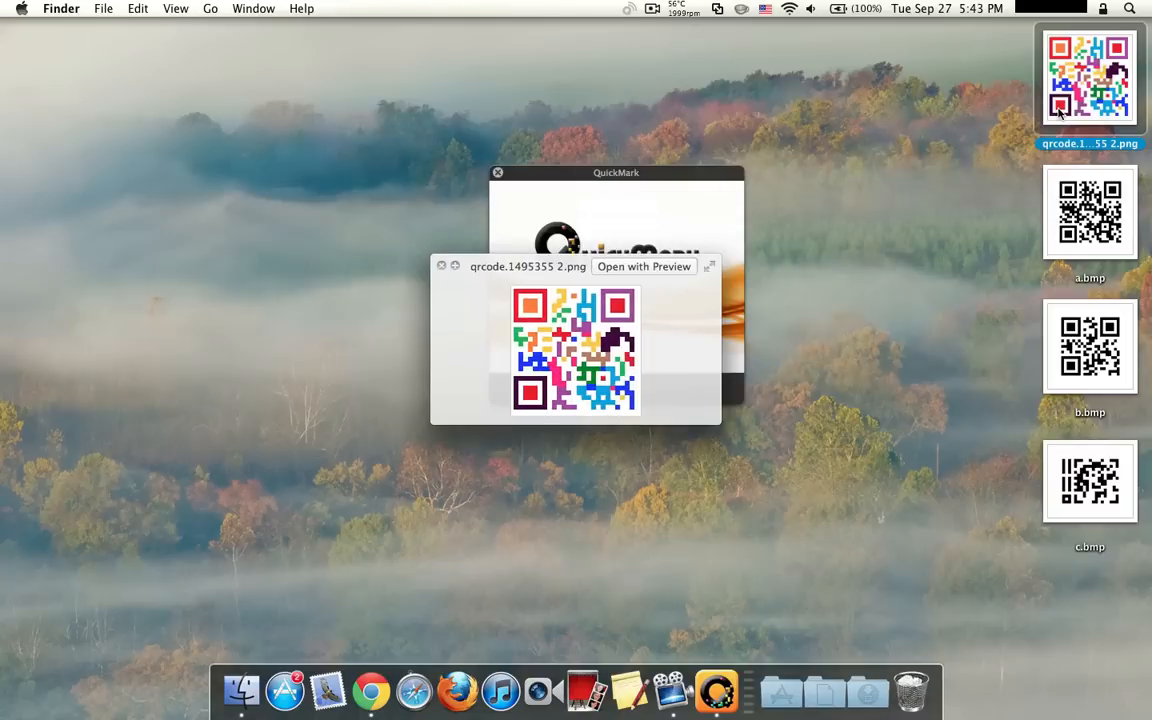
mouse_move(628, 276)
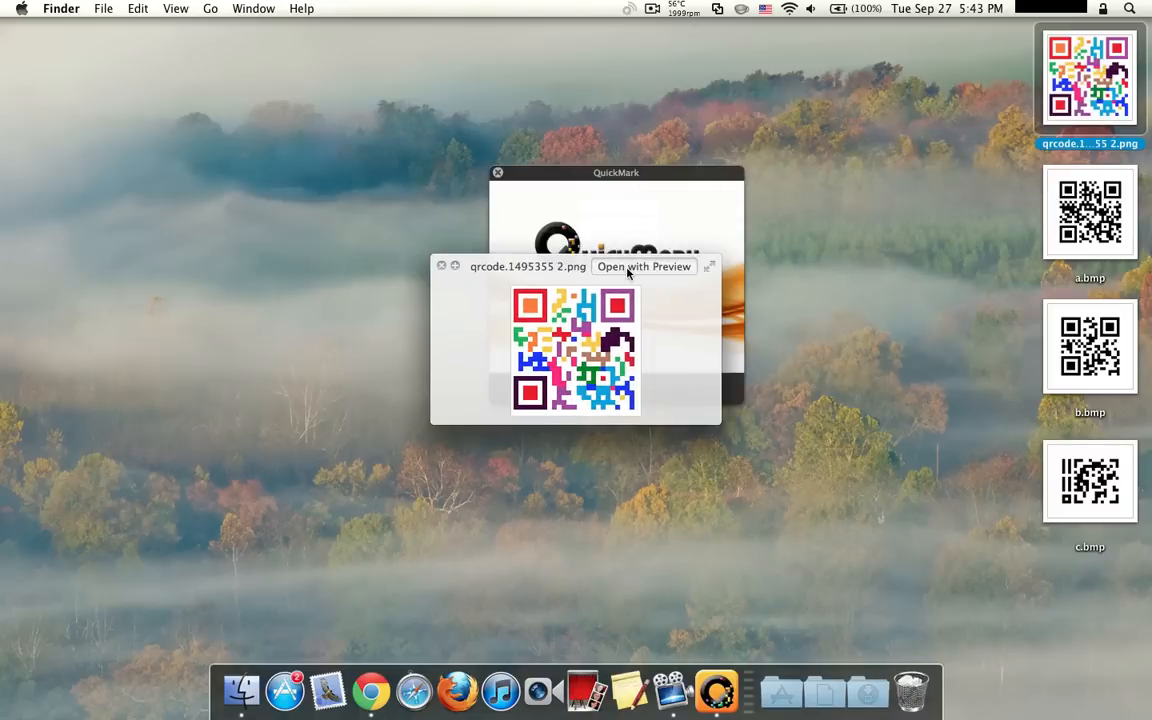
View the colourful QR code image in Preview and pull it off the right-hand column.
click(644, 266)
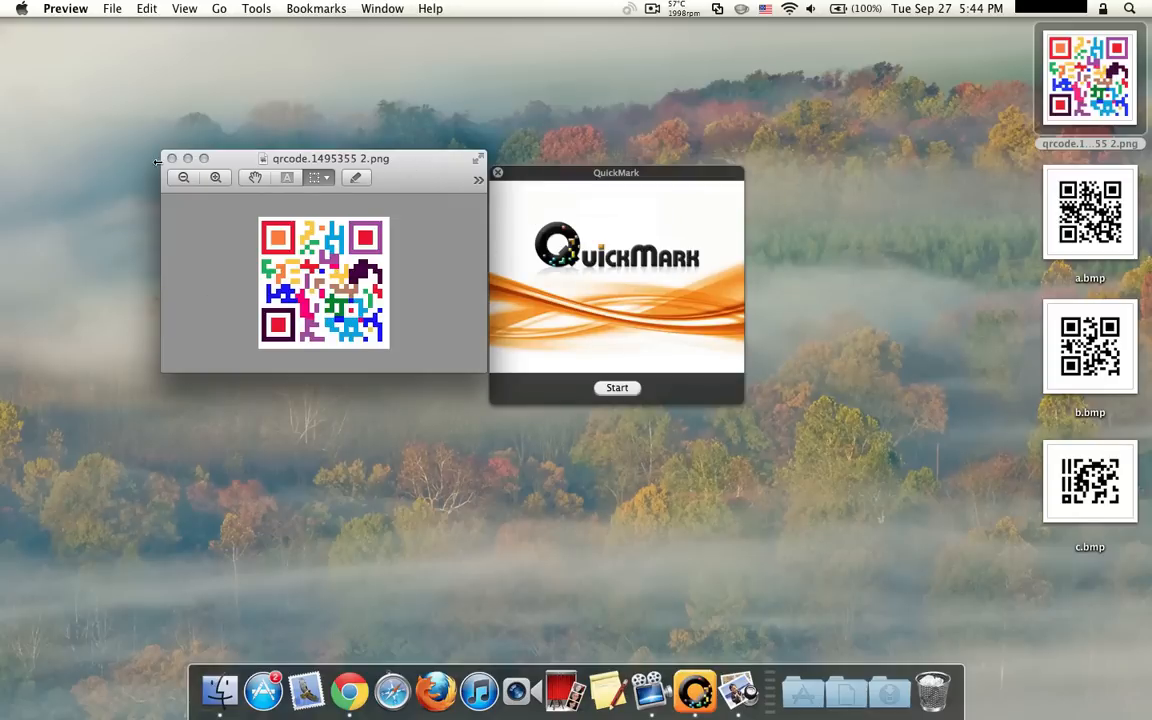
drag(330, 158, 372, 140)
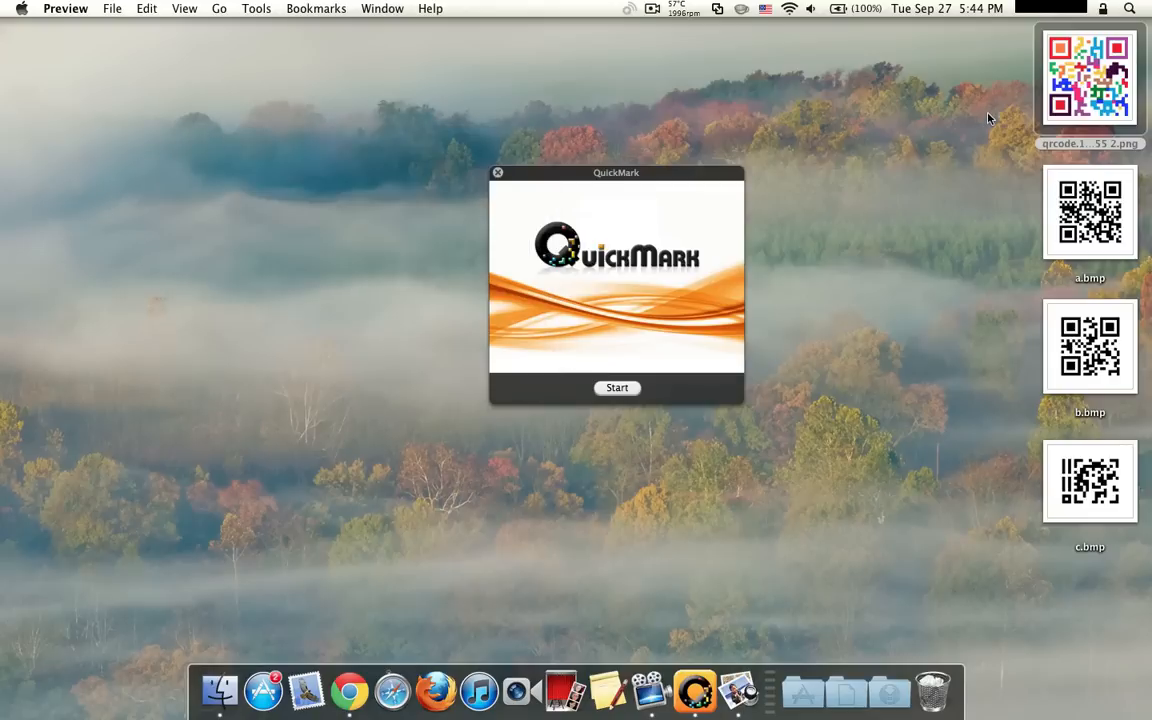
drag(1088, 76, 628, 280)
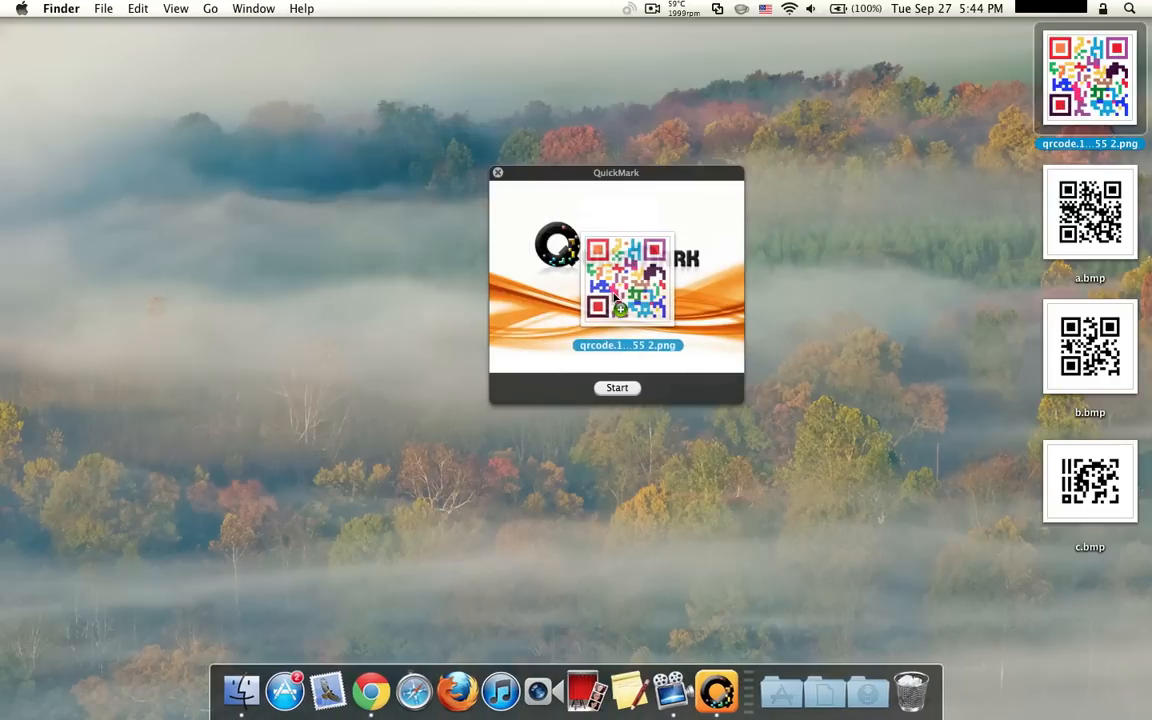
Place the QR image on the open desktop beside QuickMark and bring Chrome forward.
drag(628, 278, 738, 662)
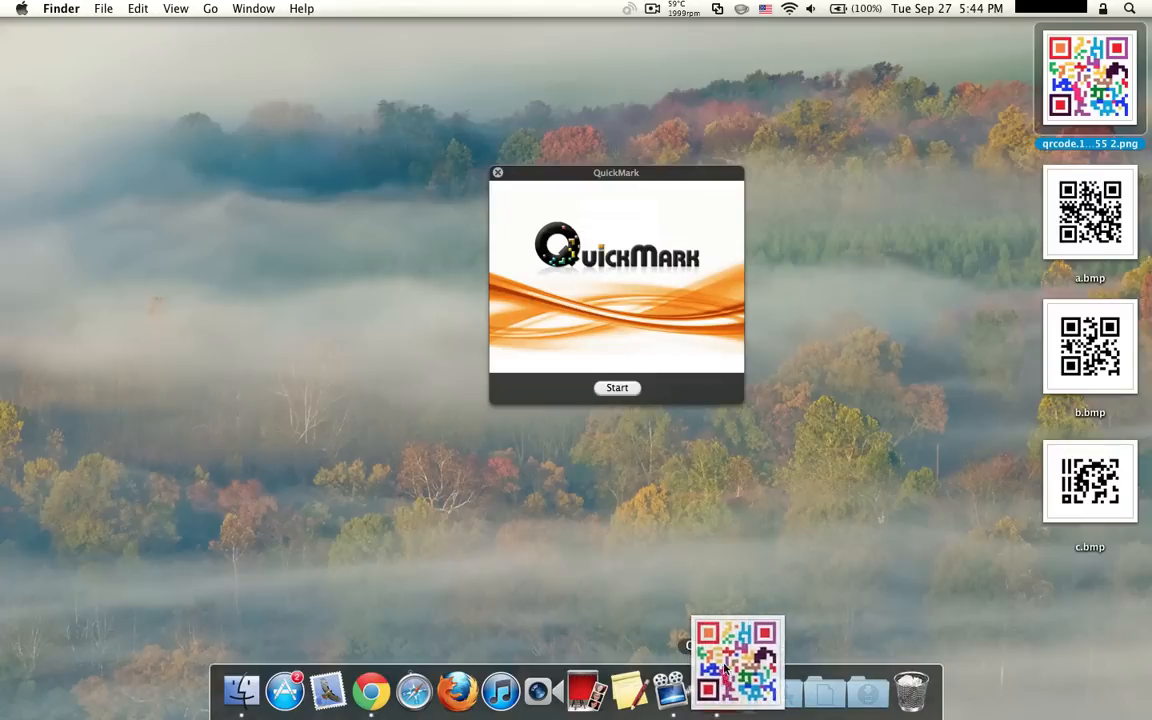
drag(738, 662, 816, 490)
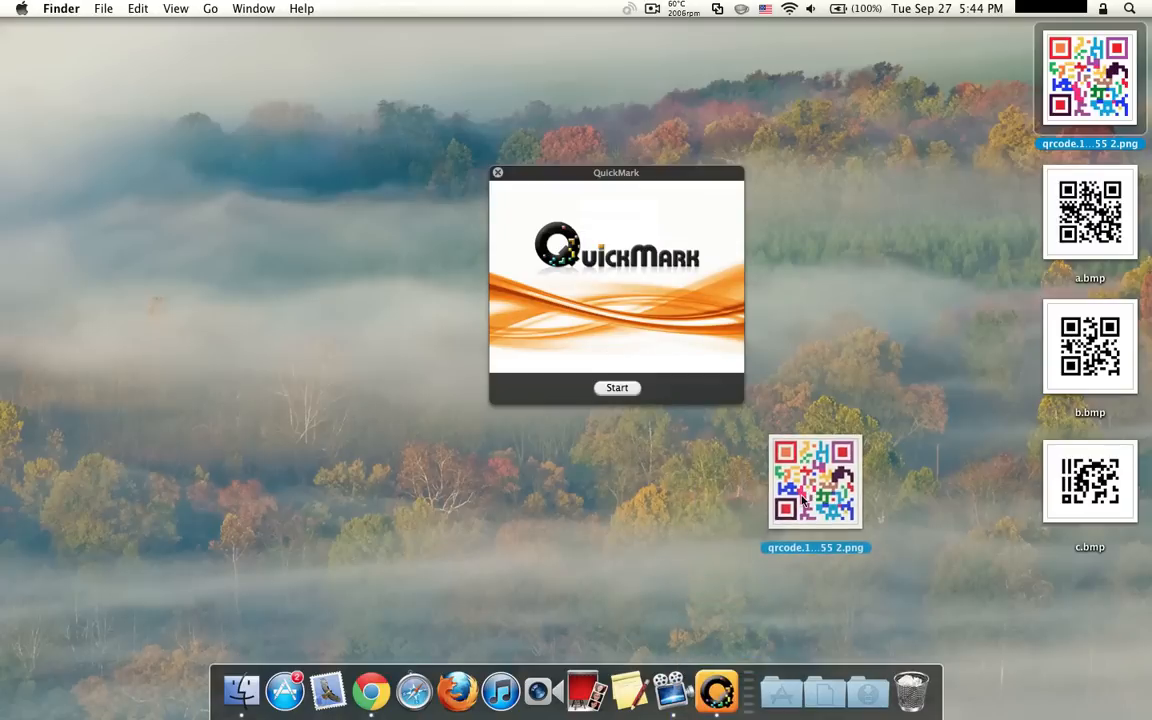
click(384, 702)
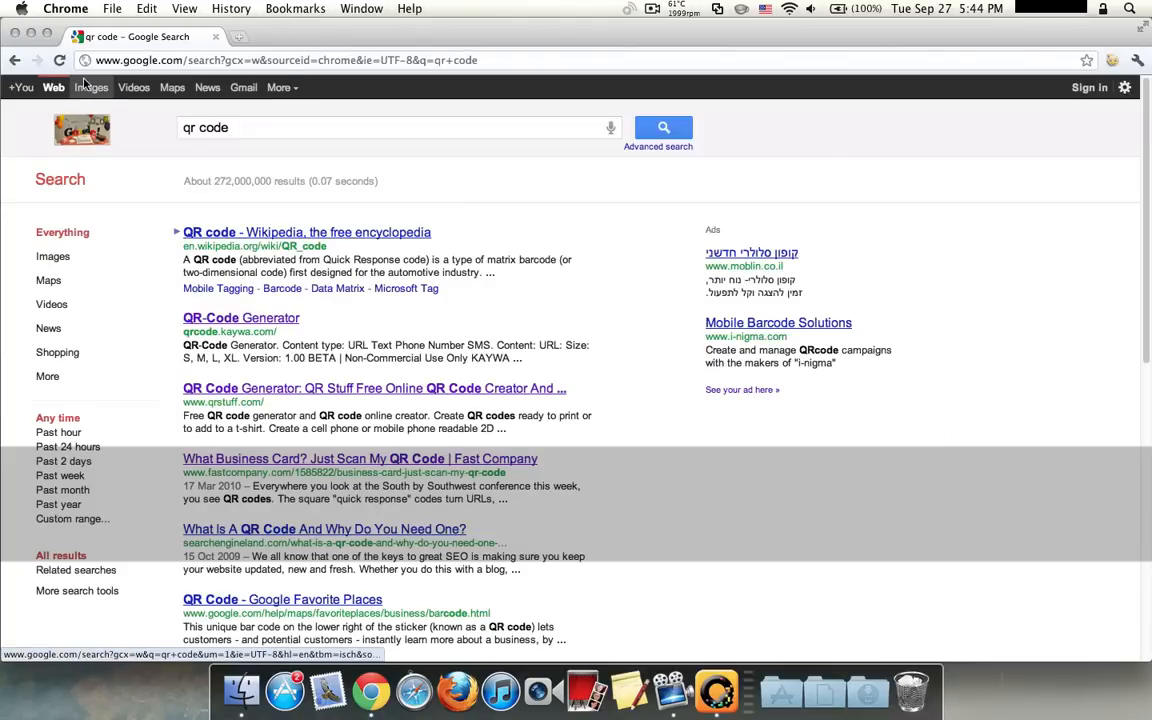
Show image results for "qr code" and visit the BBC QR result's bbc.co.uk/programmes page.
click(90, 92)
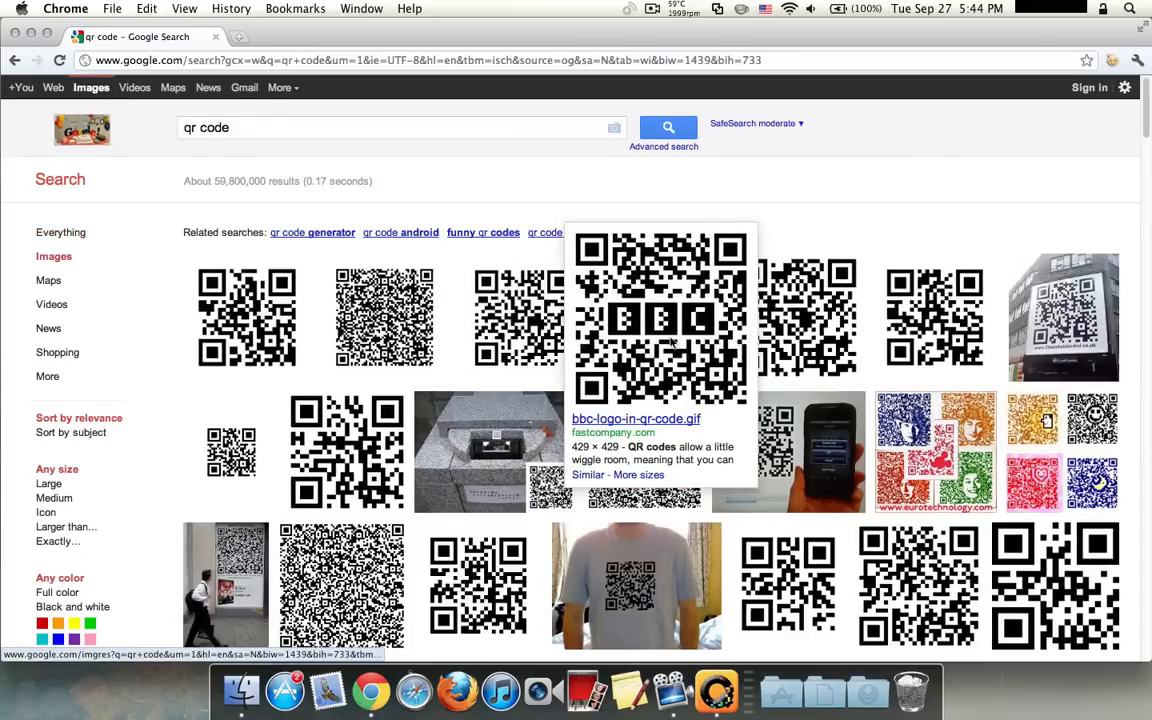
click(712, 686)
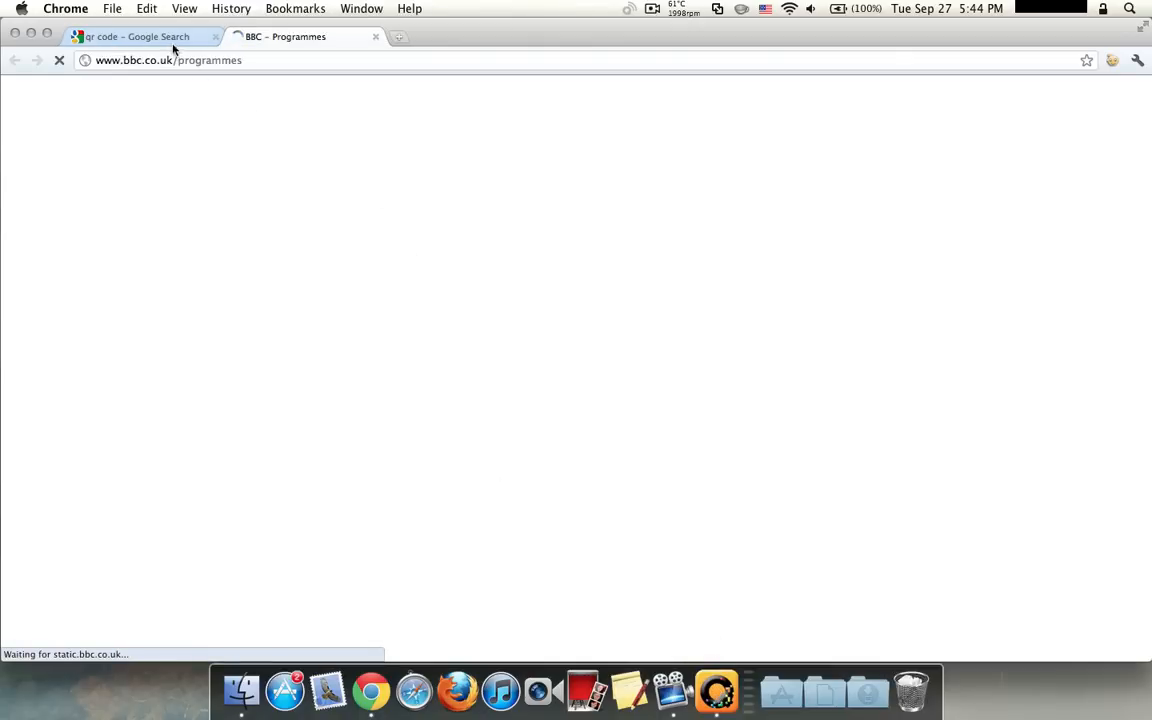
click(140, 36)
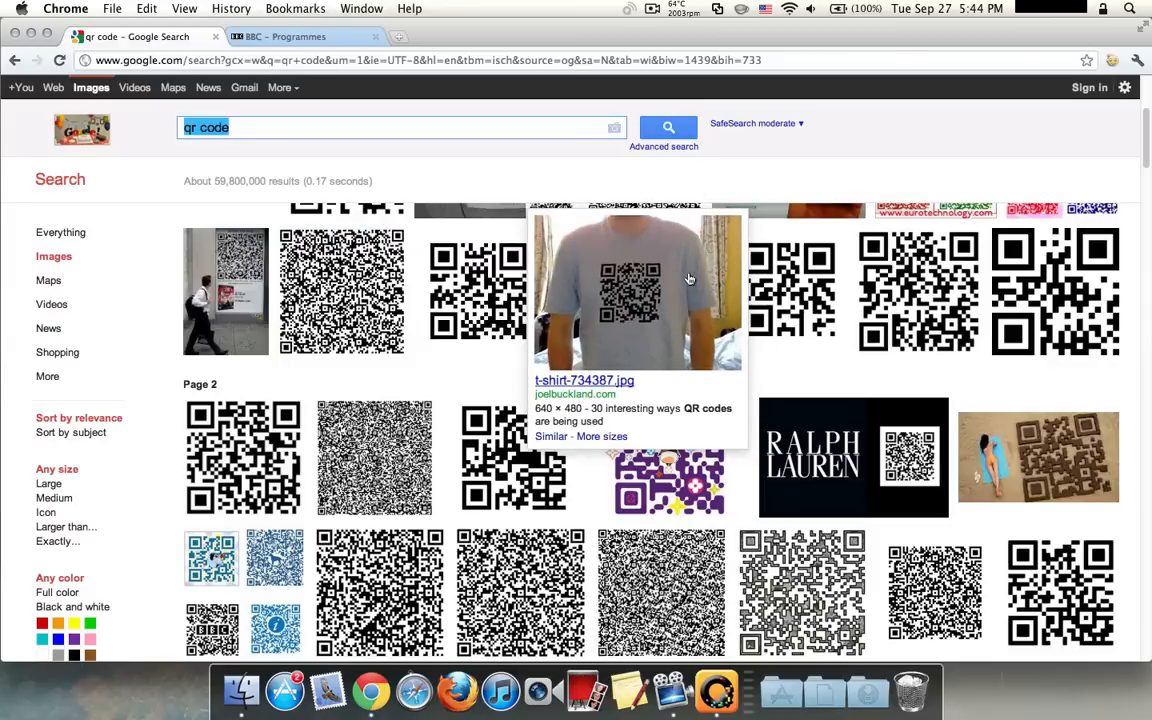
mouse_move(164, 320)
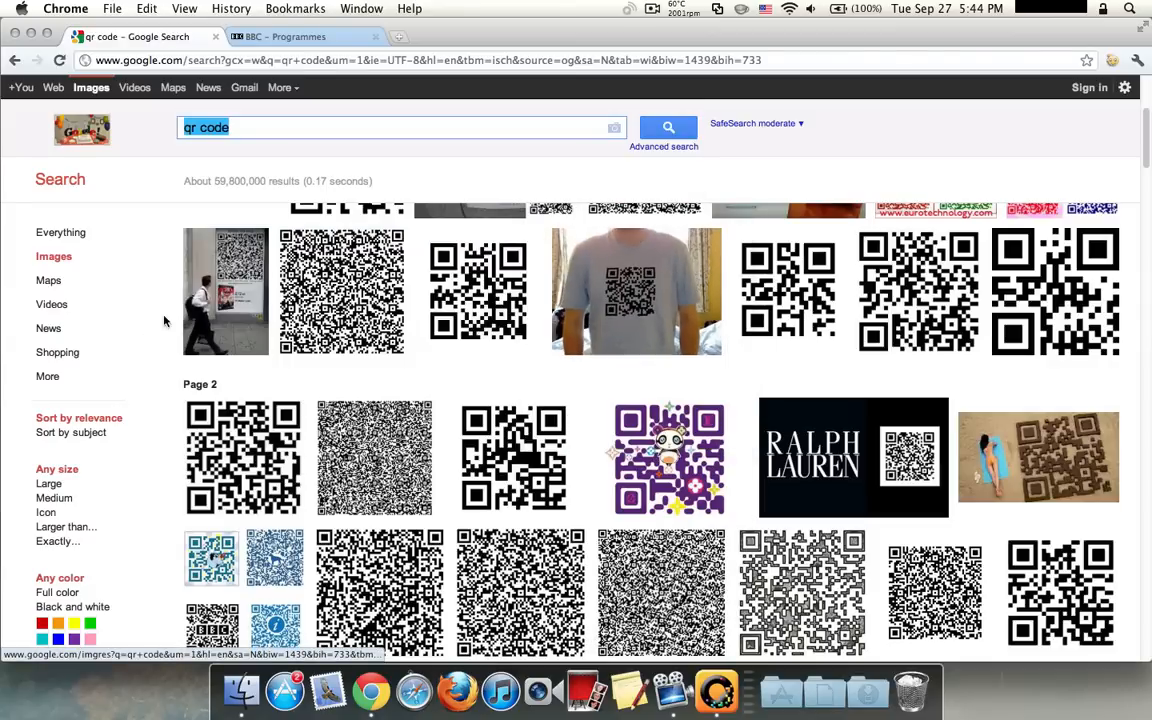
Browse further down the qr code image results, then revisit the BBC Programmes tab and the results tab.
scroll(down, 3)
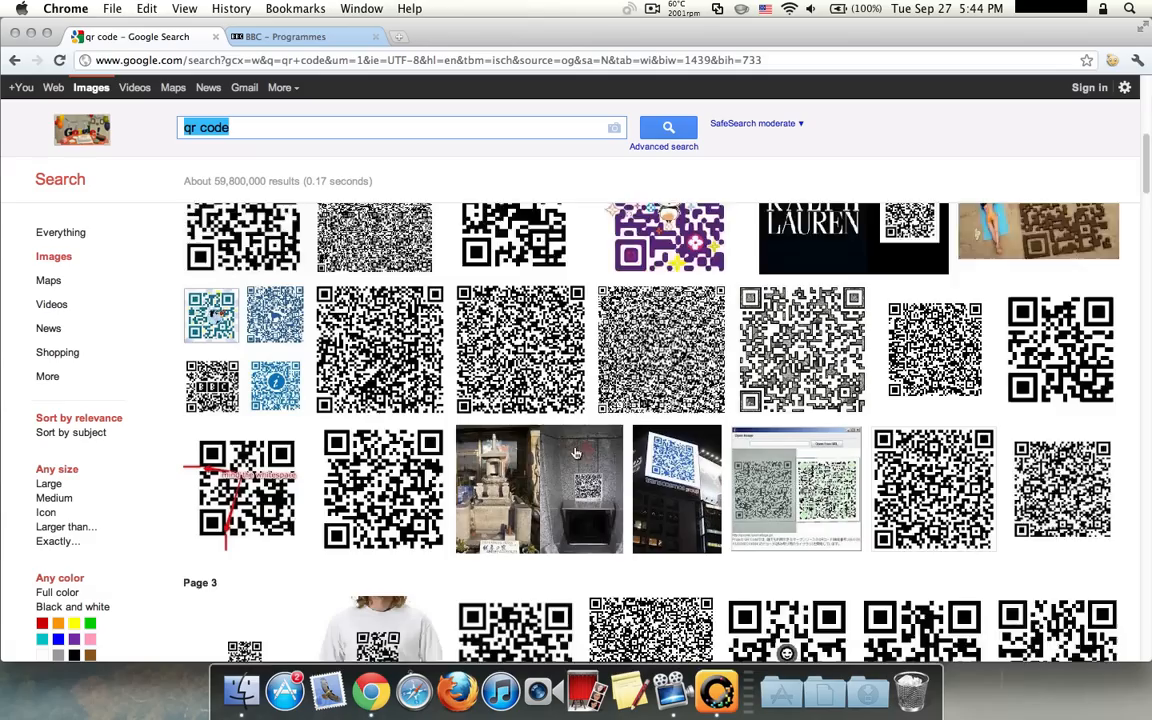
scroll(down, 3)
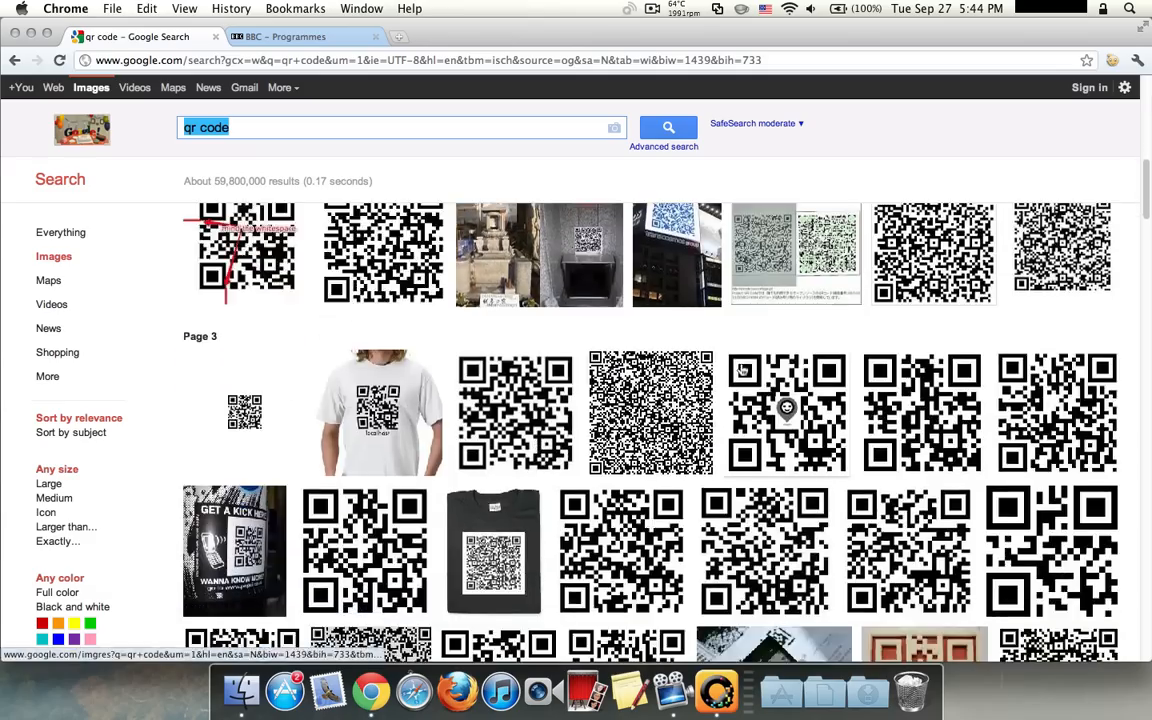
scroll(down, 3)
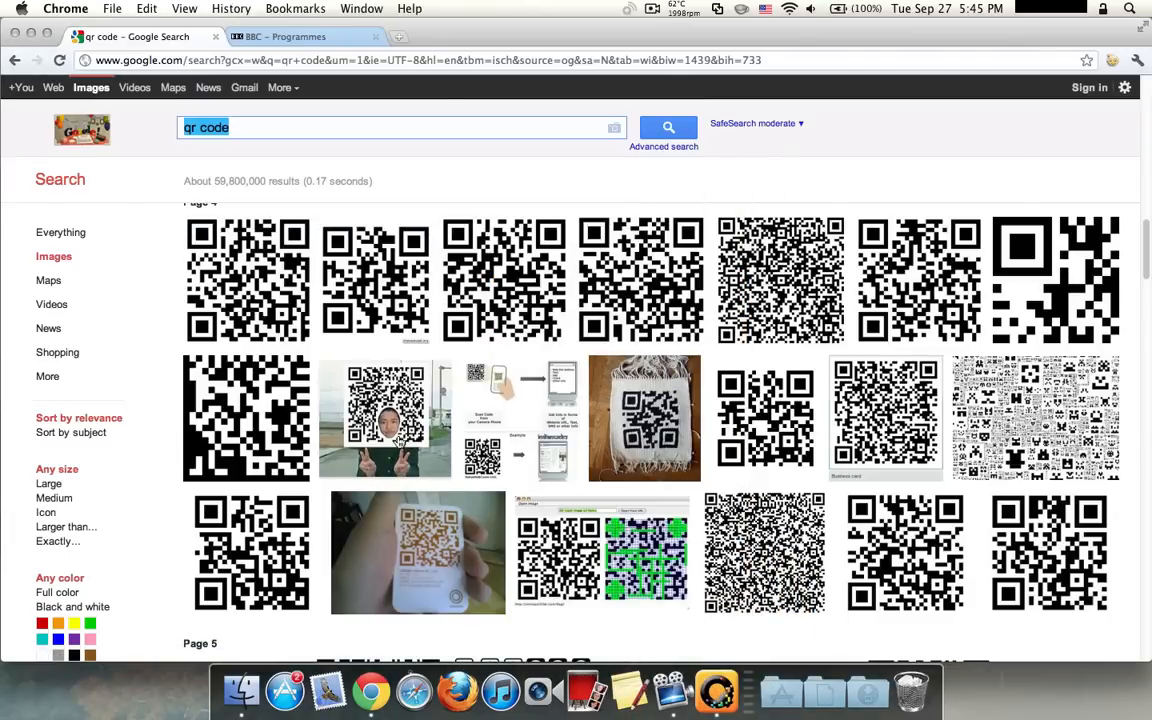
scroll(down, 3)
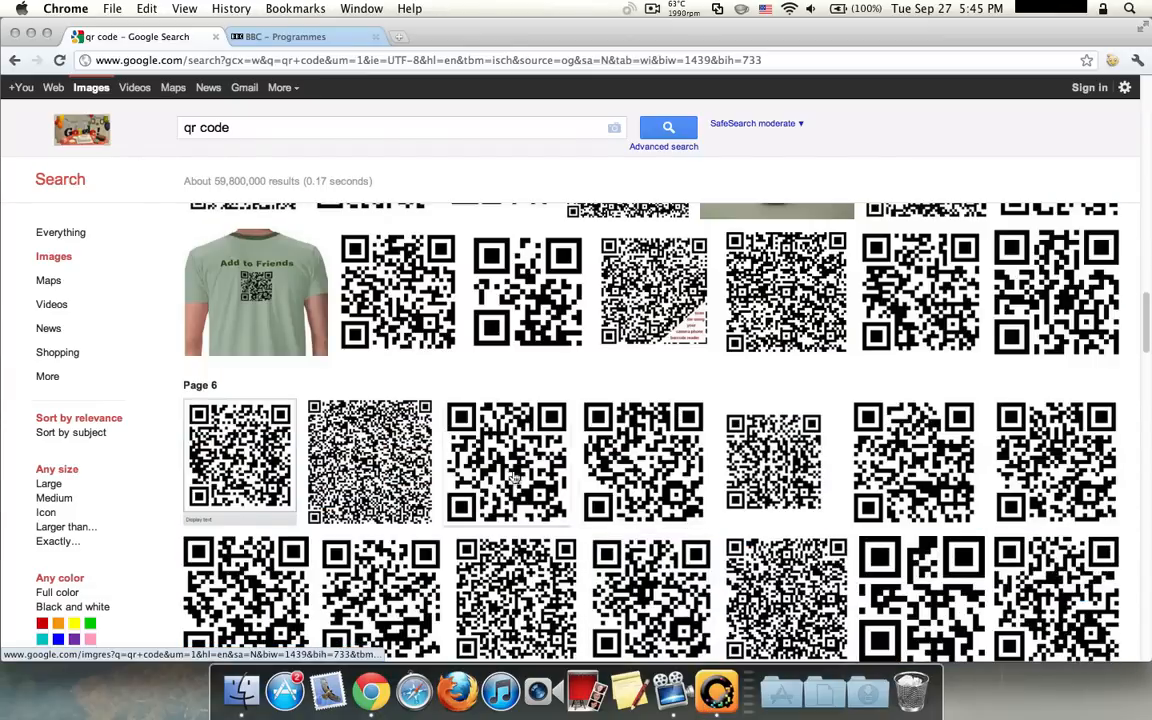
scroll(down, 3)
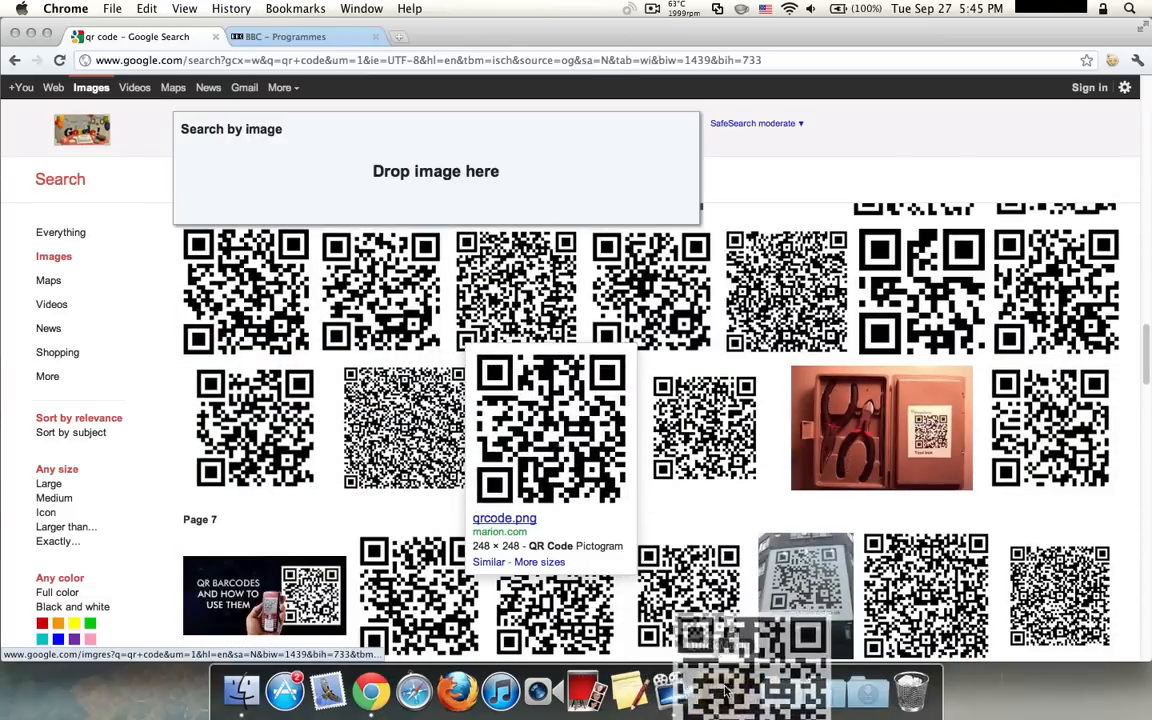
click(290, 36)
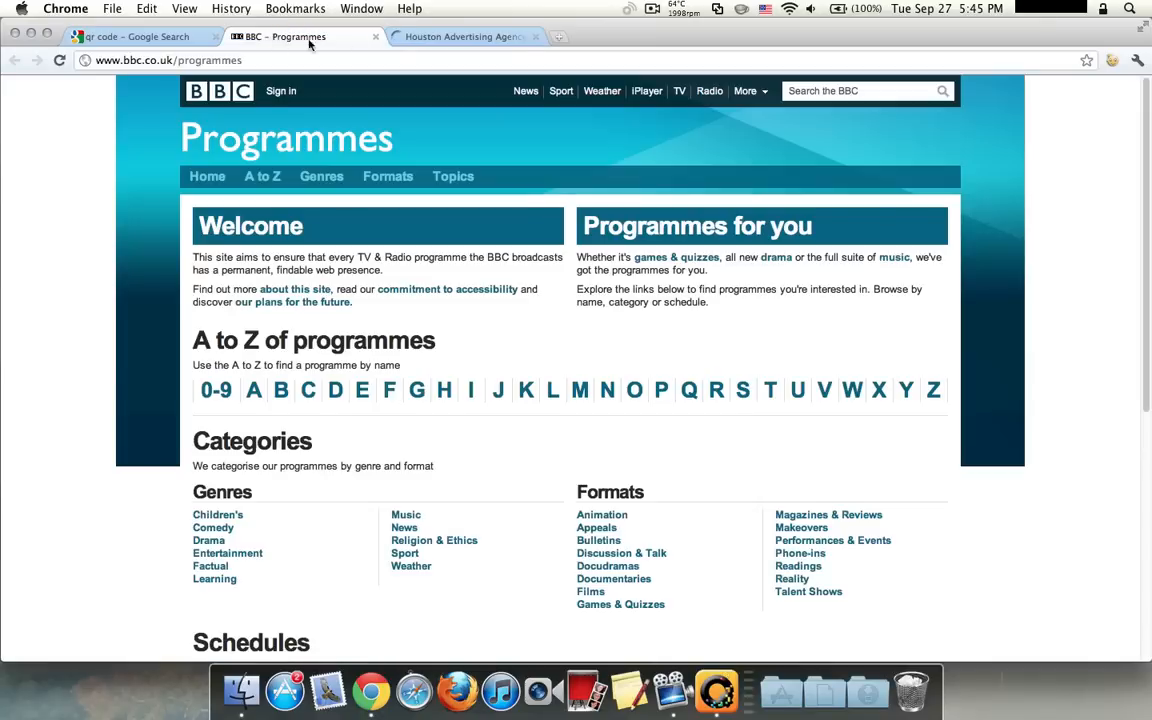
click(130, 36)
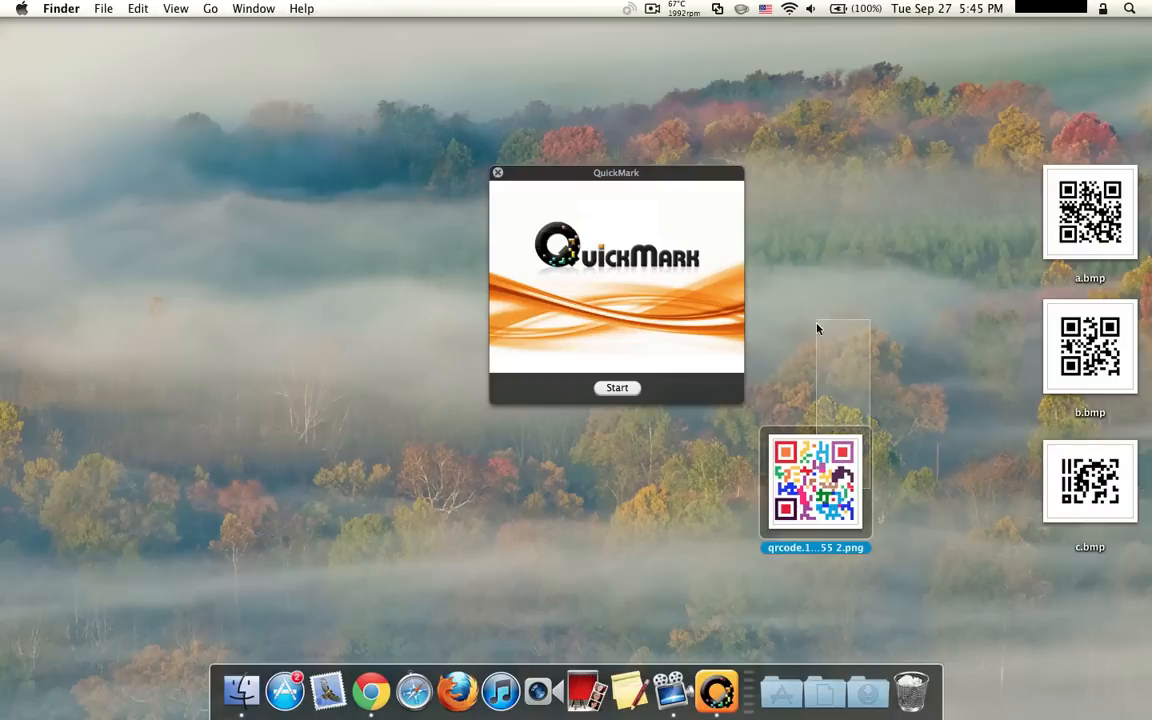
Drop the colourful QR code image onto QuickMark so it decodes to the AppleUpdatez YouTube channel.
drag(814, 480, 864, 252)
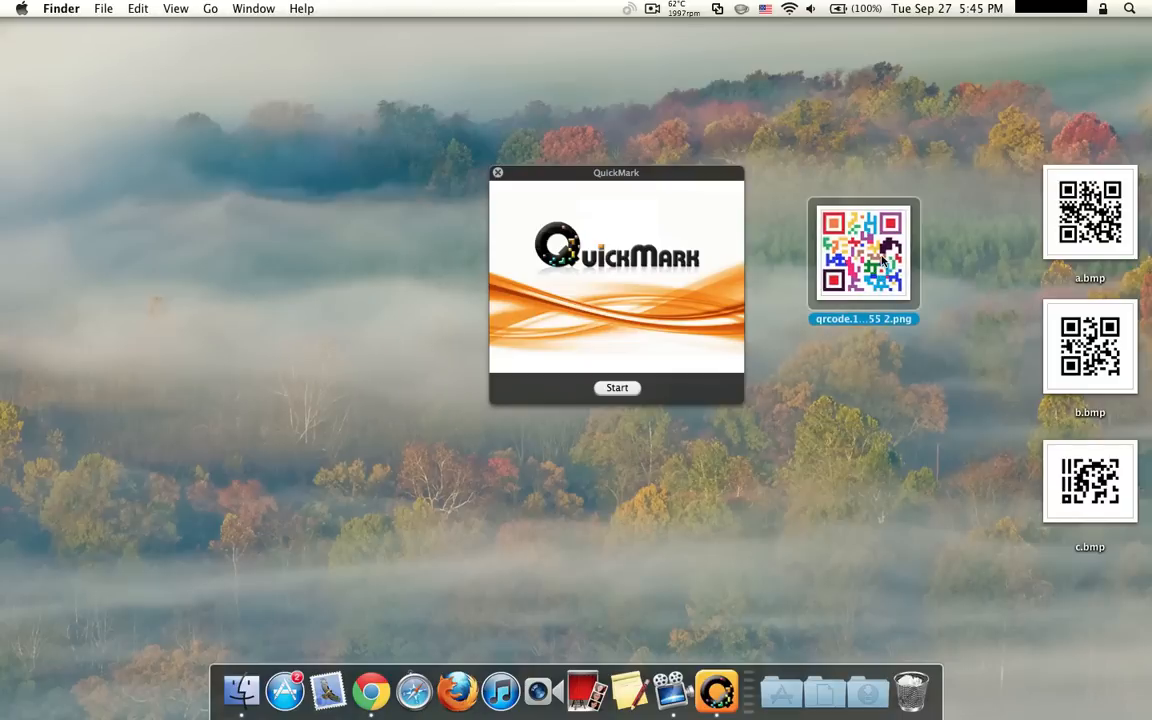
drag(864, 252, 684, 492)
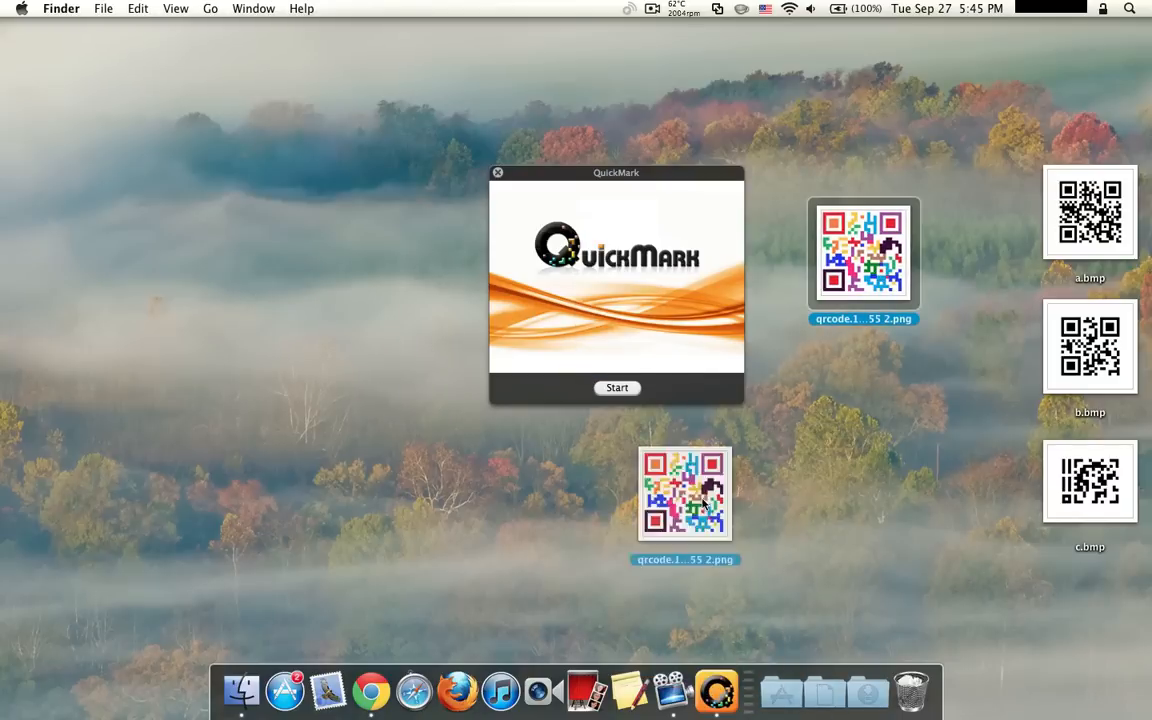
drag(684, 494, 712, 684)
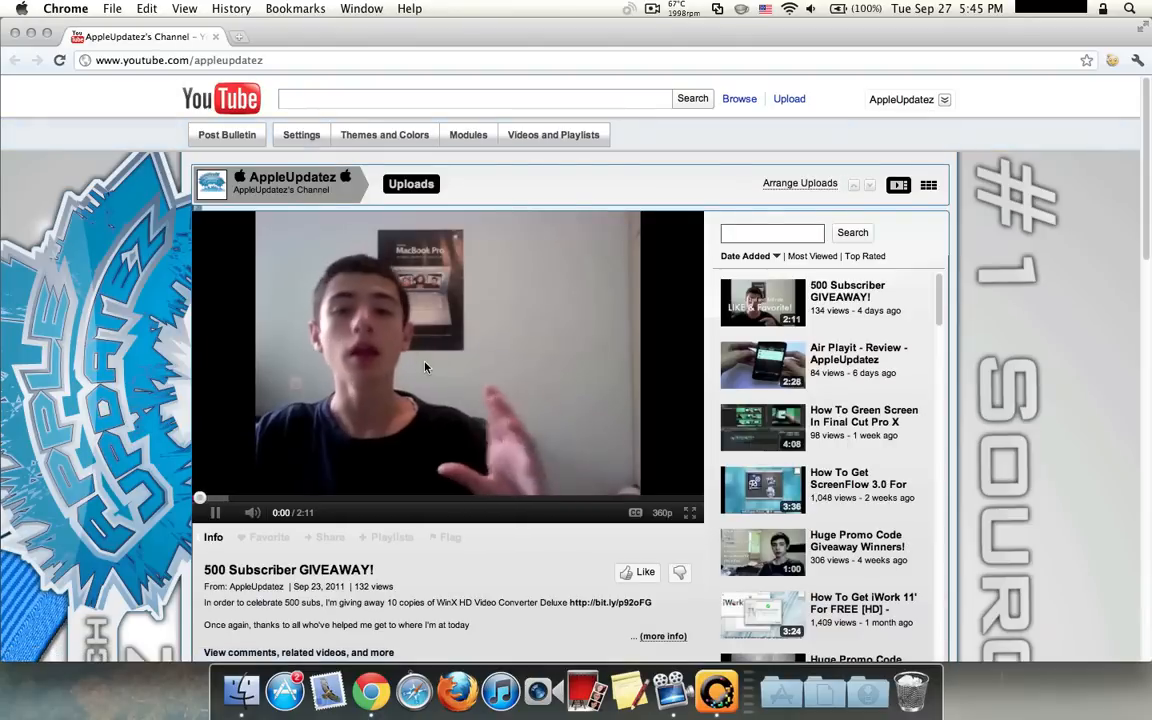
Scroll the AppleUpdatez channel's video list on the decoded YouTube page.
scroll(down, 3)
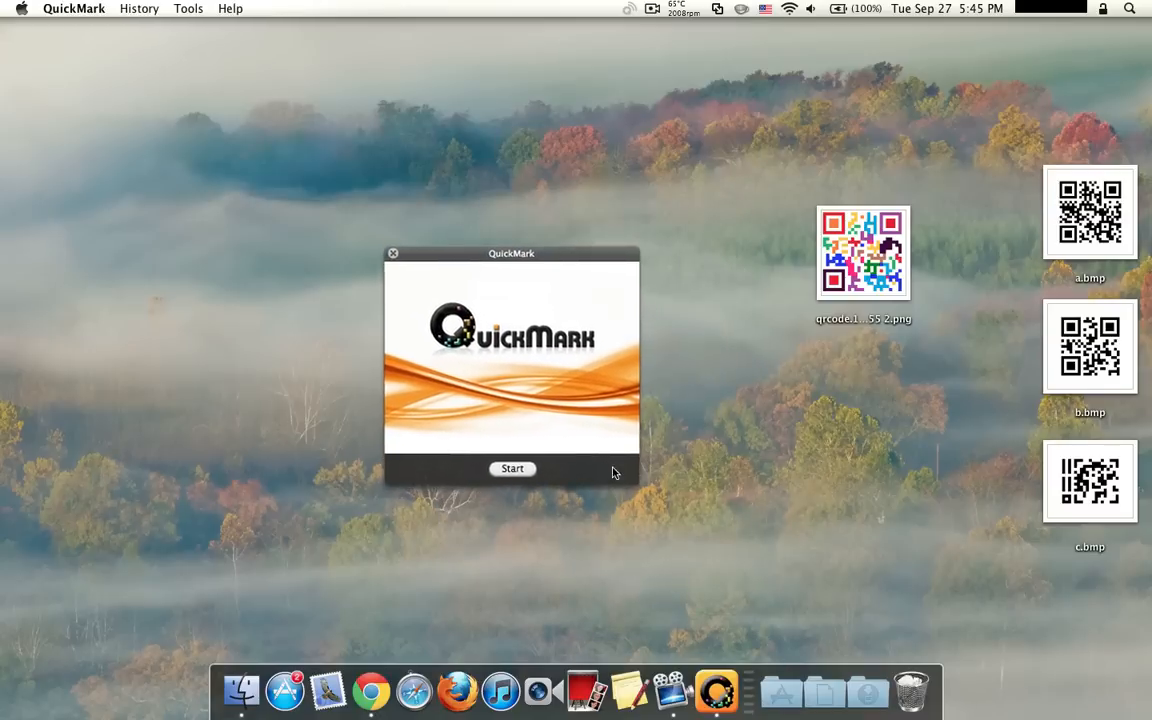
drag(512, 252, 608, 212)
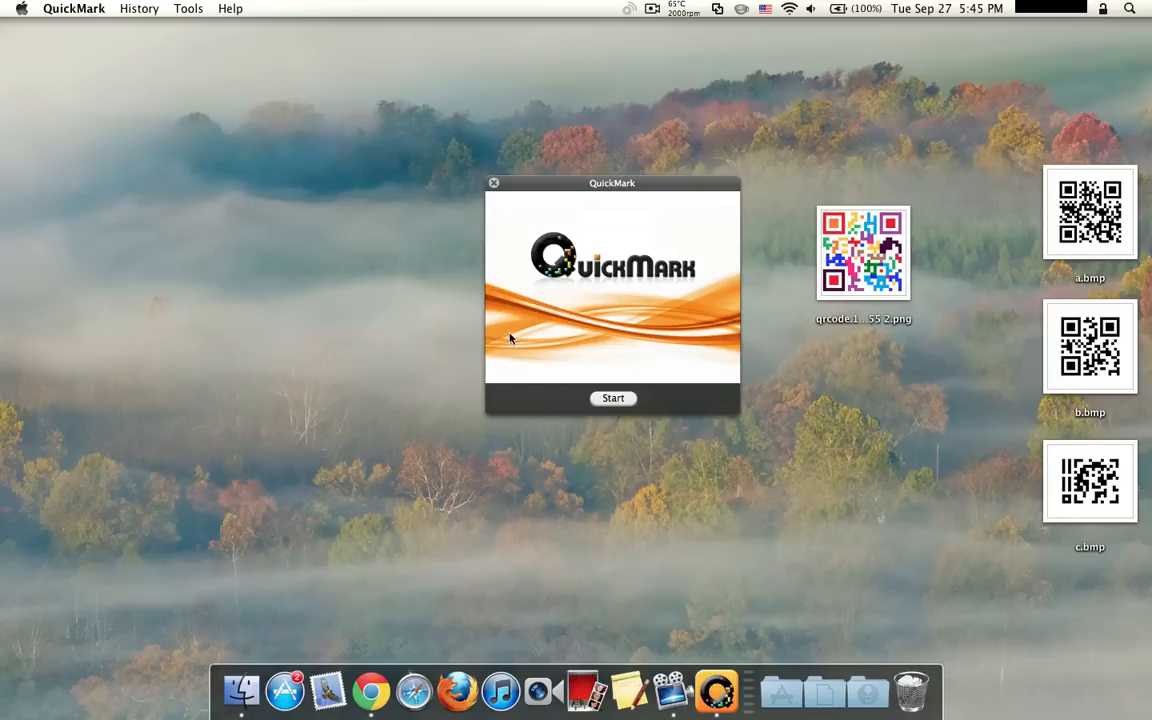
mouse_move(590, 378)
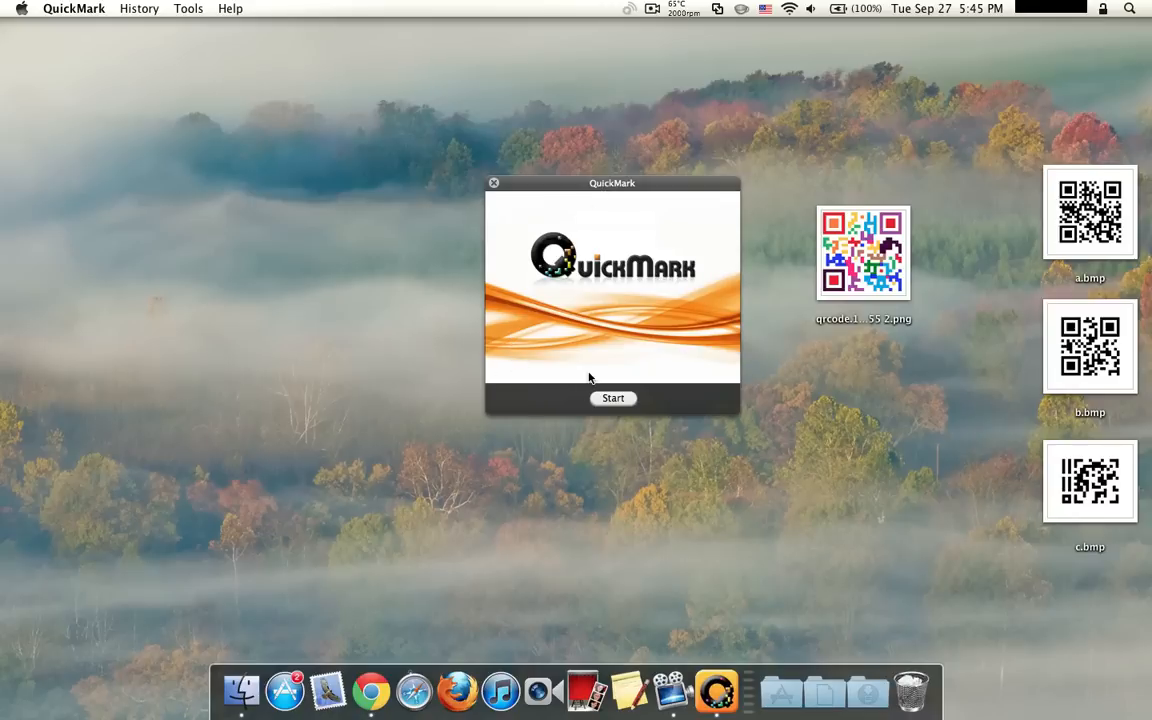
mouse_move(728, 414)
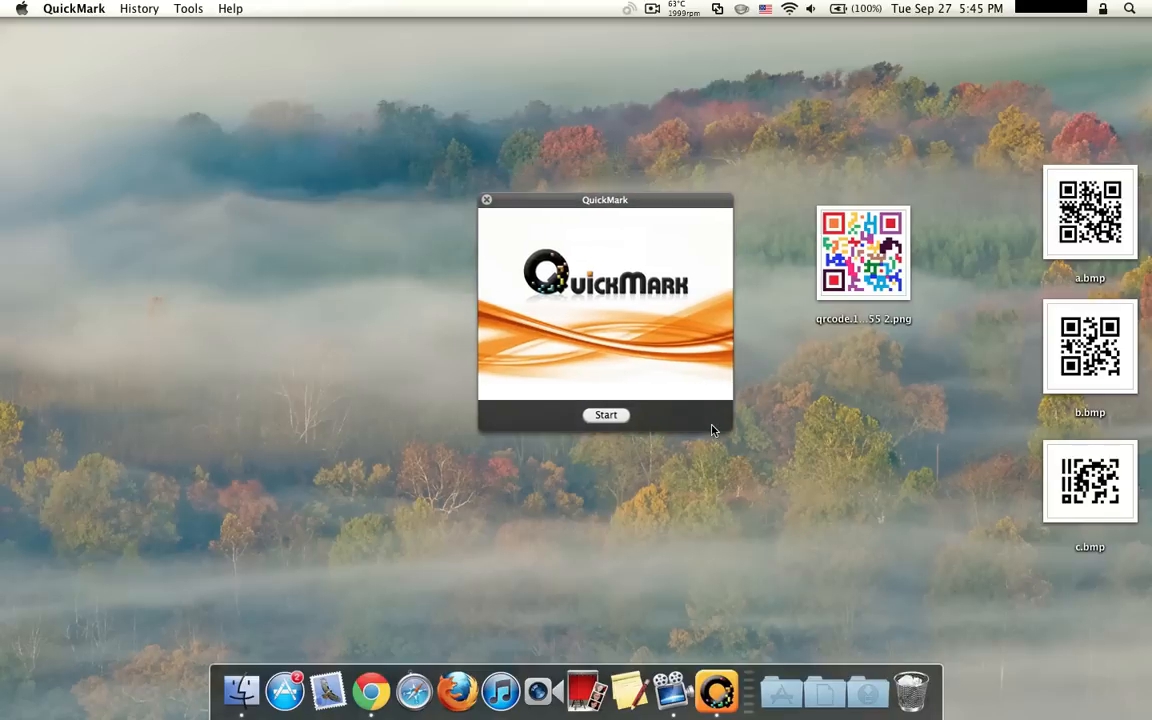
drag(604, 200, 556, 168)
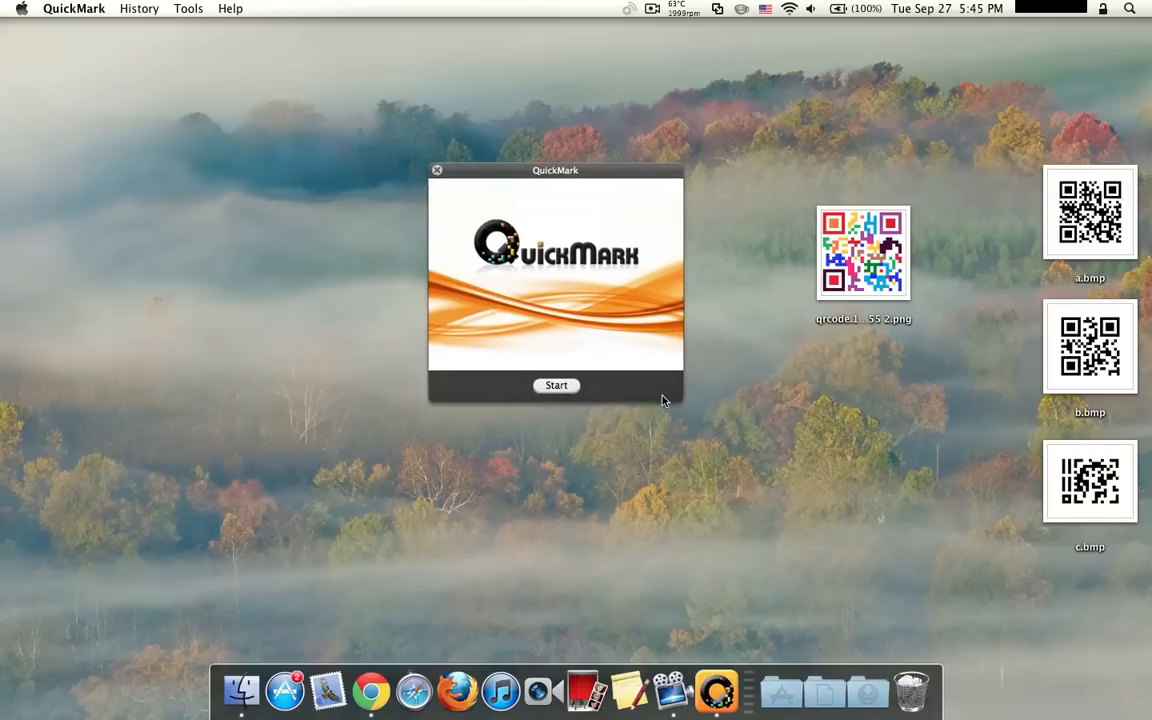